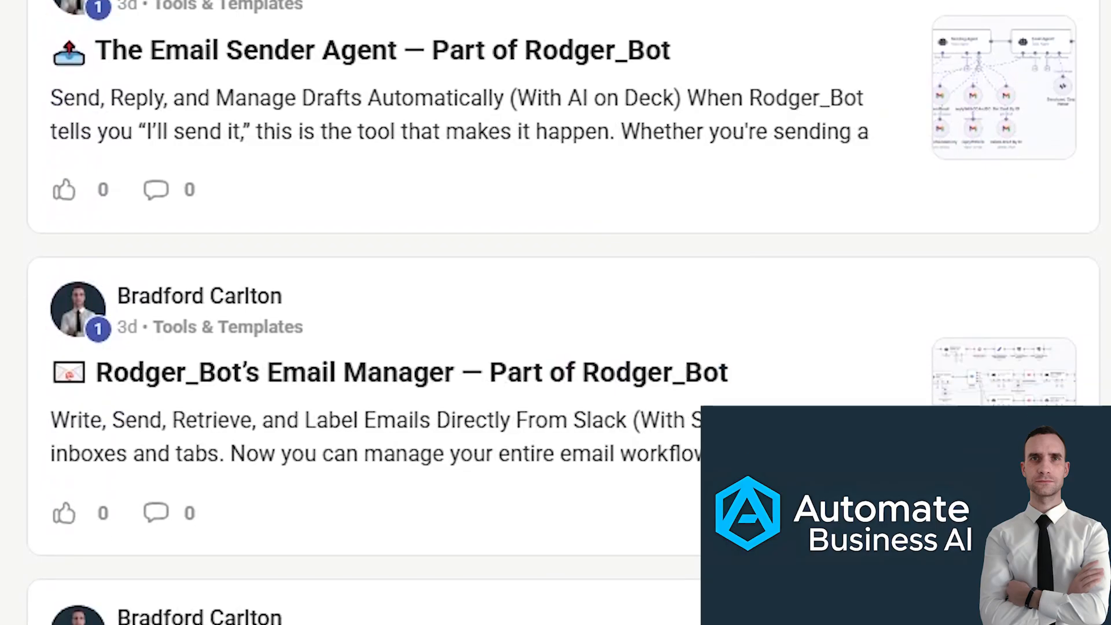
Step: Scroll down the Skool community feed through the Tools & Templates workflow posts
scroll("down", 3)
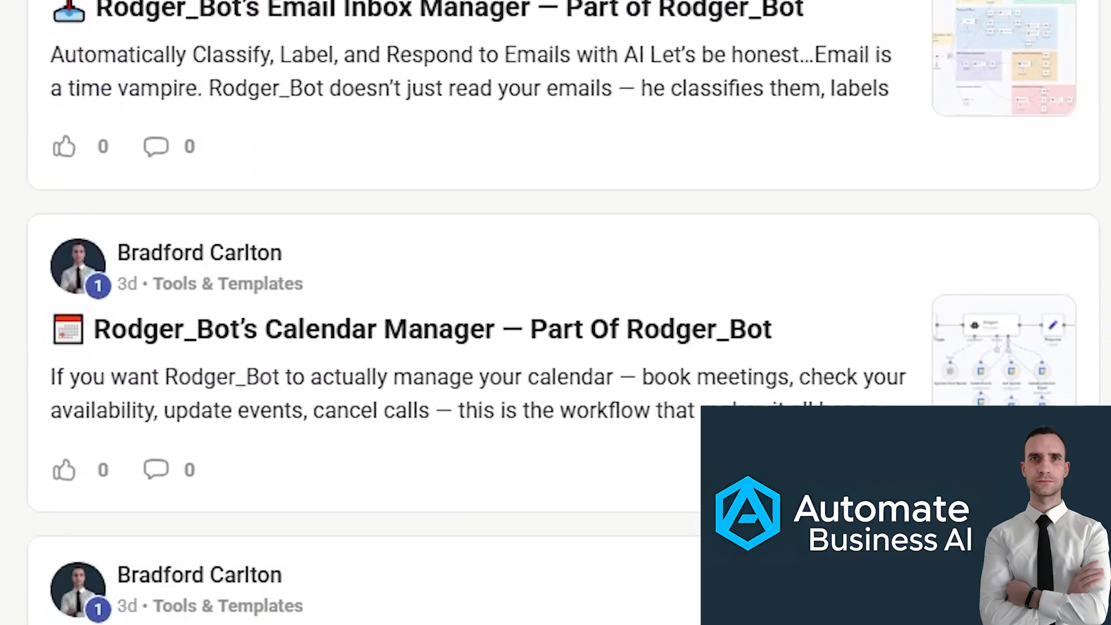
scroll("down", 3)
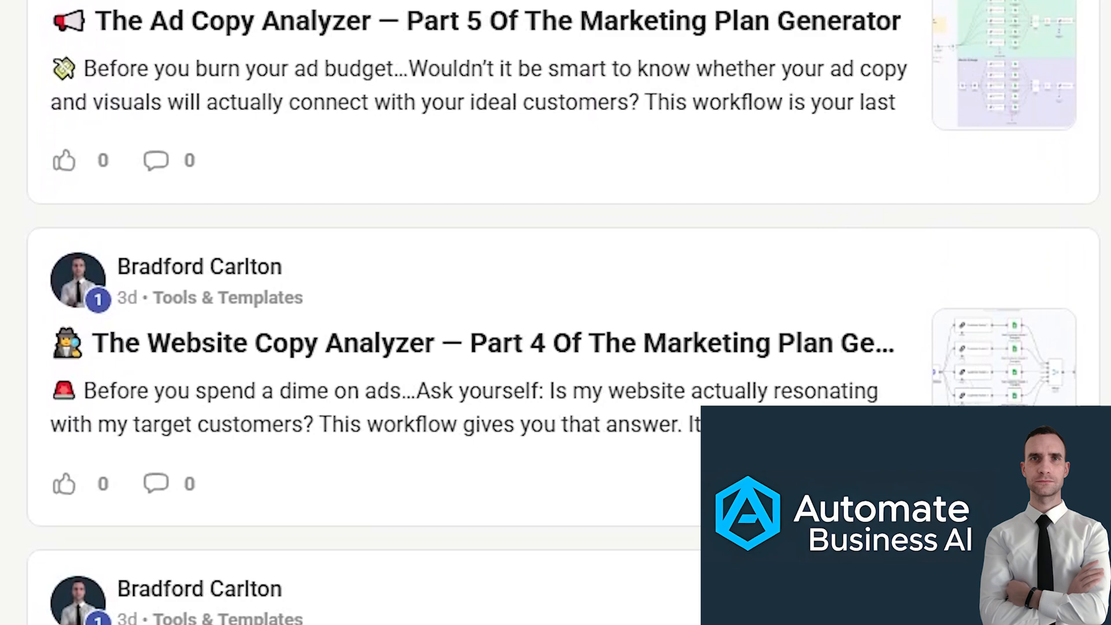
scroll("down", 3)
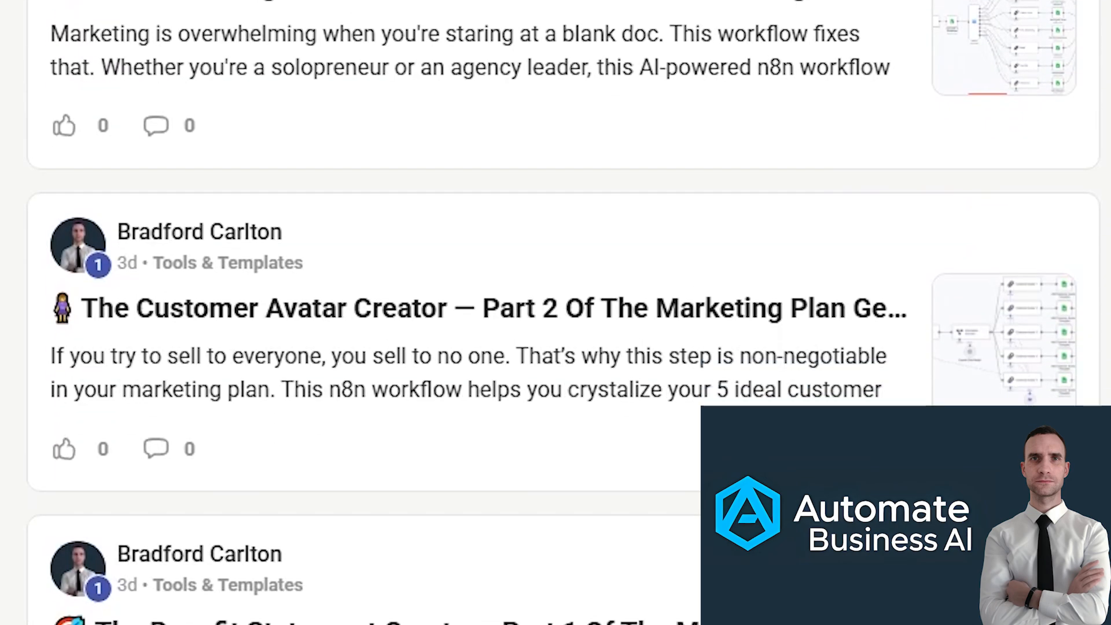
scroll("down", 3)
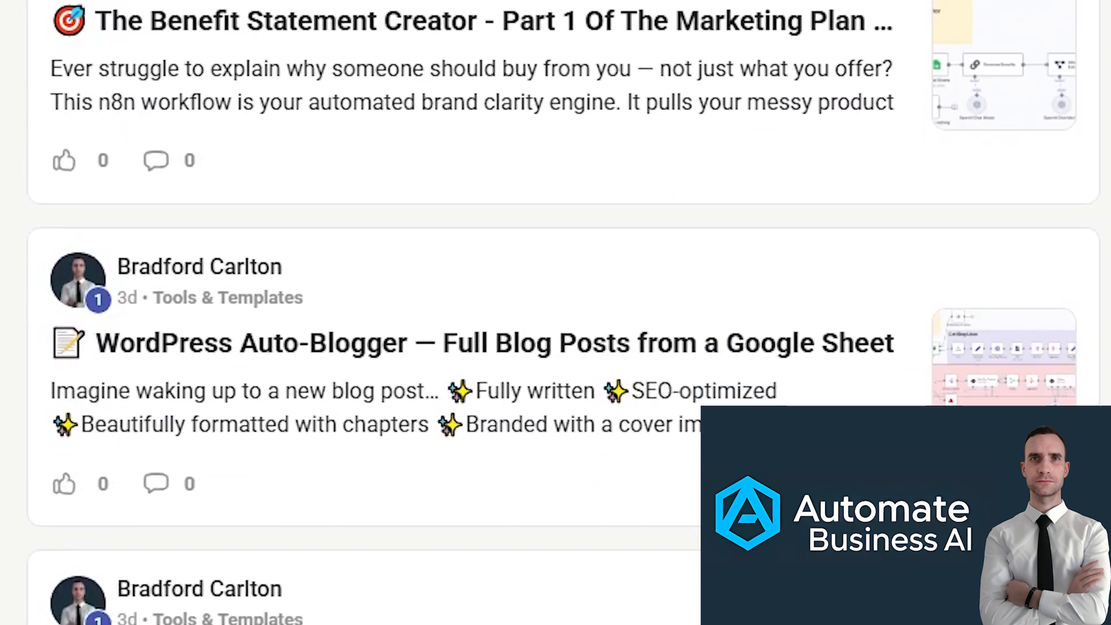
scroll("down", 3)
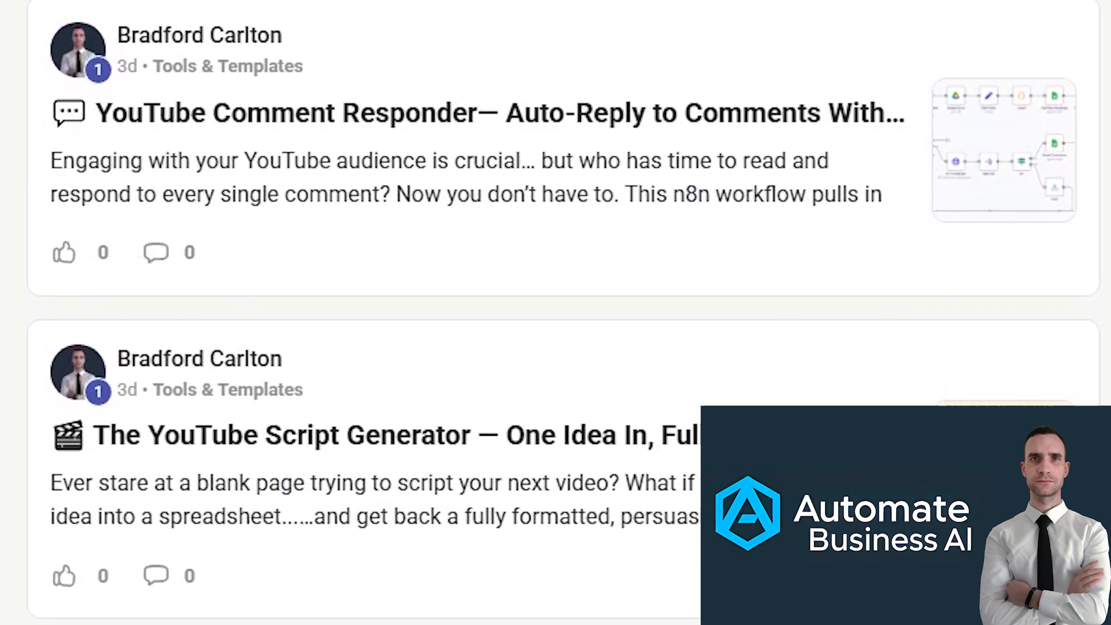
scroll("down", 3)
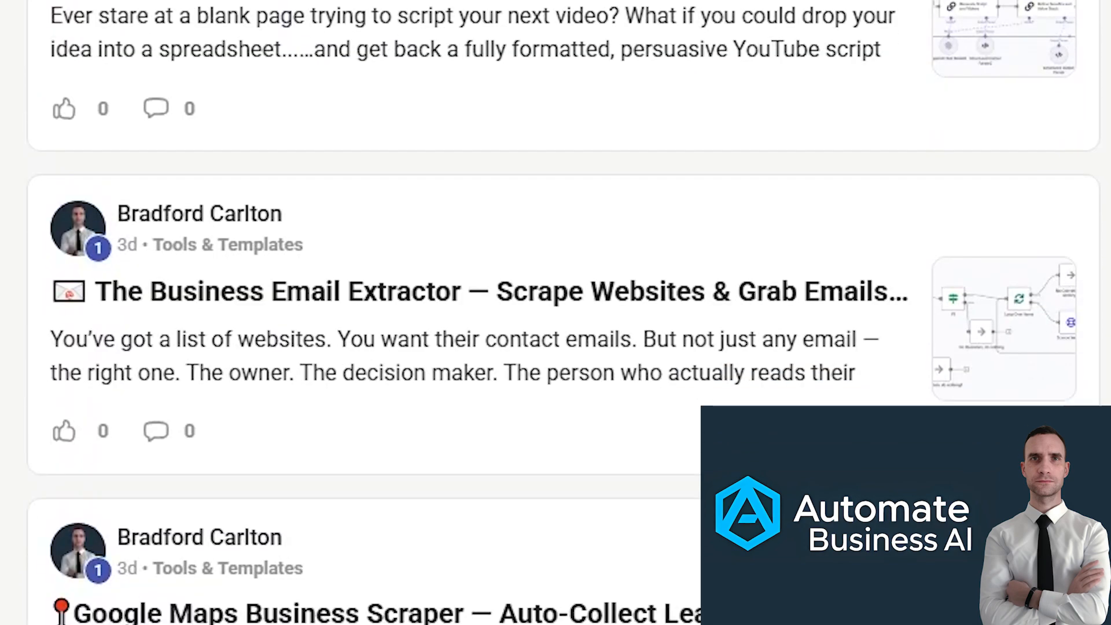
scroll("down", 3)
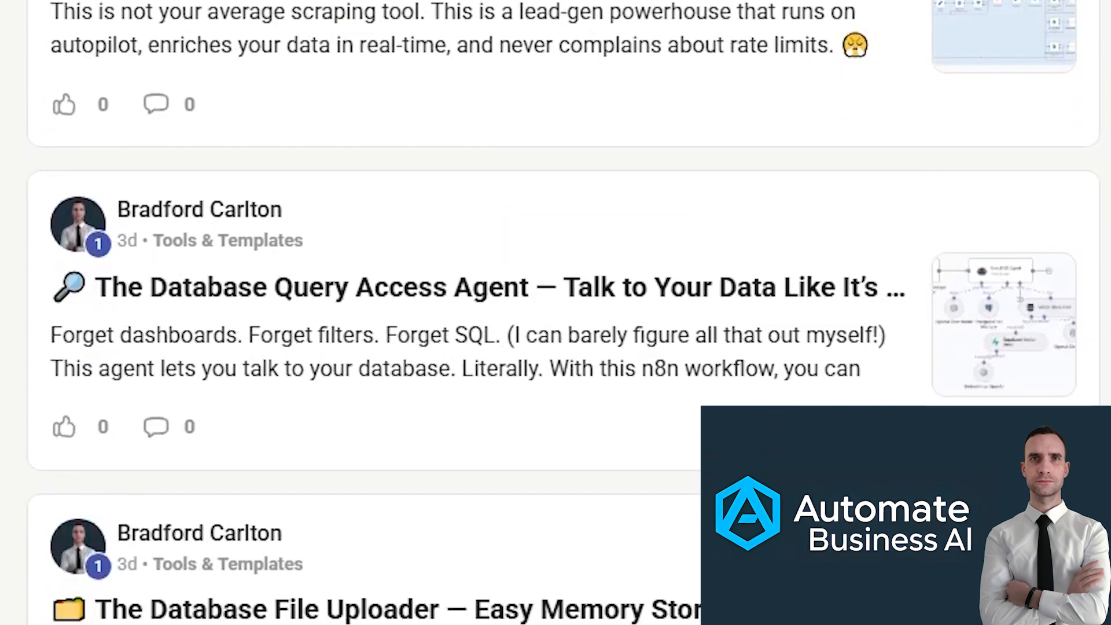
scroll("down", 3)
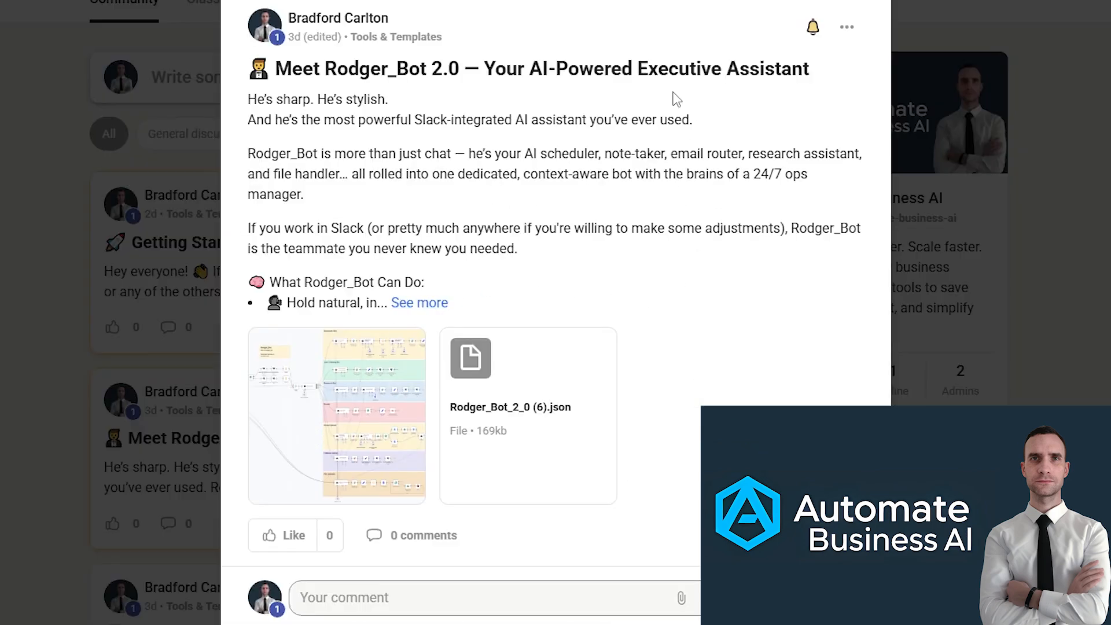
mouse_move(419, 306)
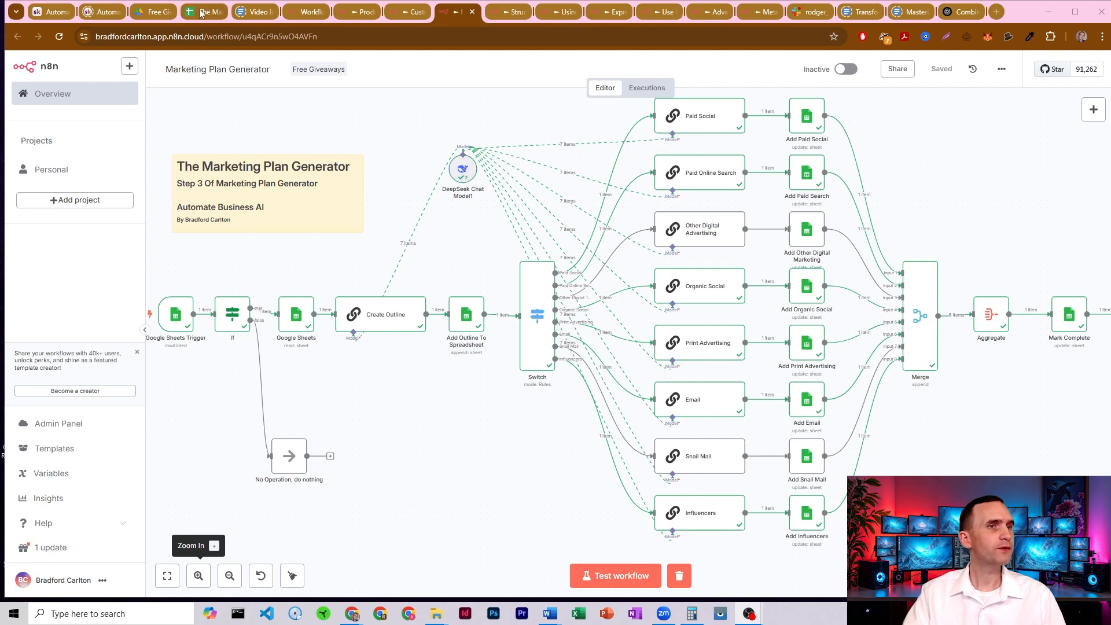
Step: Show the Marketing Plan Output sheet and view the Rodger_Bot 2.0 plan outline text
left_click(202, 11)
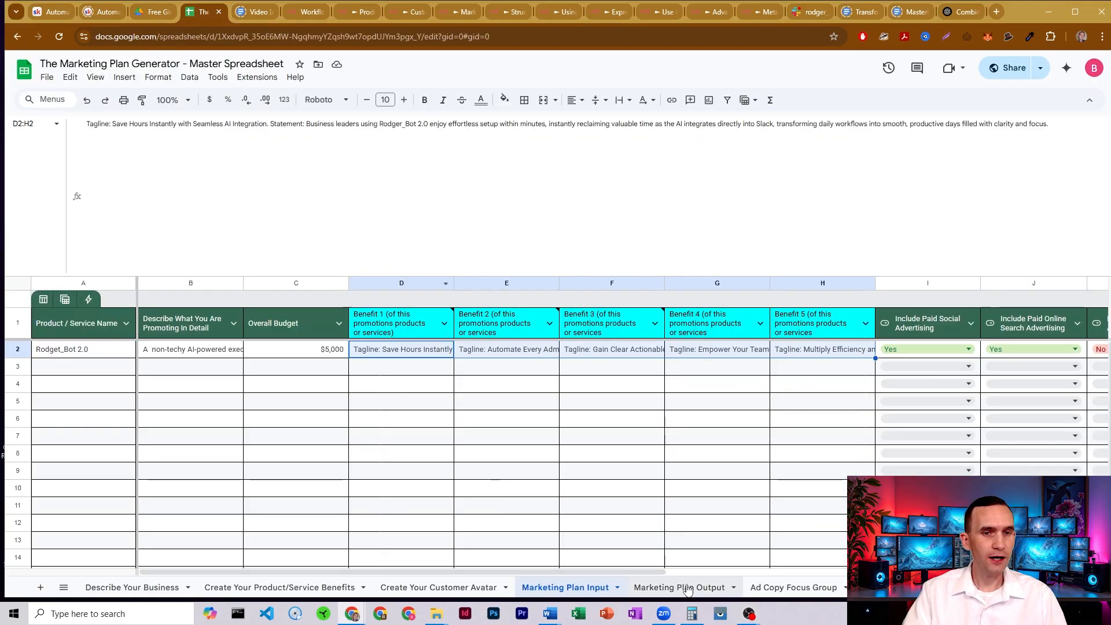
left_click(677, 586)
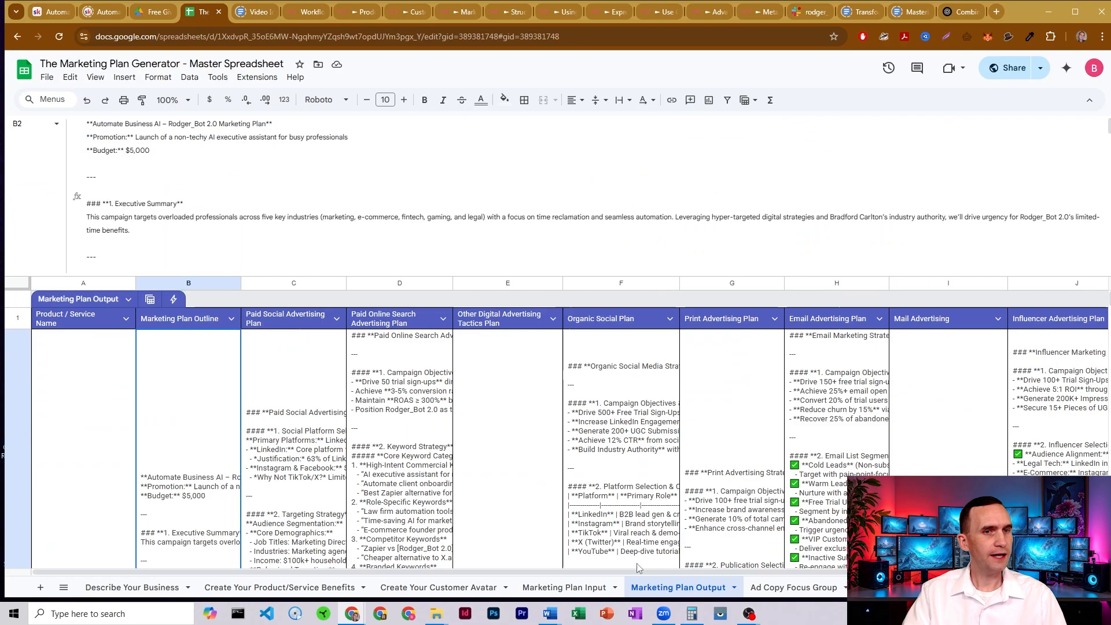
scroll("down", 3)
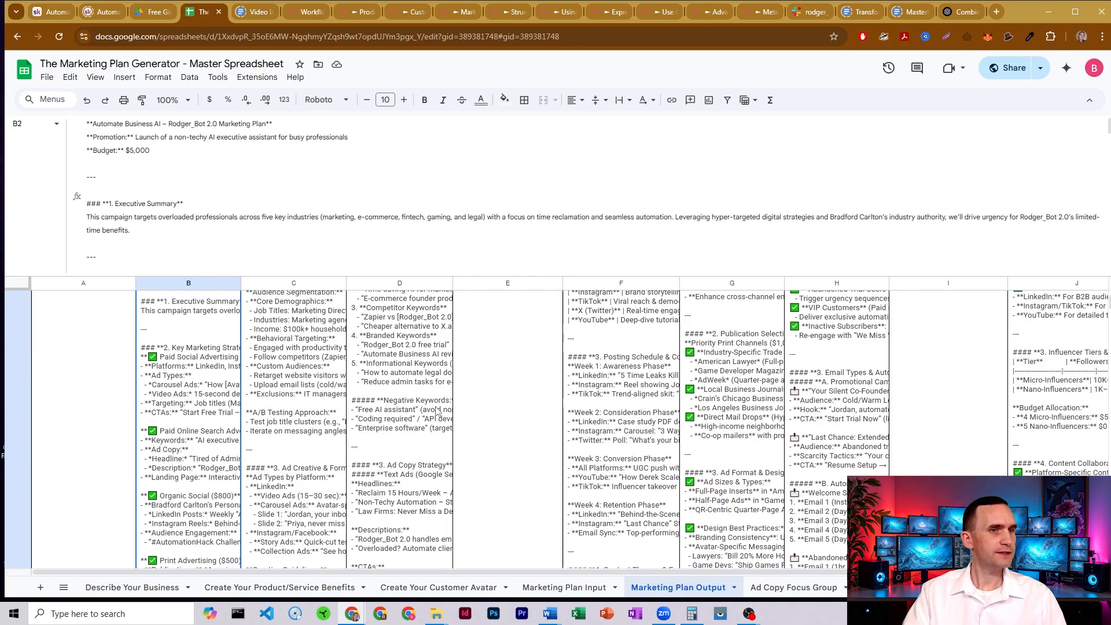
scroll("down", 3)
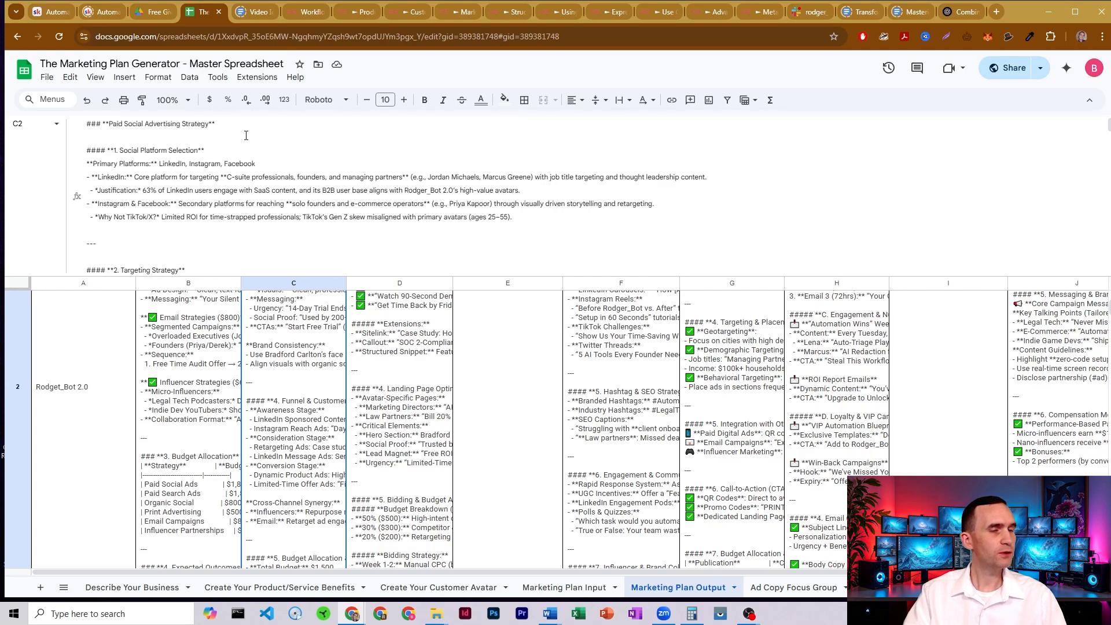
left_click(187, 386)
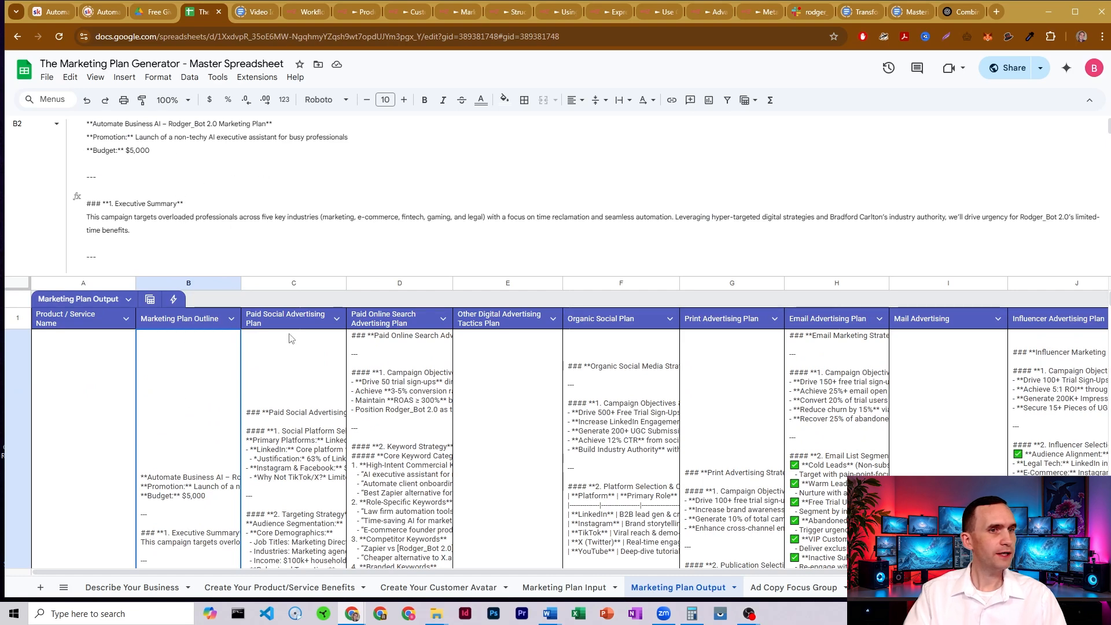
mouse_move(393, 355)
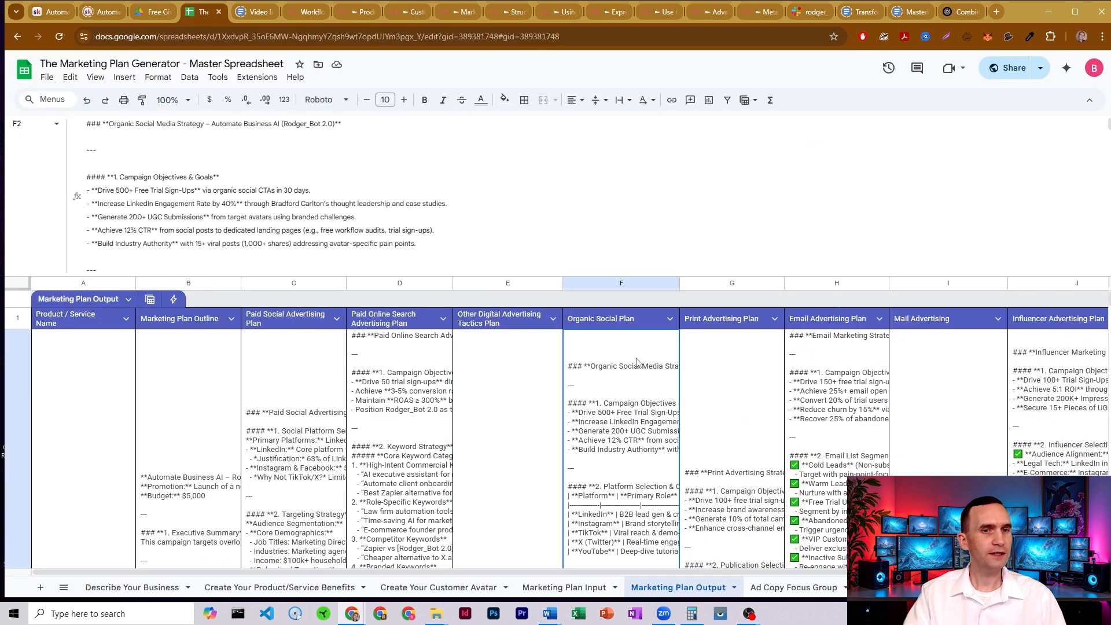
mouse_move(504, 396)
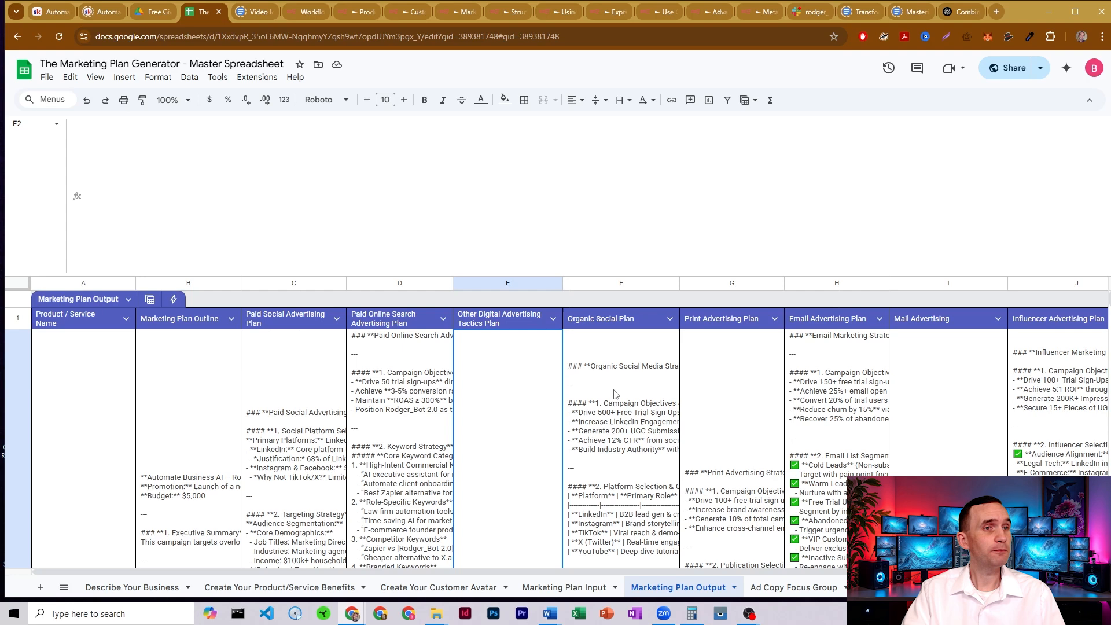
left_click(563, 588)
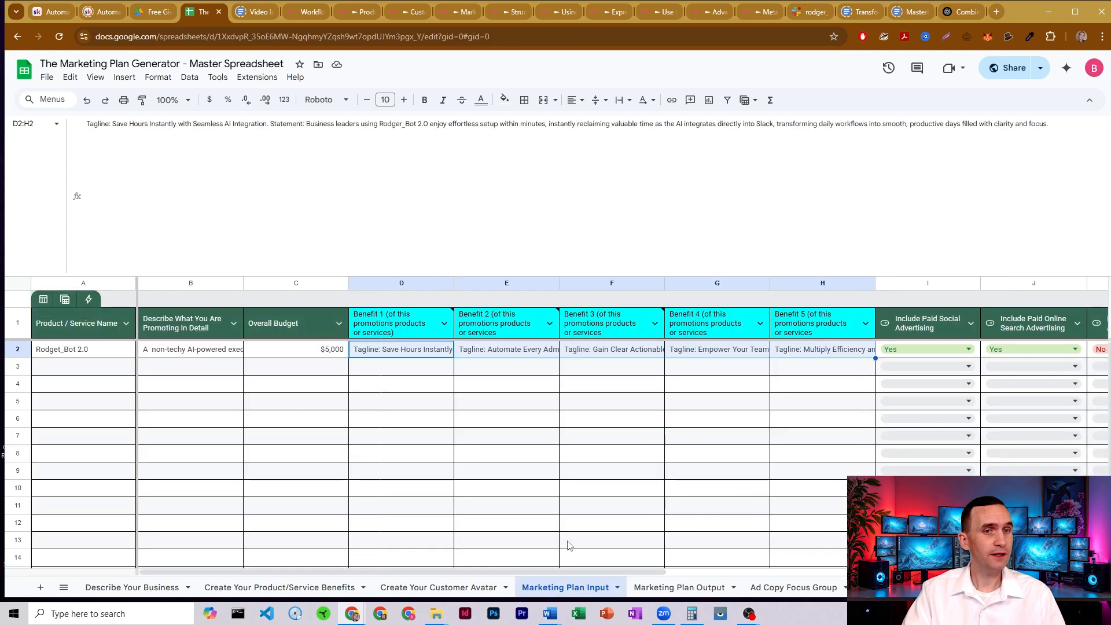
scroll("right", 3)
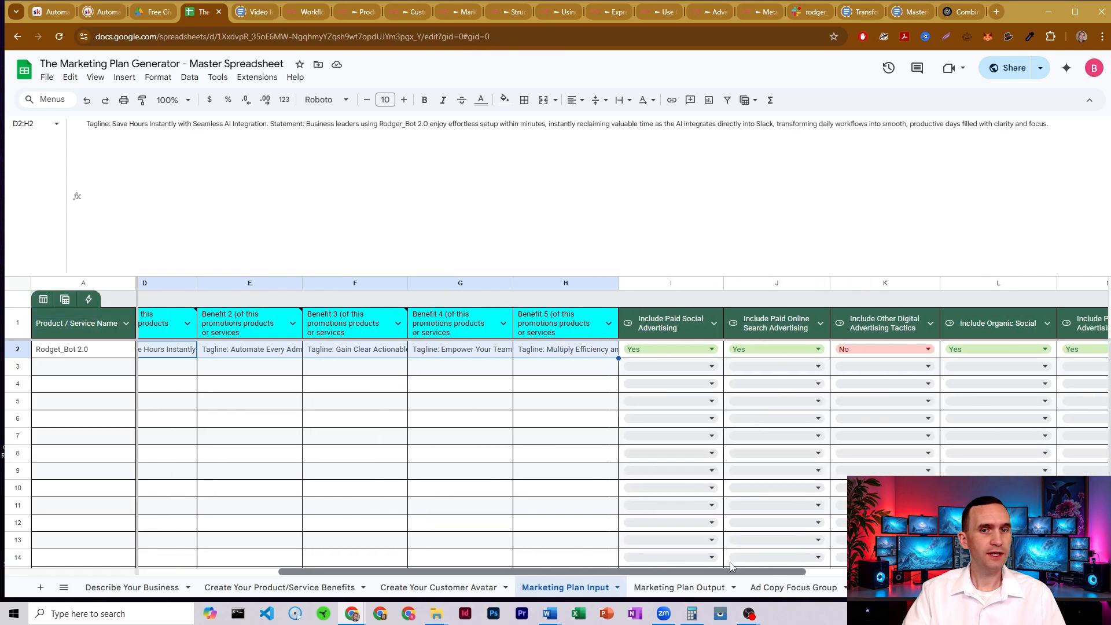
scroll("right", 3)
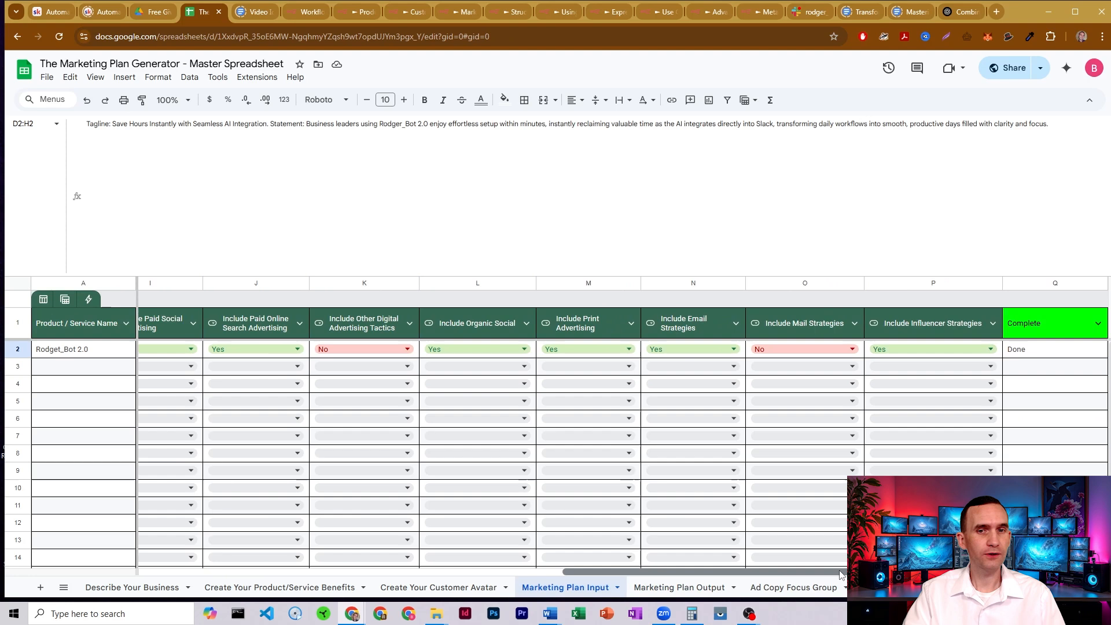
mouse_move(677, 590)
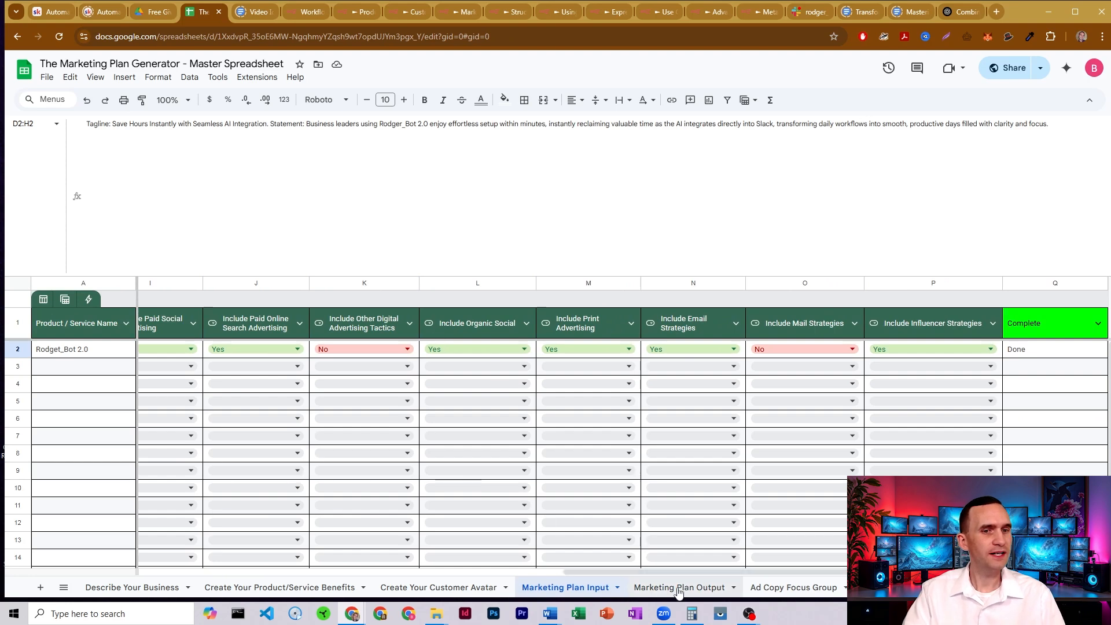
left_click(678, 588)
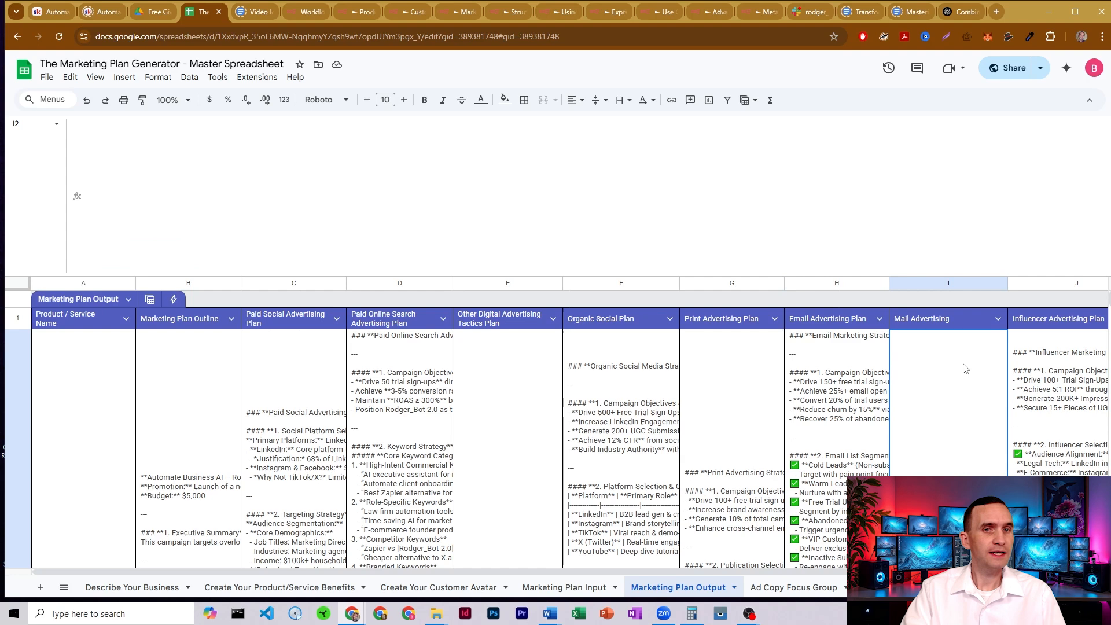
left_click(563, 587)
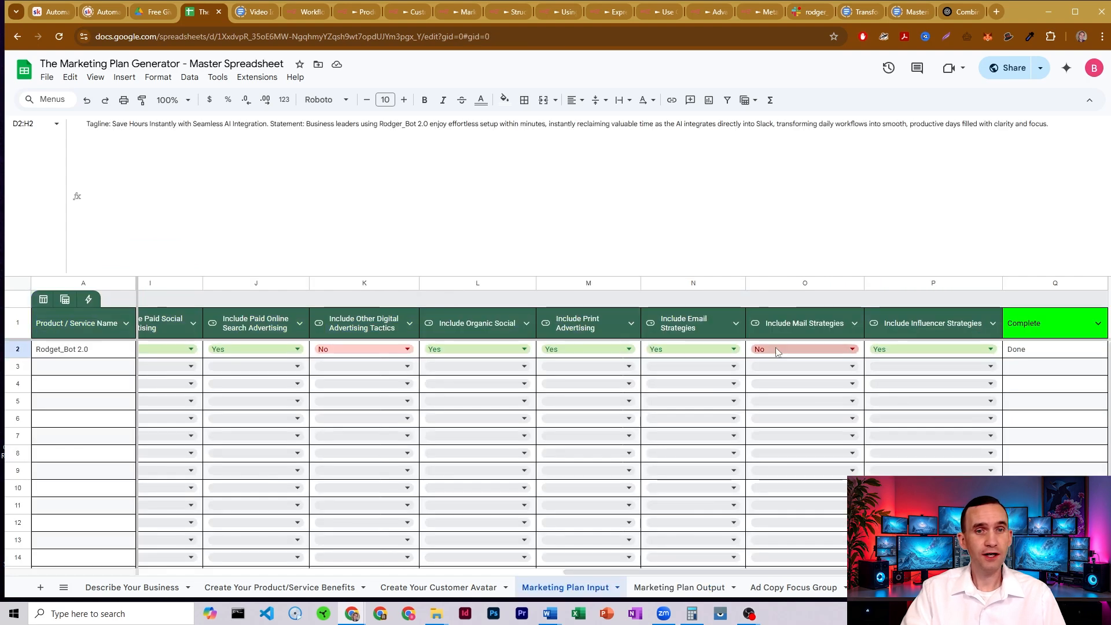
left_click(678, 586)
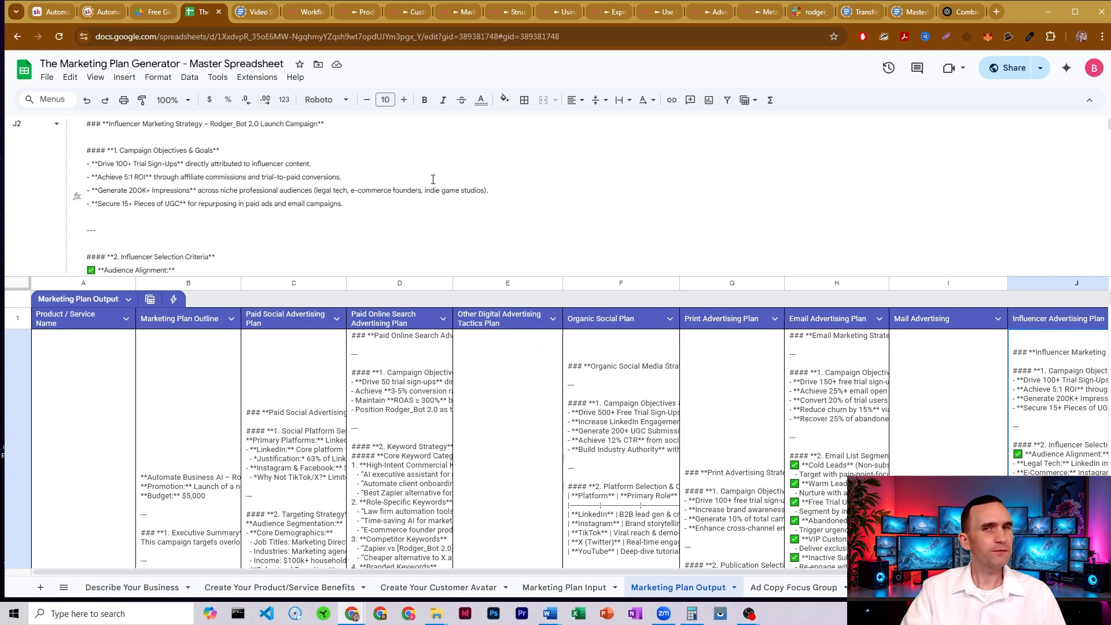
mouse_move(465, 9)
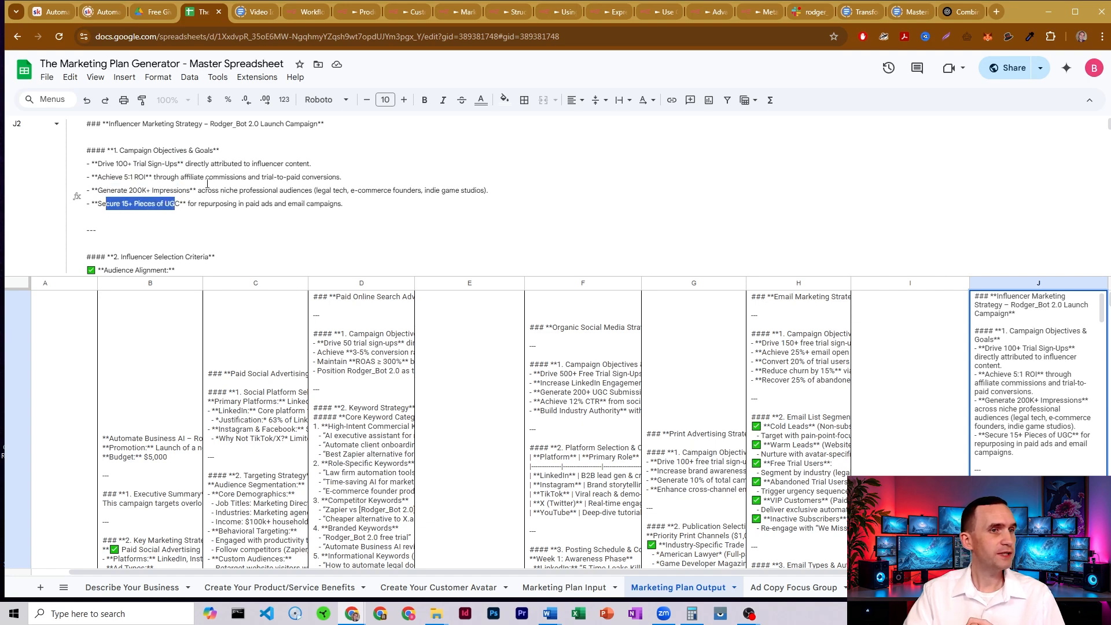
Step: Scroll the Influencer Advertising Plan down to its Influencer Selection Criteria section
scroll("down", 3)
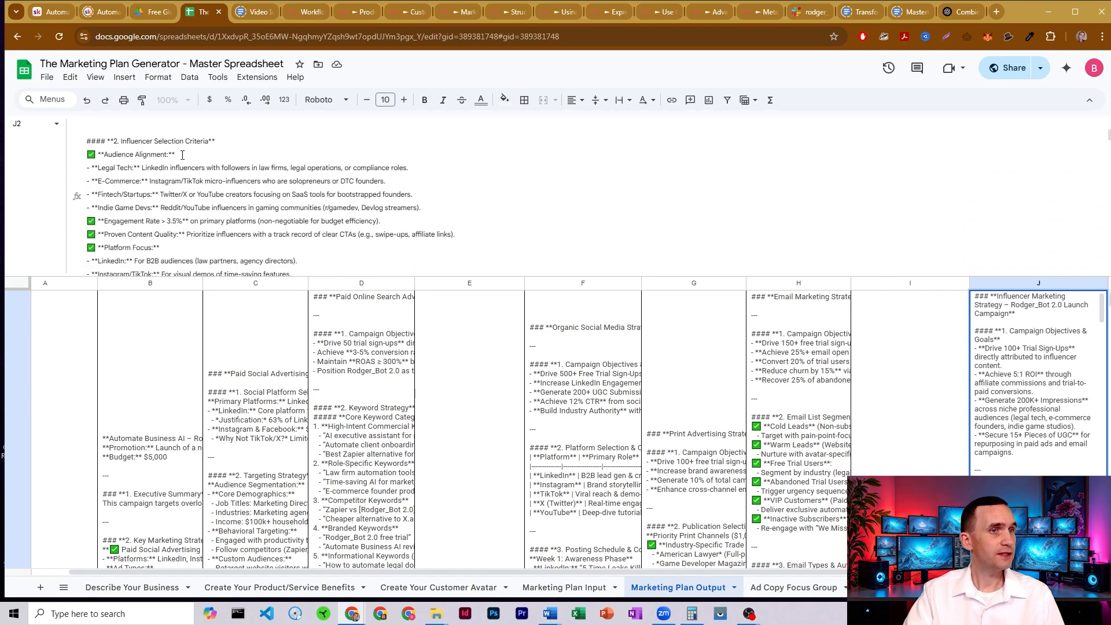
Step: Highlight the E-Commerce niche, engagement-rate requirement and Platform Focus criteria in the influencer plan
double_click(127, 167)
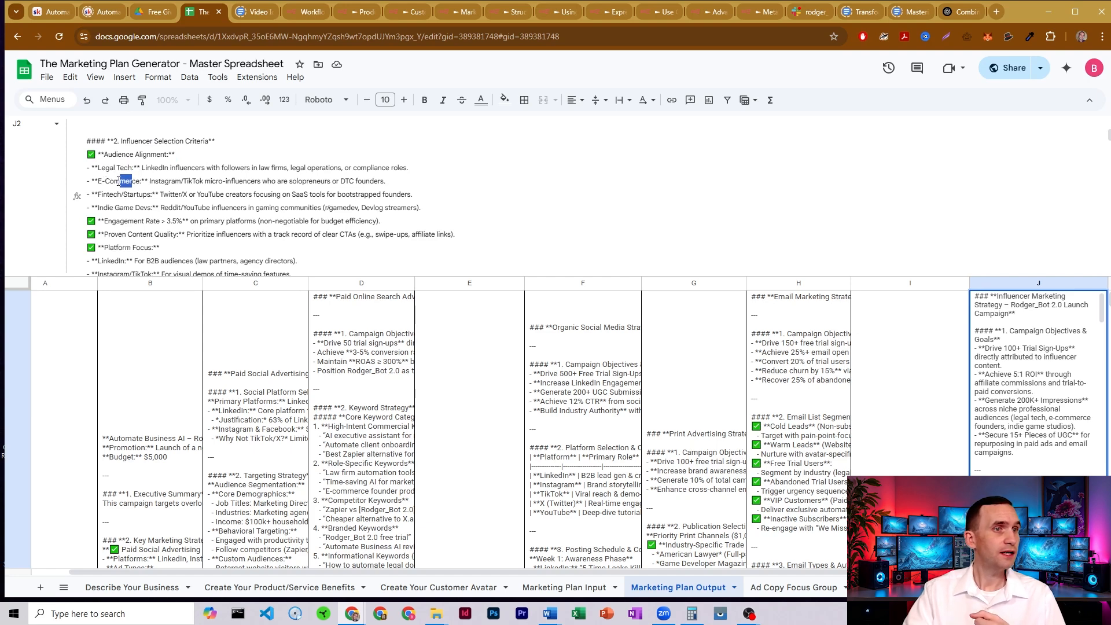
double_click(125, 194)
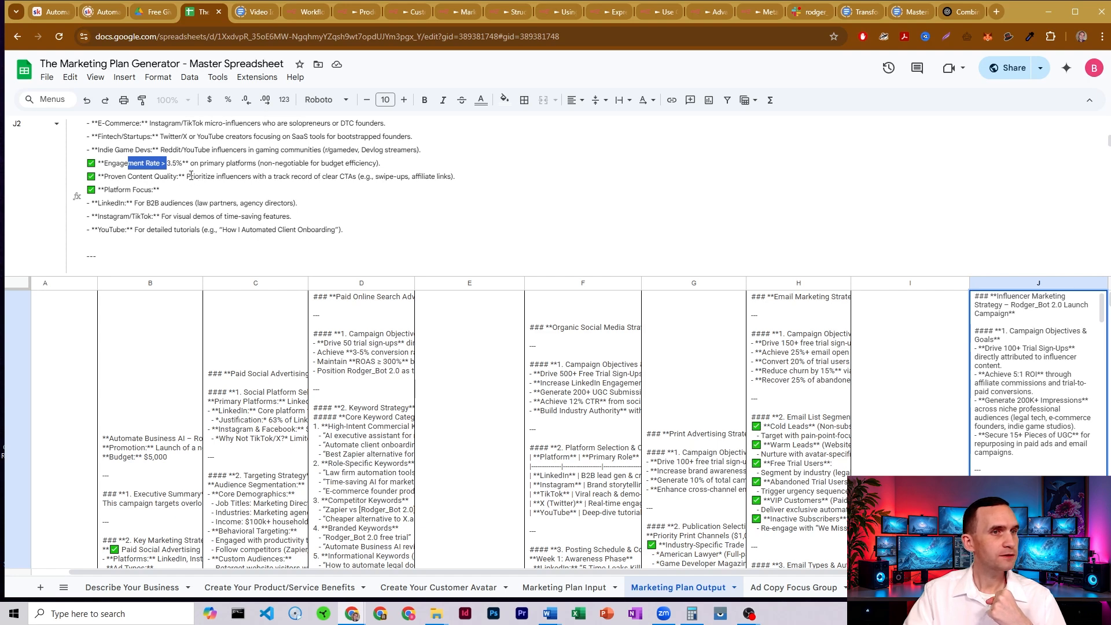
left_click_drag(191, 176, 411, 176)
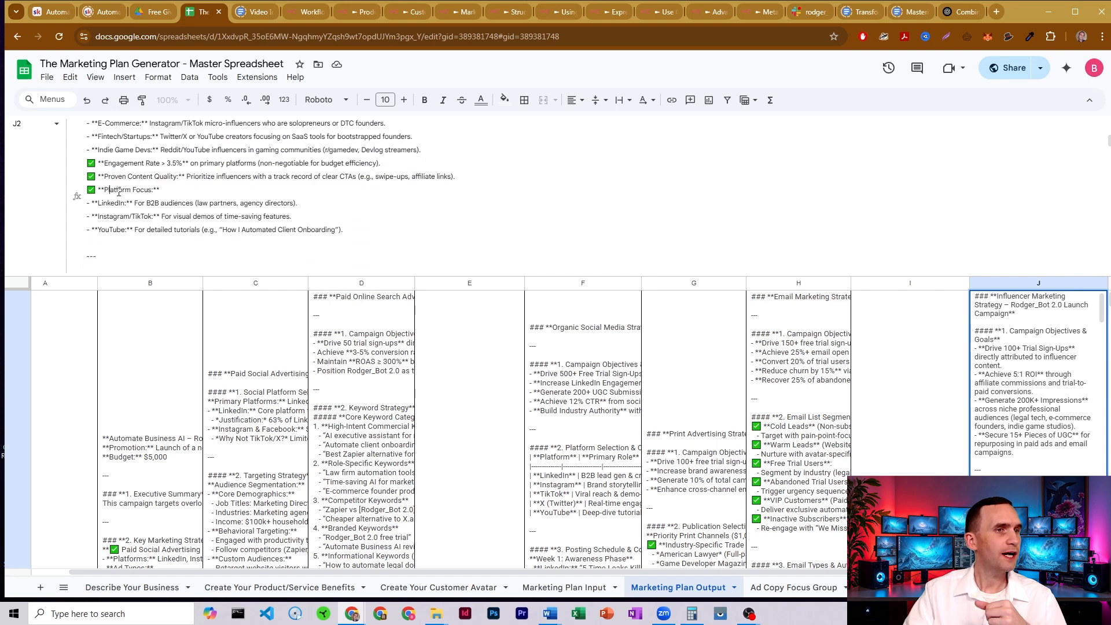
double_click(121, 190)
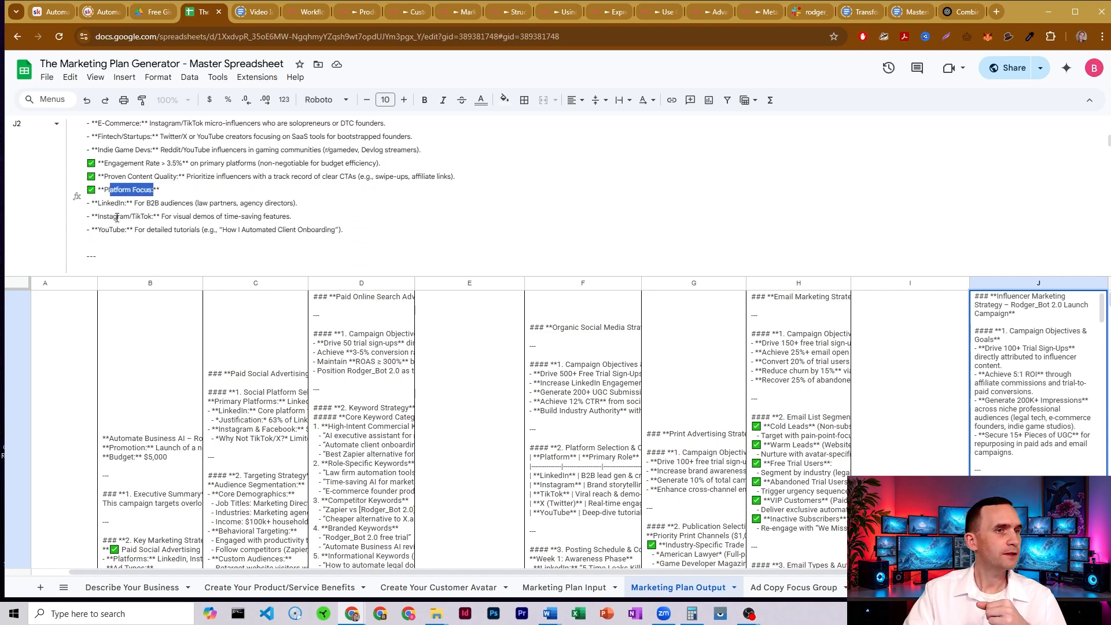
Step: Read through the influencer budget section, then show the Marketing Plan Input sheet
scroll("down", 3)
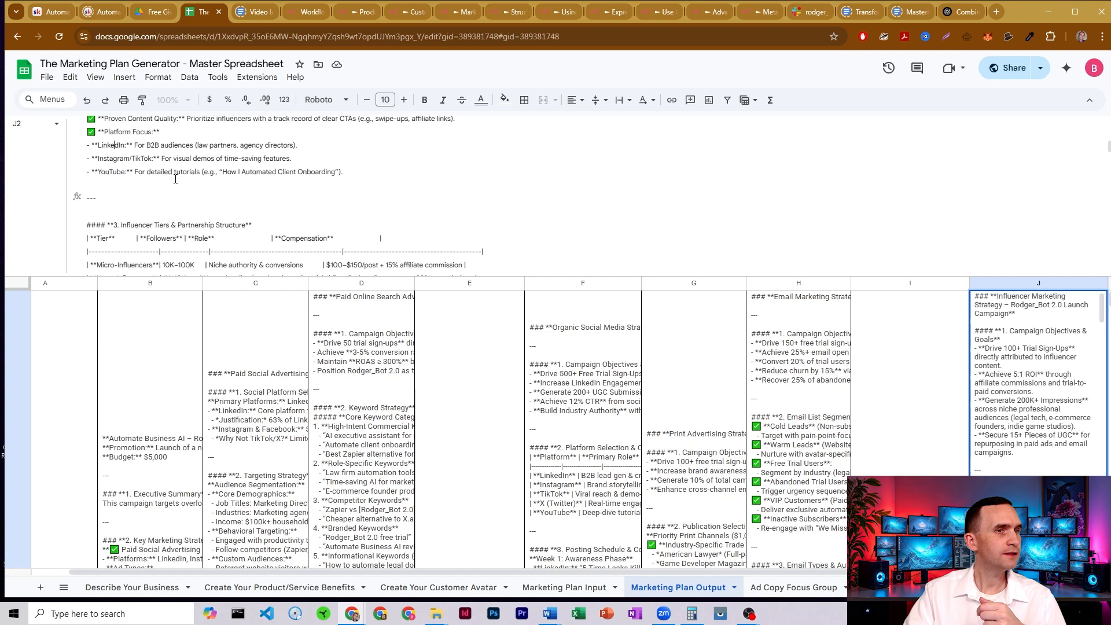
scroll("down", 3)
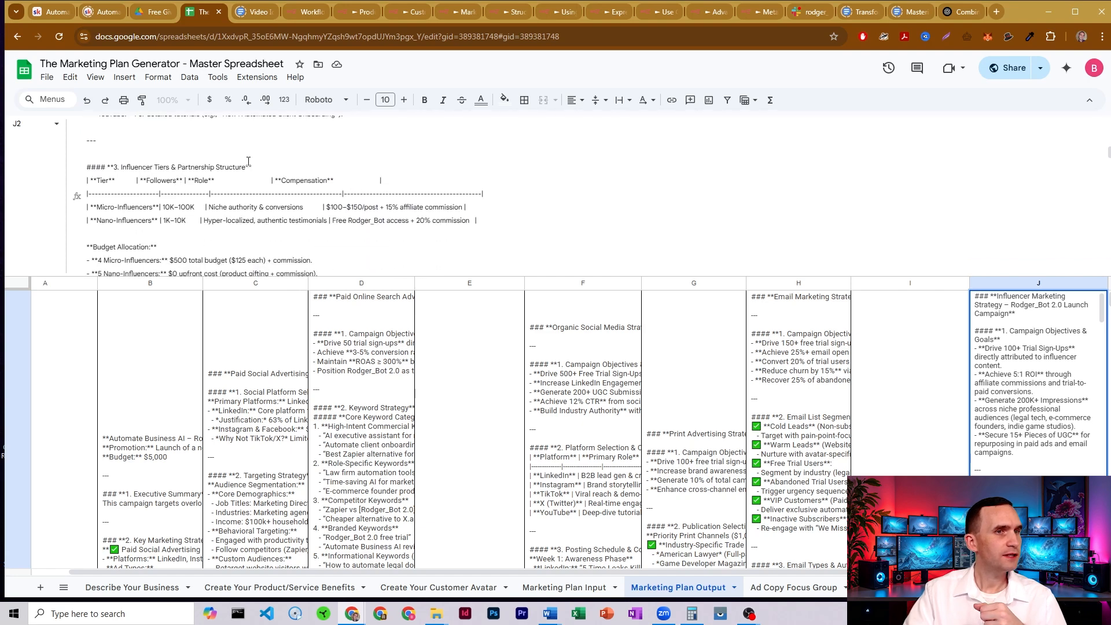
scroll("down", 3)
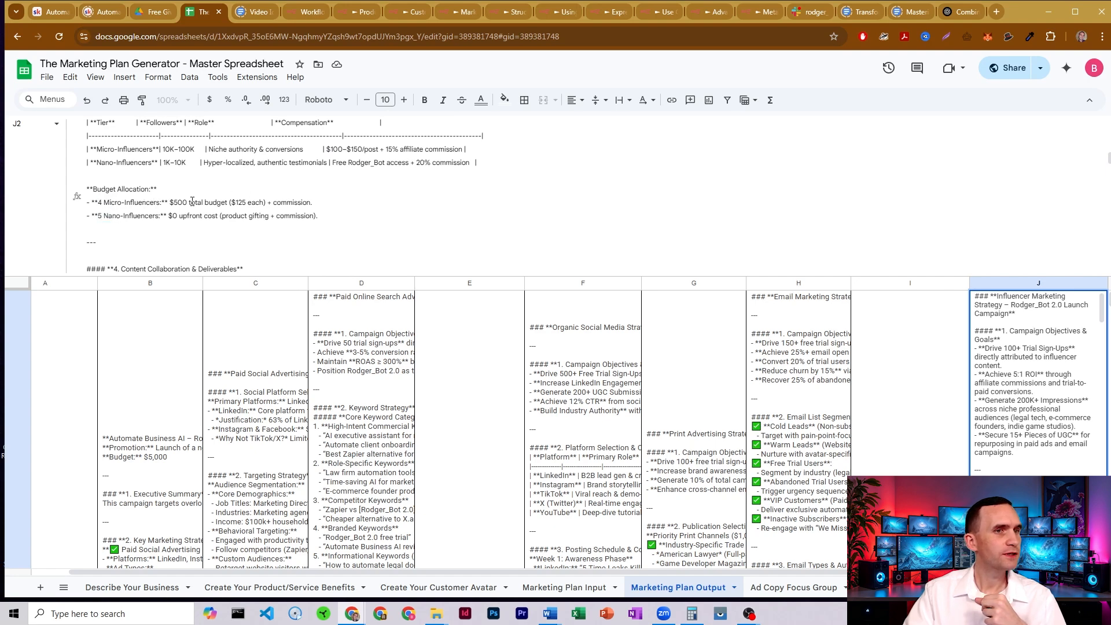
mouse_move(220, 211)
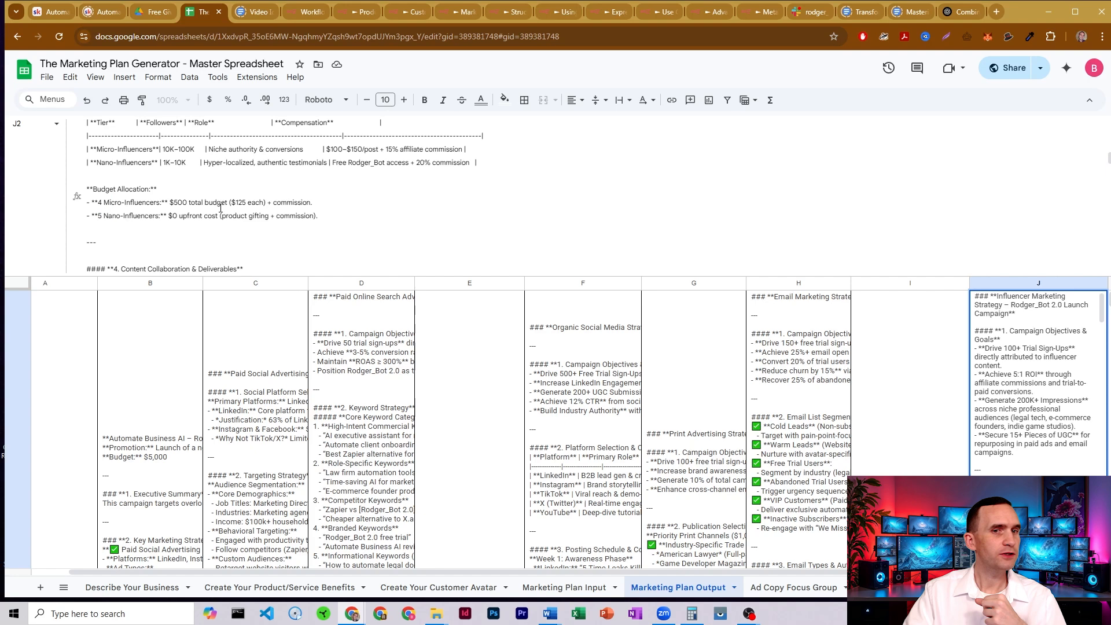
left_click(564, 588)
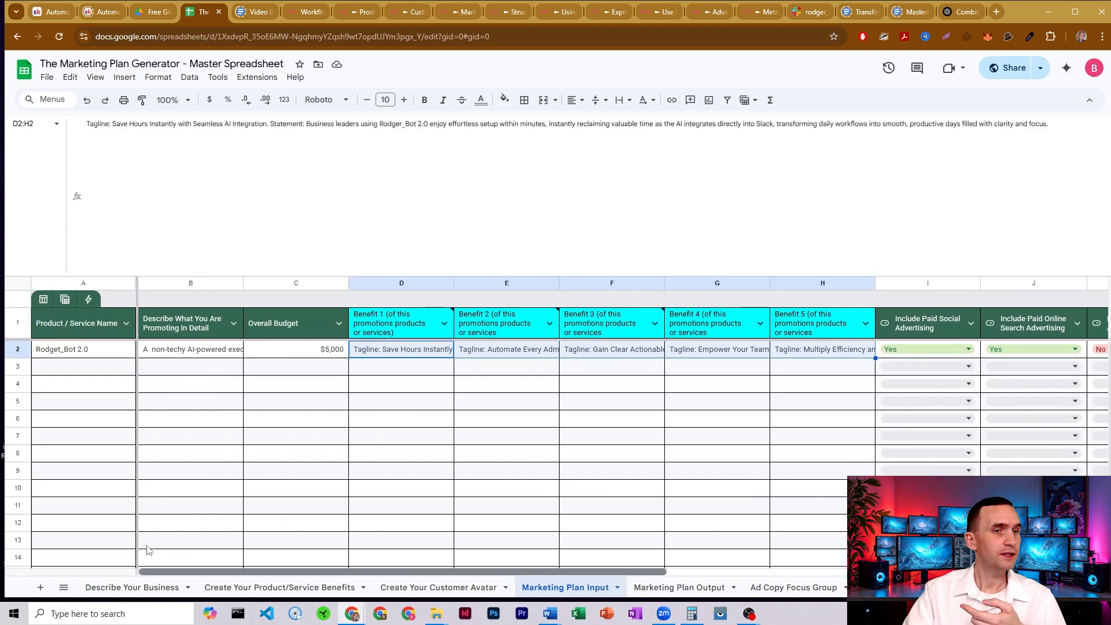
Step: Check the $5,000 overall budget in C2 and return to the Marketing Plan Output sheet
left_click(295, 349)
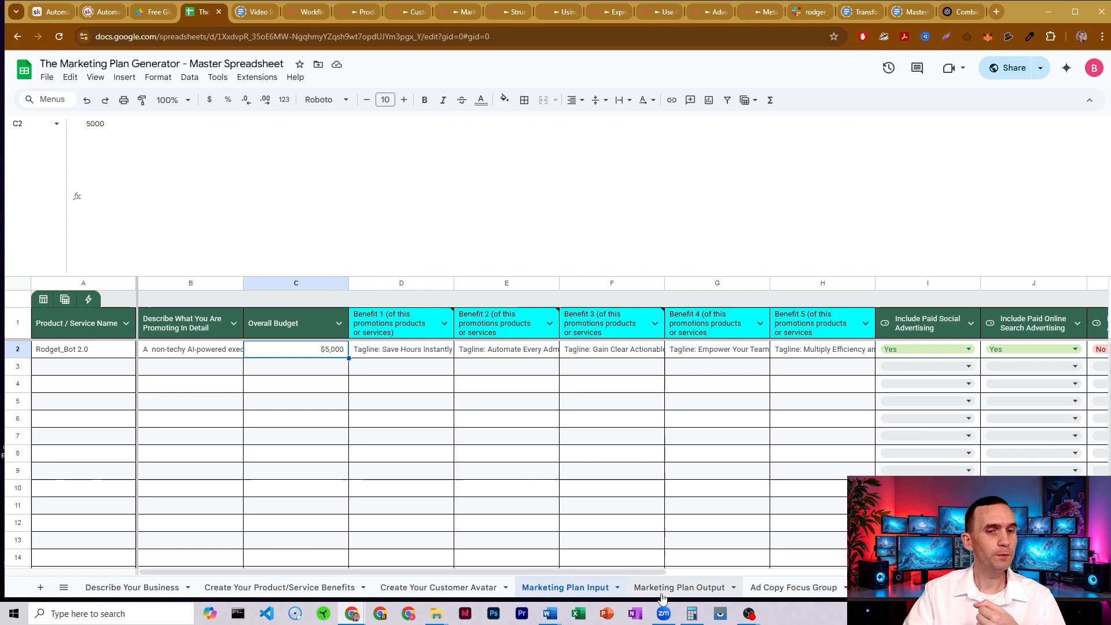
left_click(678, 588)
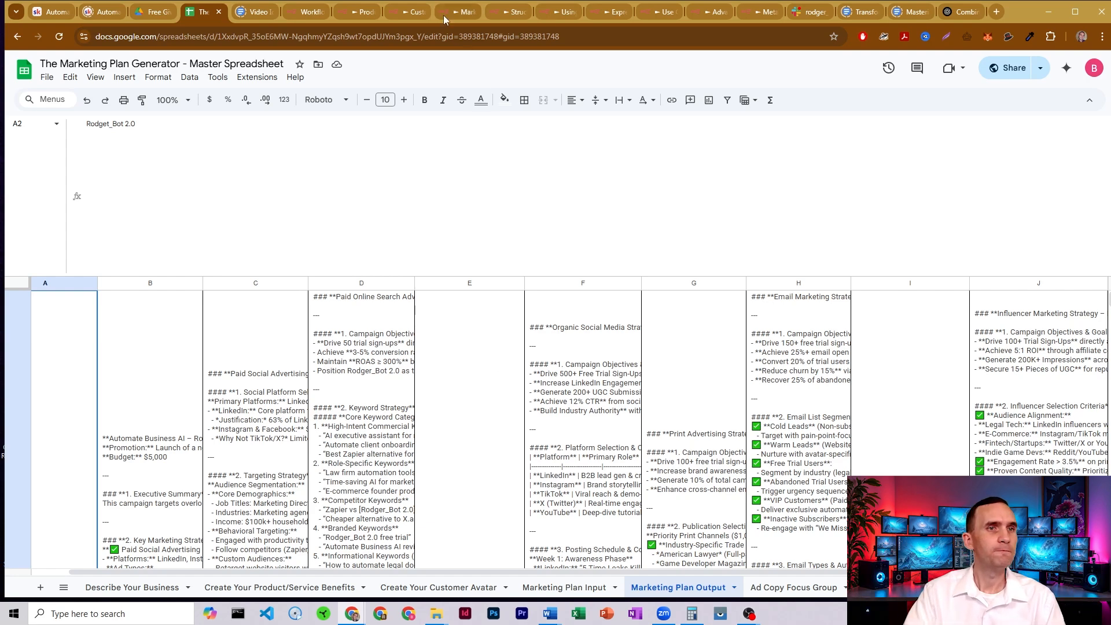
Step: Show the Google Sheets Trigger node settings in the n8n Marketing Plan Generator workflow
left_click(454, 12)
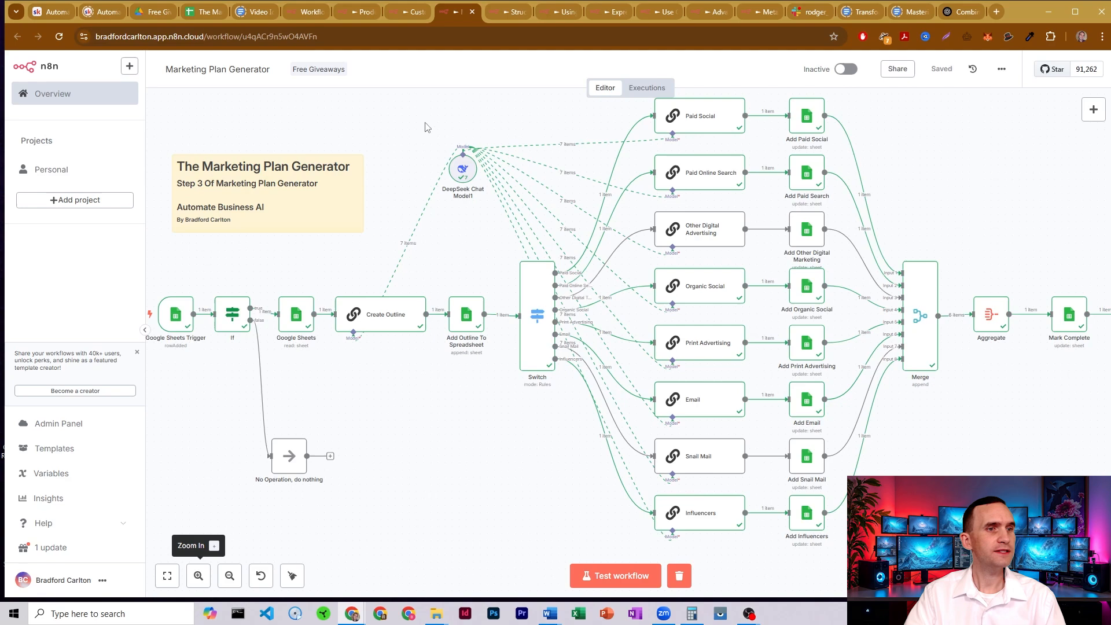
left_click(177, 315)
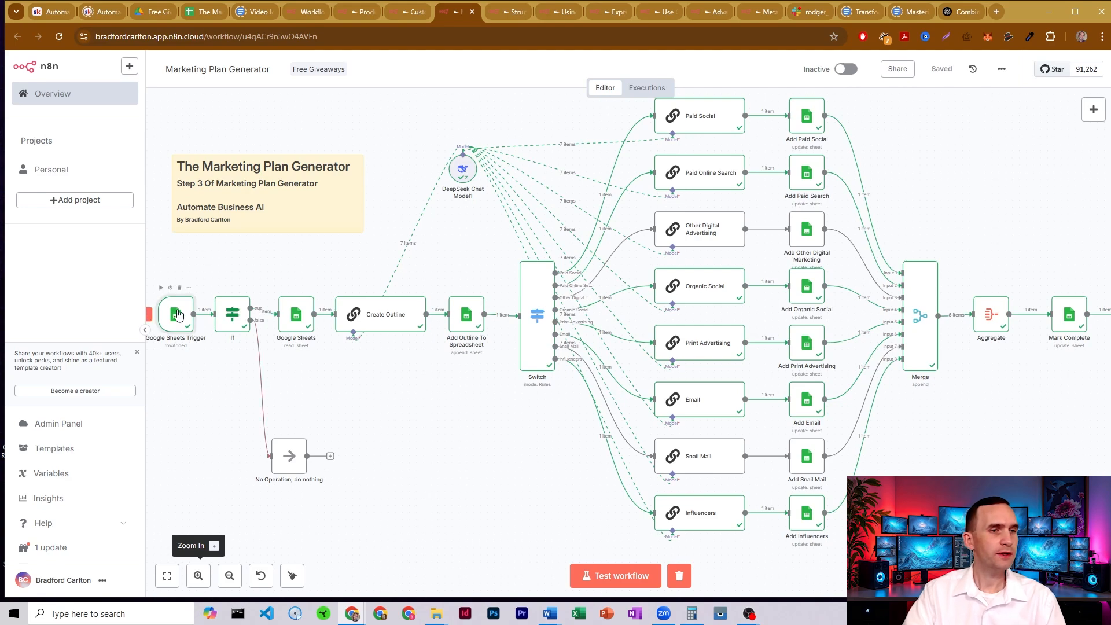
double_click(176, 315)
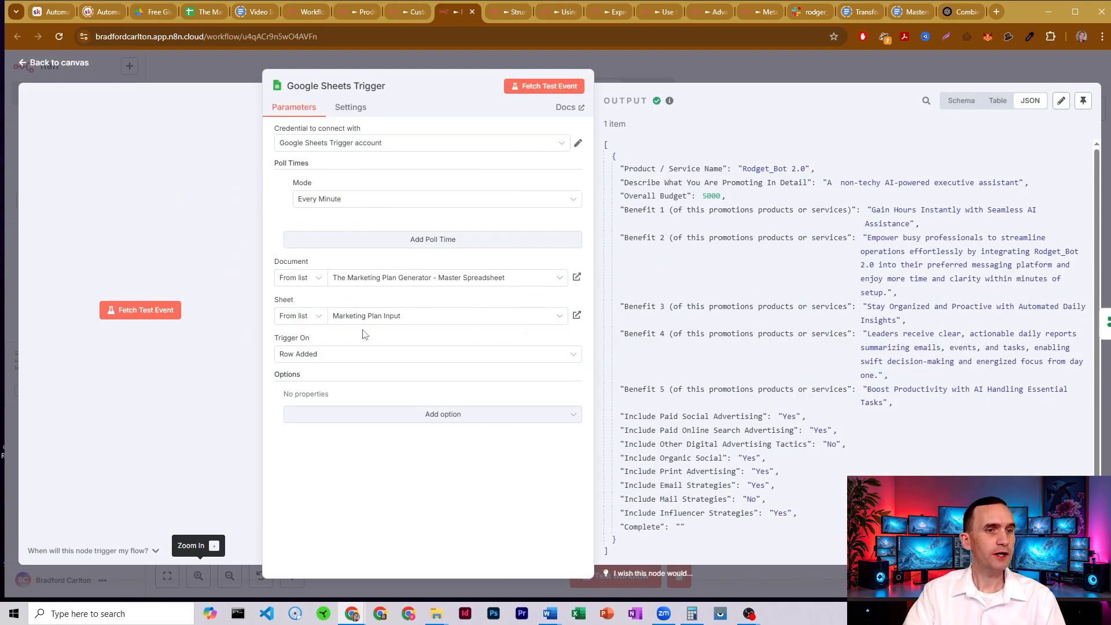
mouse_move(635, 77)
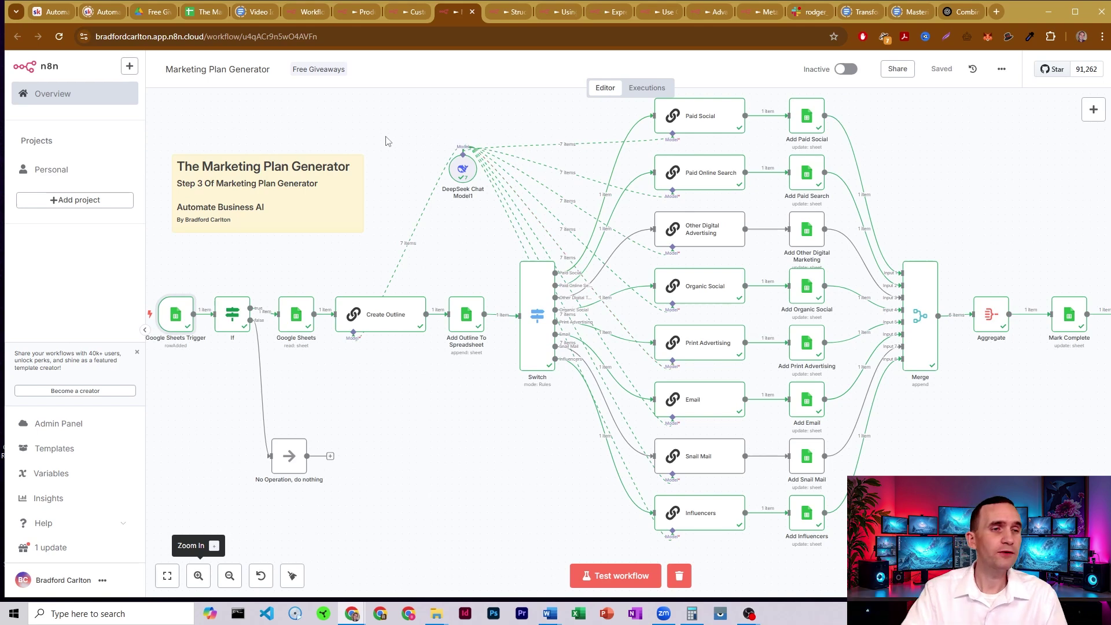
mouse_move(381, 158)
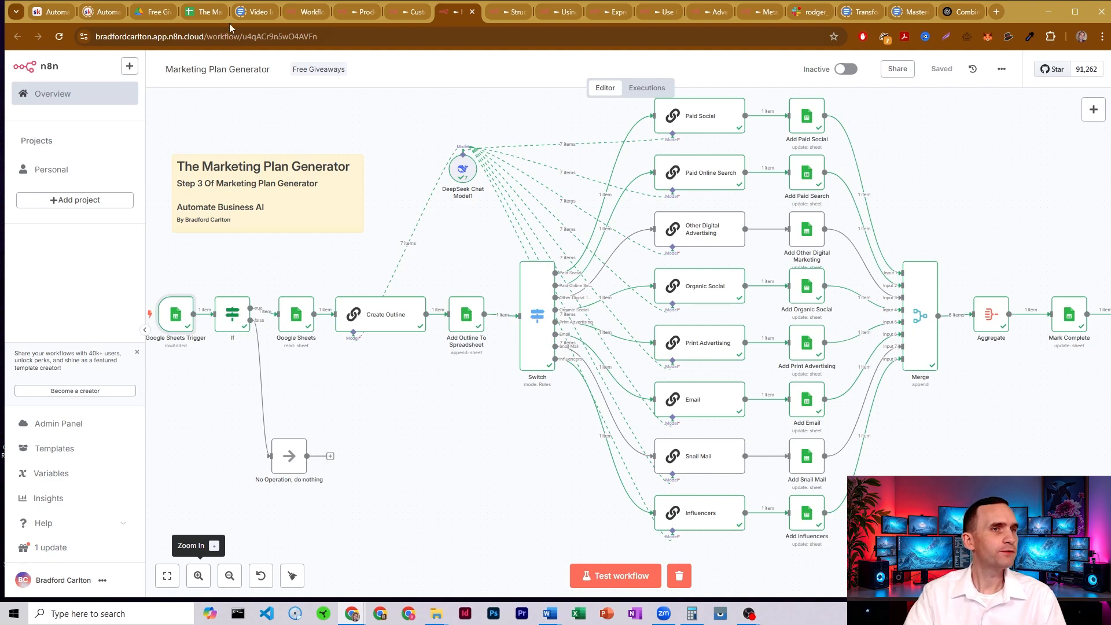
left_click(204, 11)
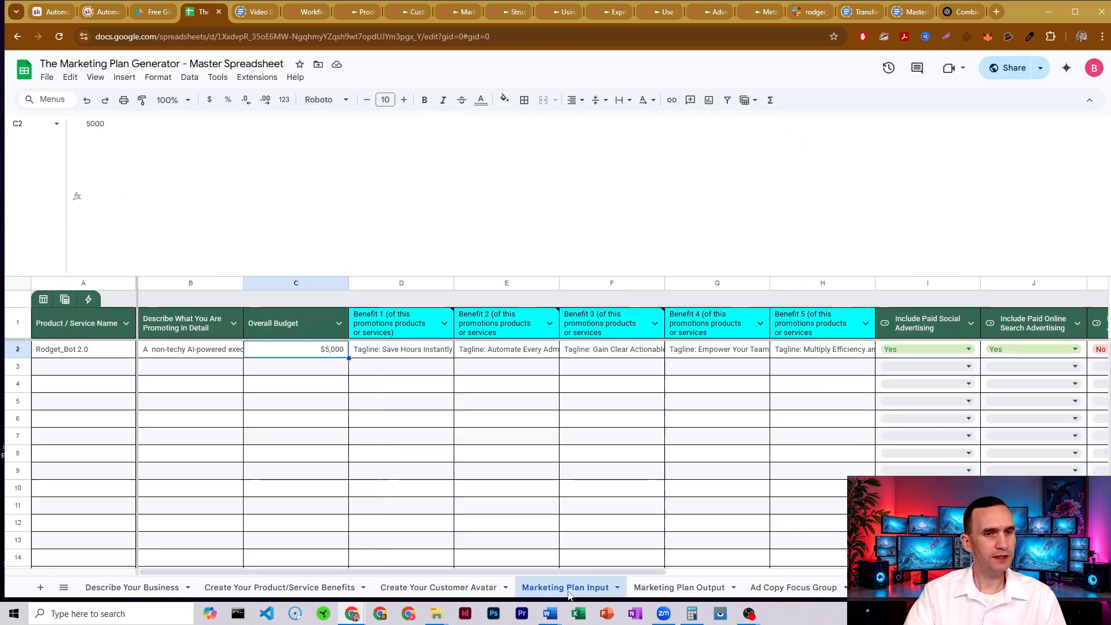
mouse_move(343, 575)
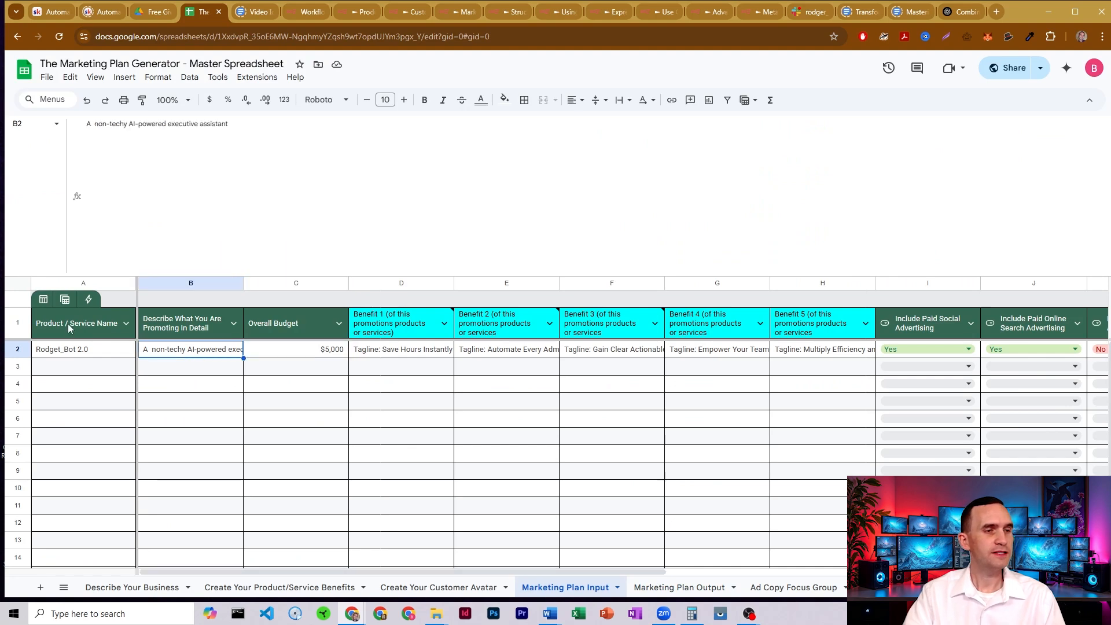
left_click(1044, 327)
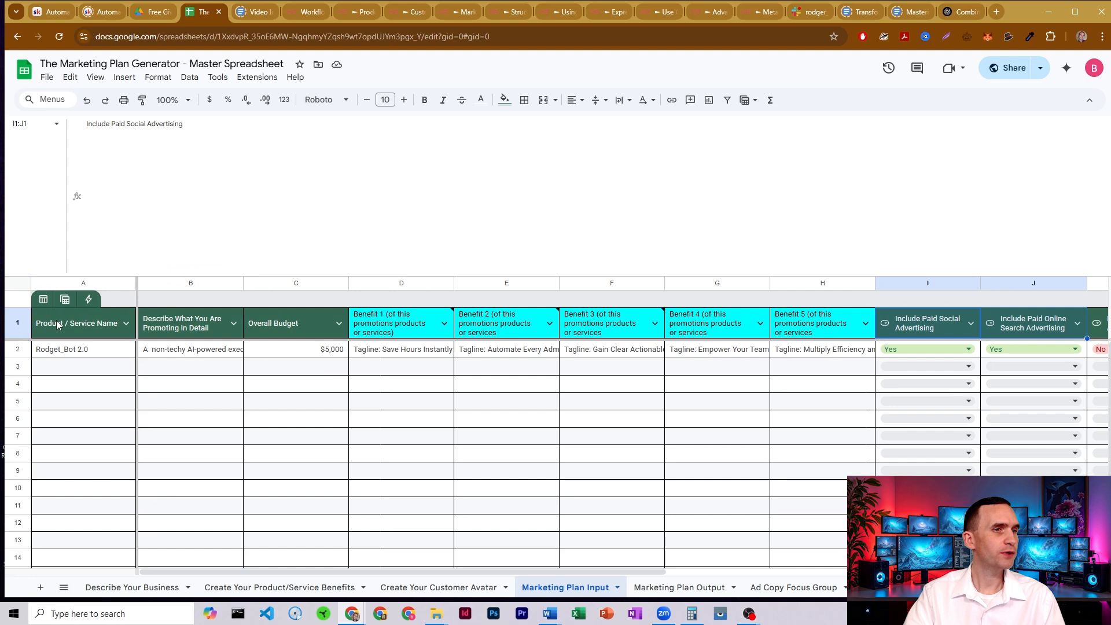
left_click(69, 323)
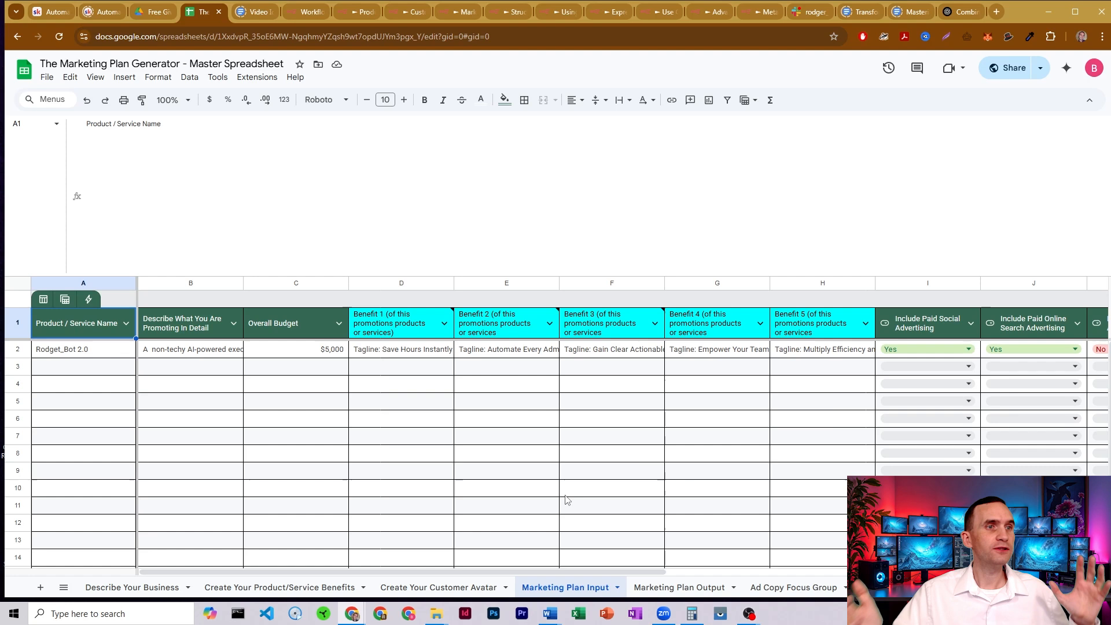
mouse_move(419, 484)
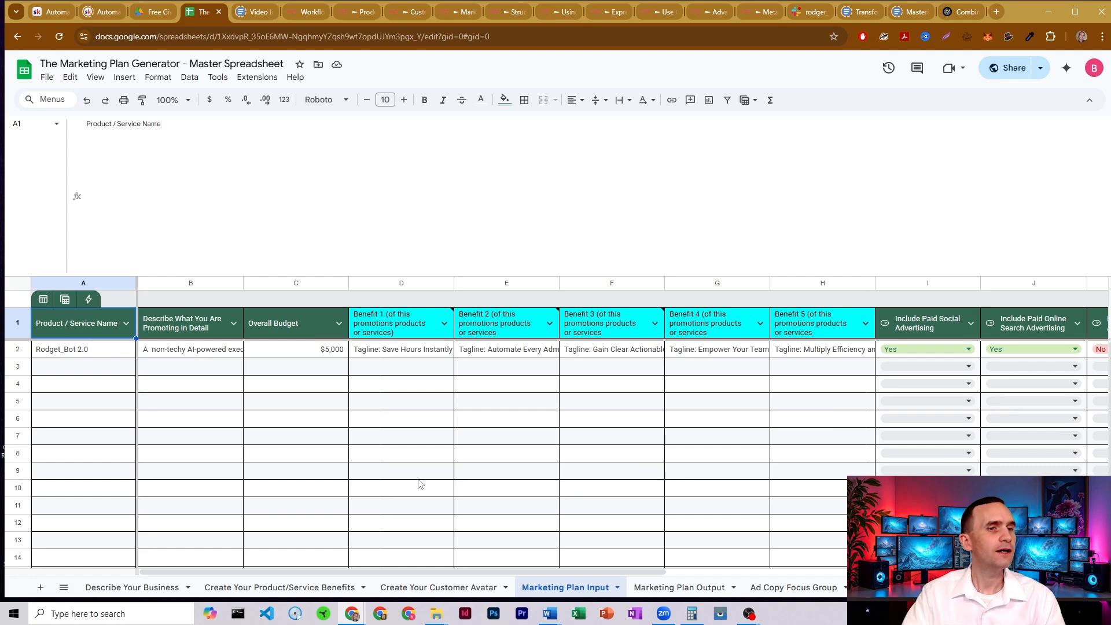
mouse_move(319, 477)
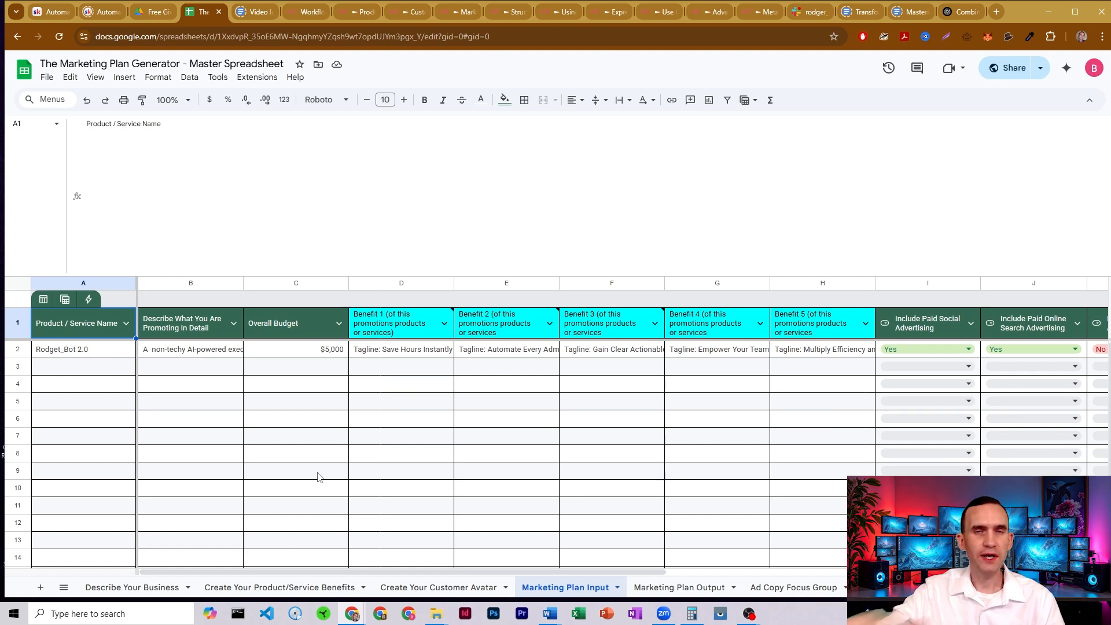
mouse_move(399, 328)
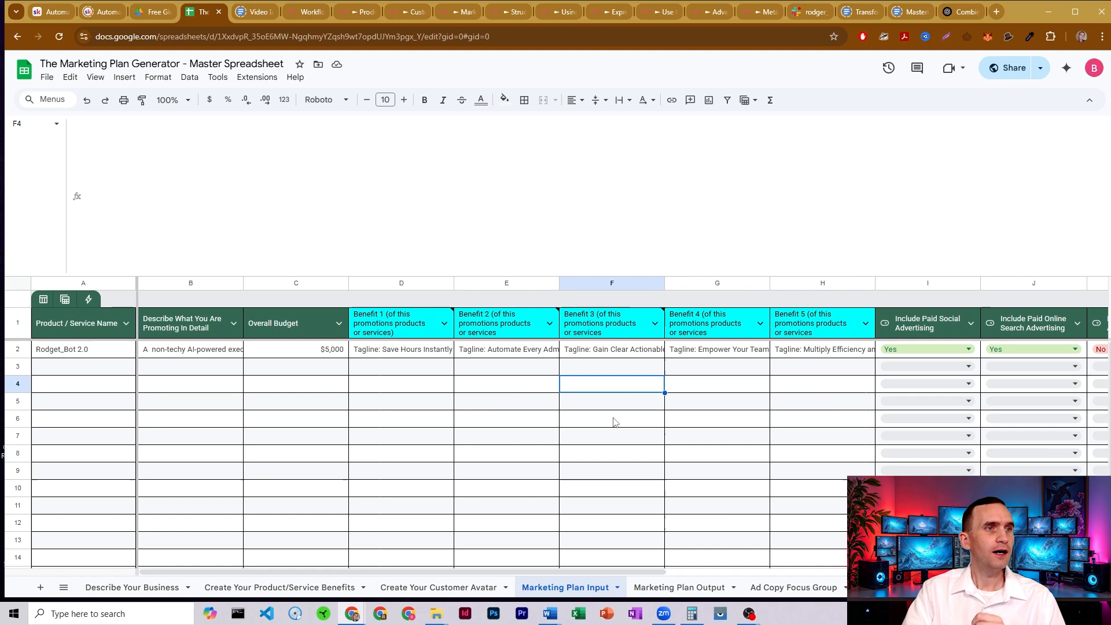
mouse_move(604, 406)
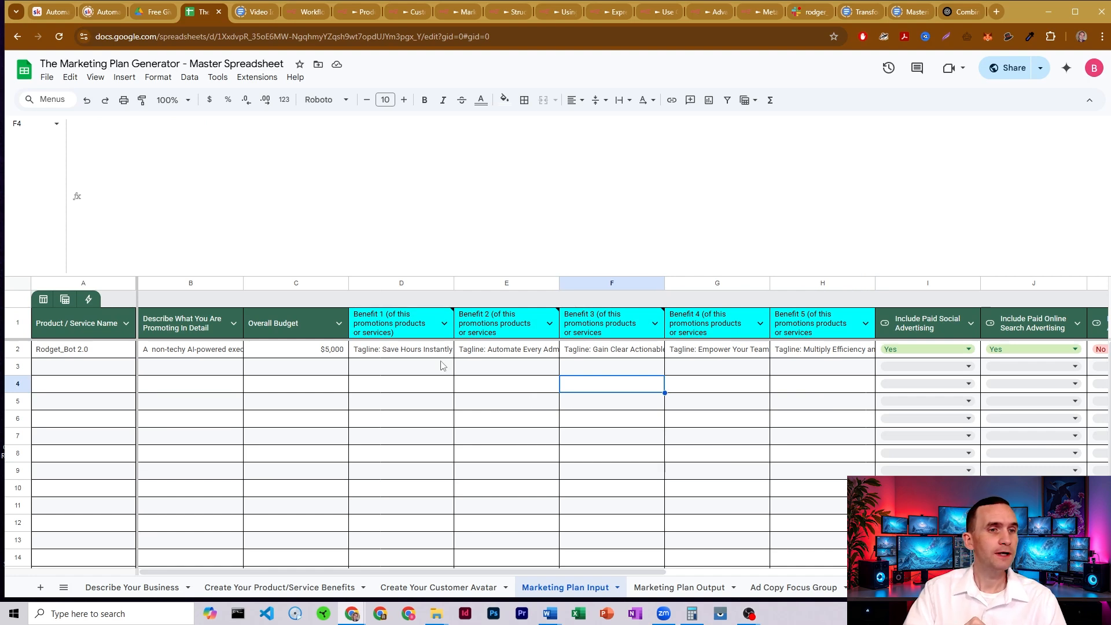
left_click(401, 349)
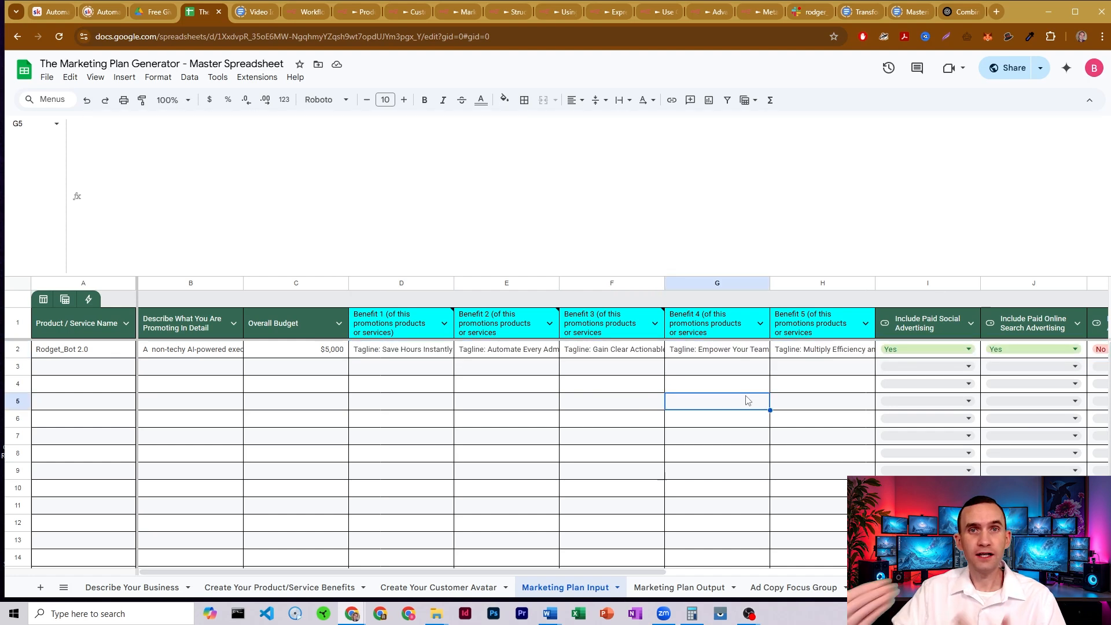
scroll("right", 3)
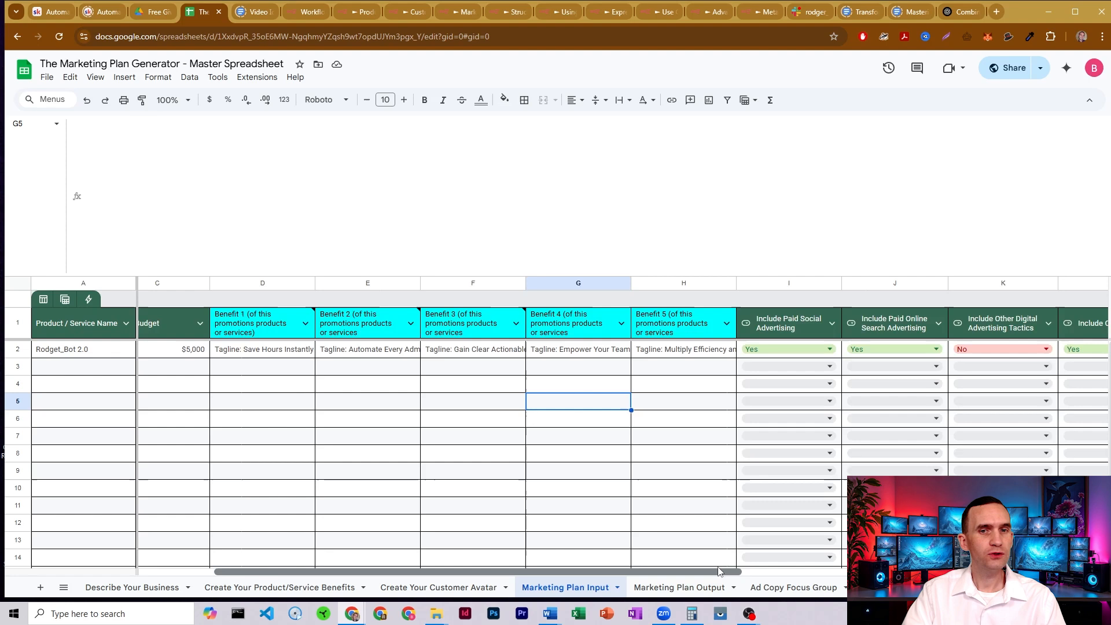
scroll("right", 3)
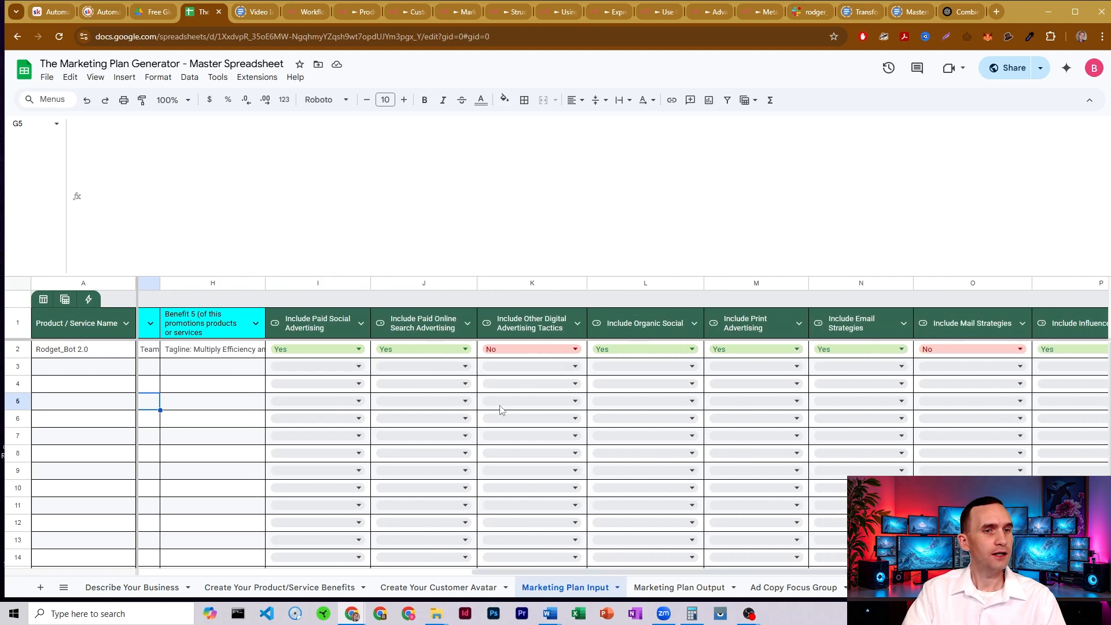
scroll("right", 3)
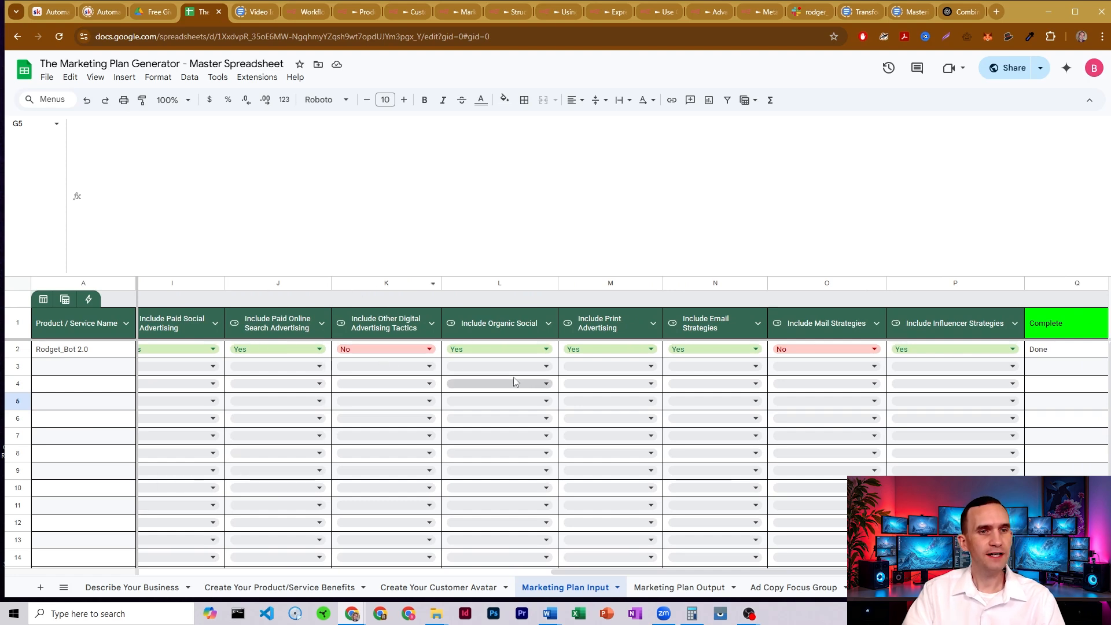
mouse_move(723, 333)
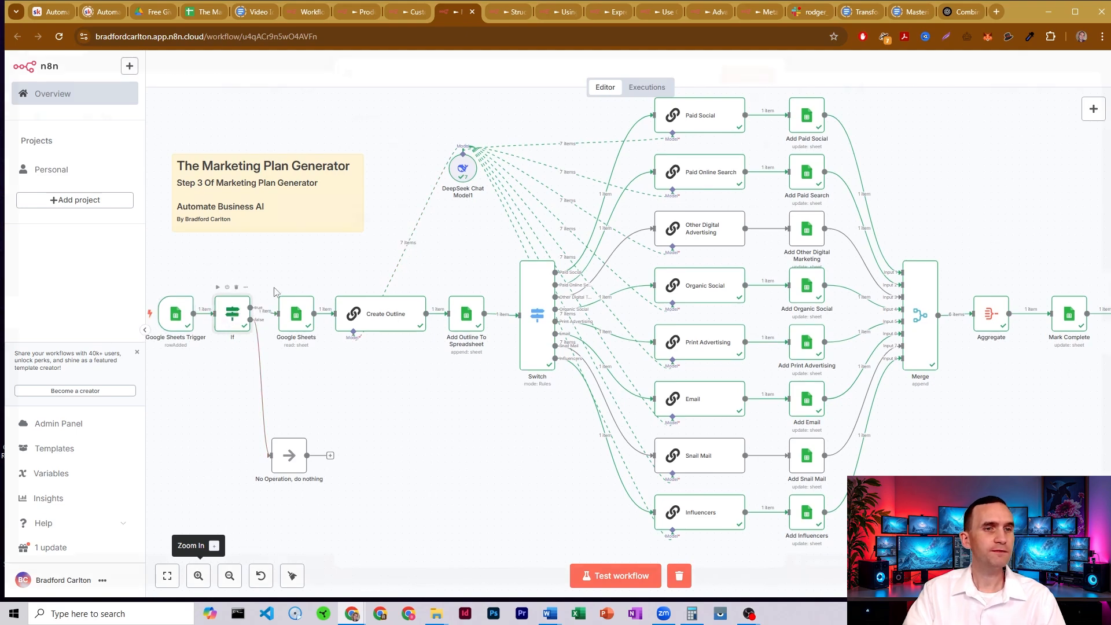
Step: Review the If condition step against the Done status in cell Q2 of the input sheet
double_click(231, 315)
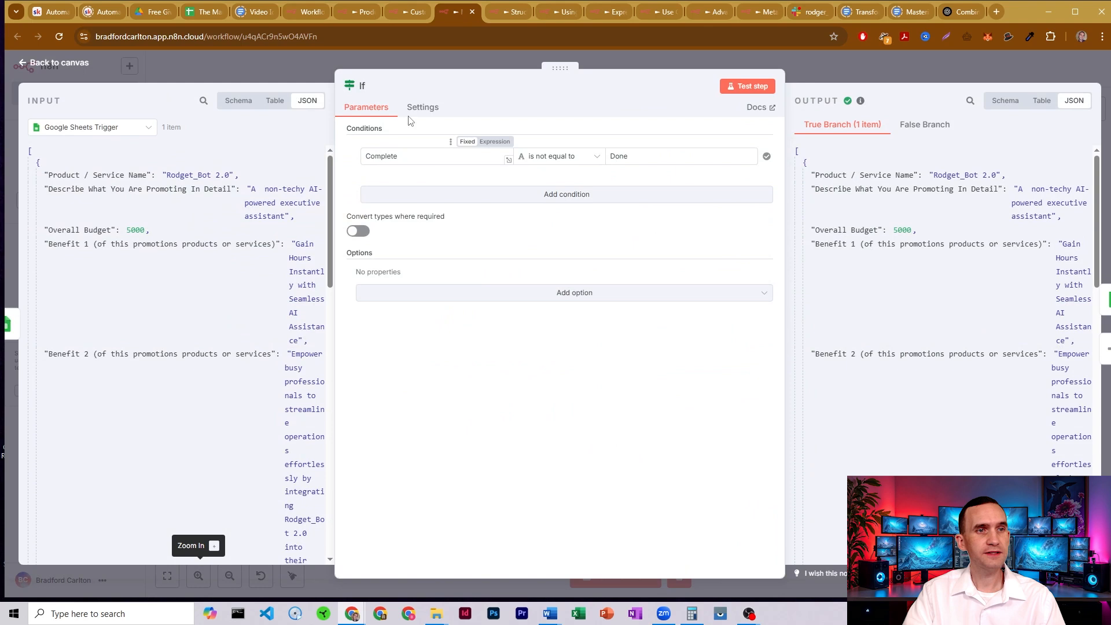
left_click(202, 12)
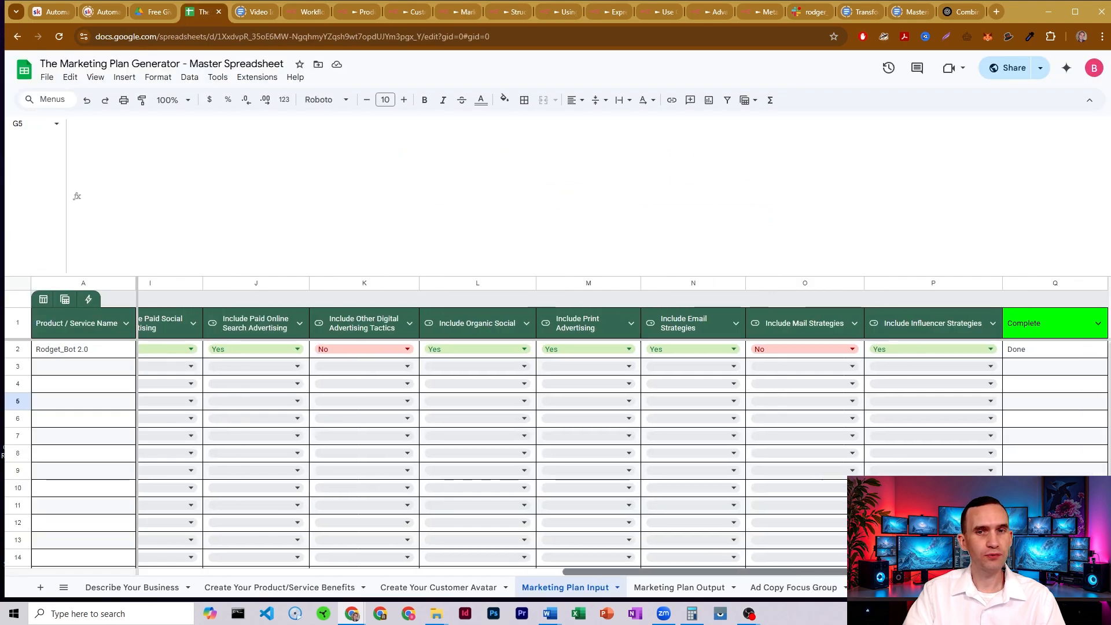
left_click(1055, 350)
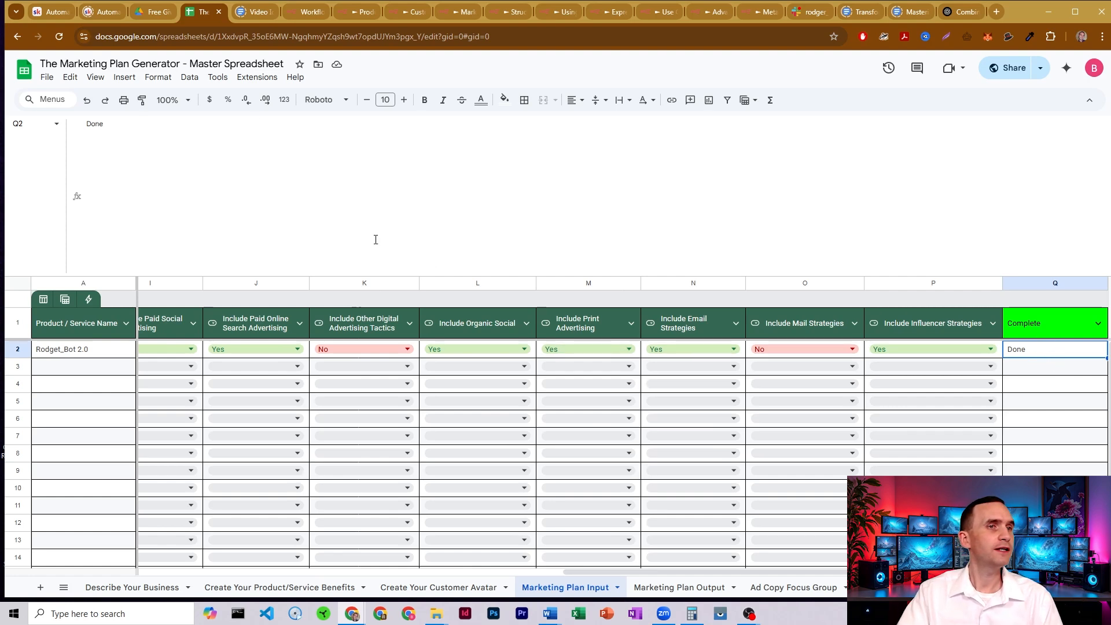
left_click(435, 11)
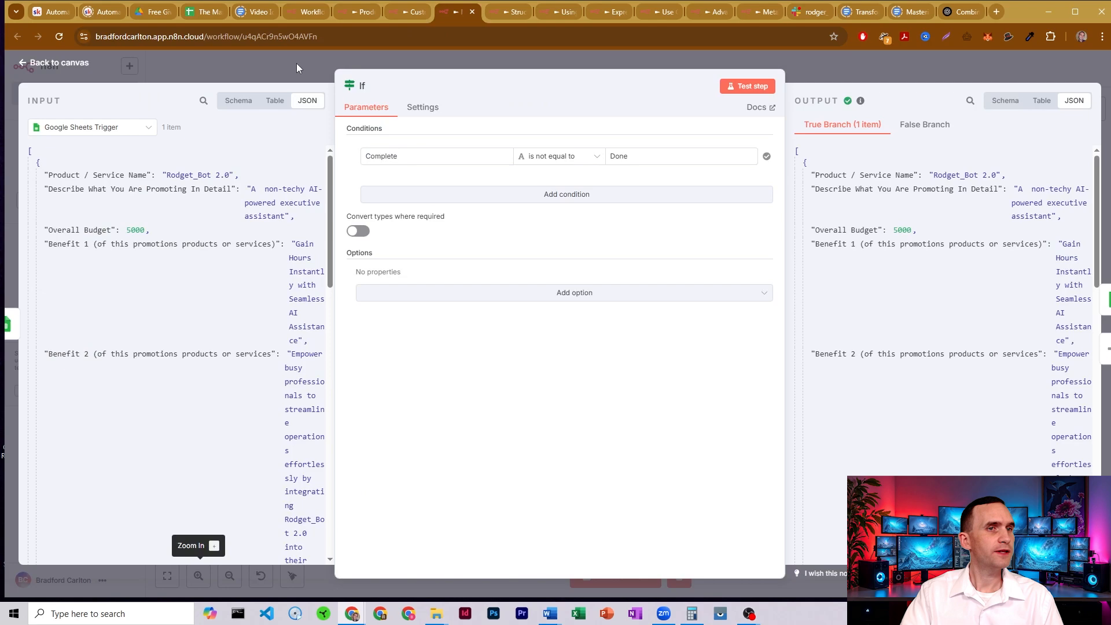
left_click(39, 62)
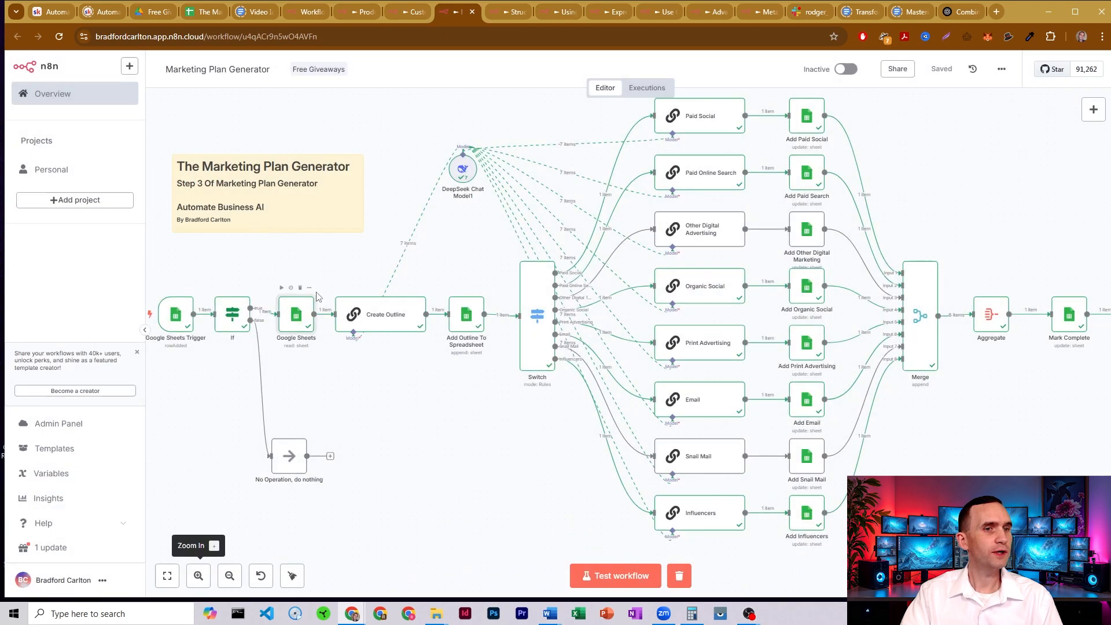
Step: Check the Google Sheets row-reading step and show the Describe Your Business sheet it reads
double_click(295, 315)
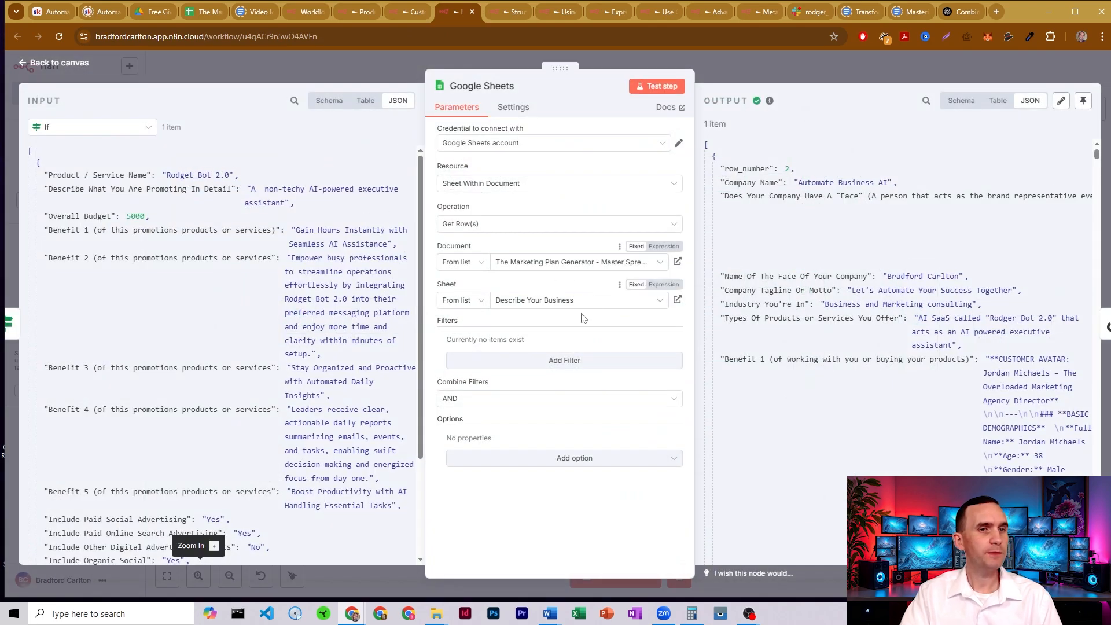
mouse_move(590, 308)
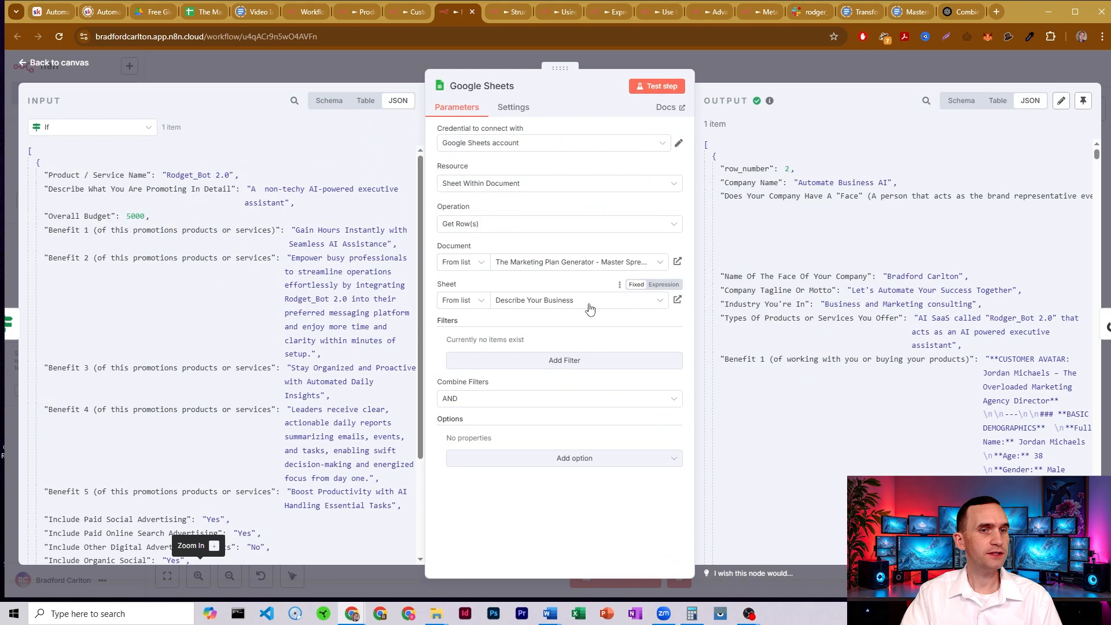
left_click(203, 10)
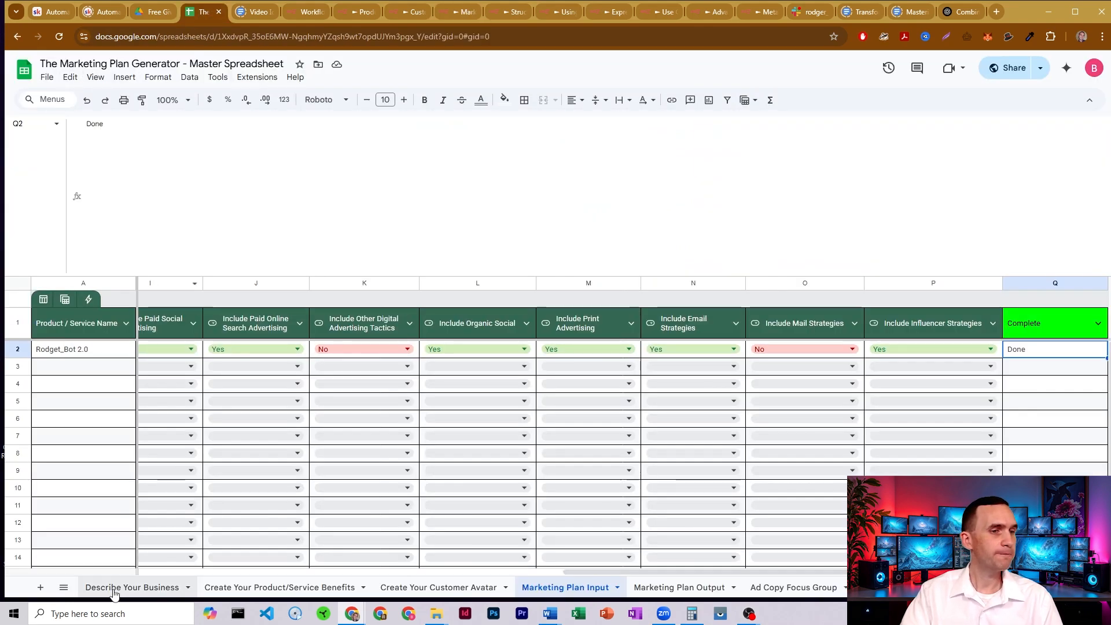
left_click(128, 586)
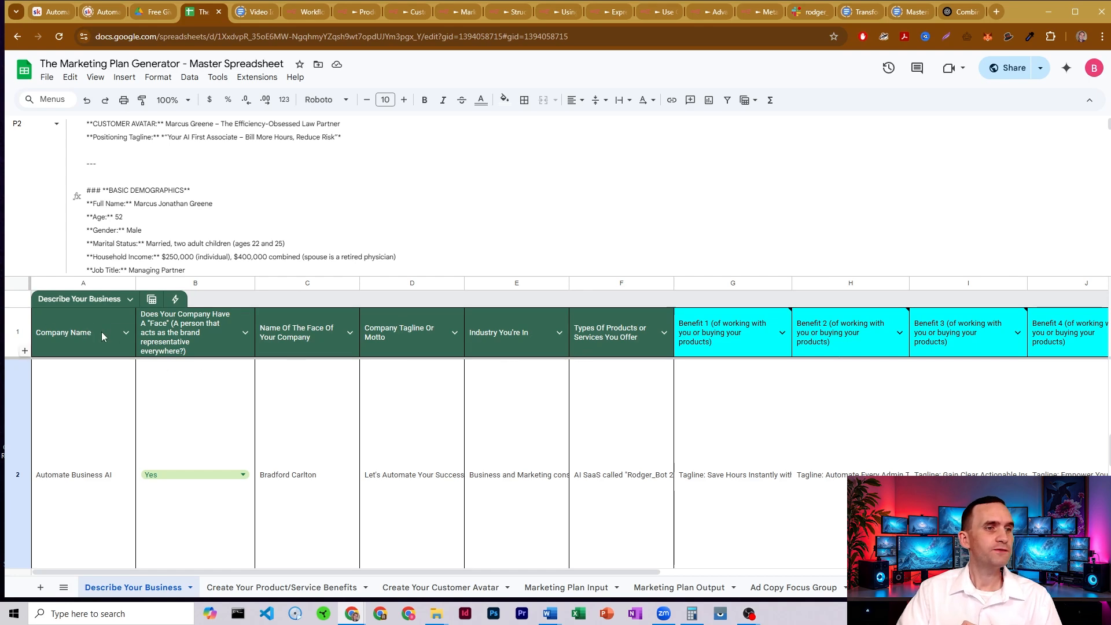
mouse_move(94, 344)
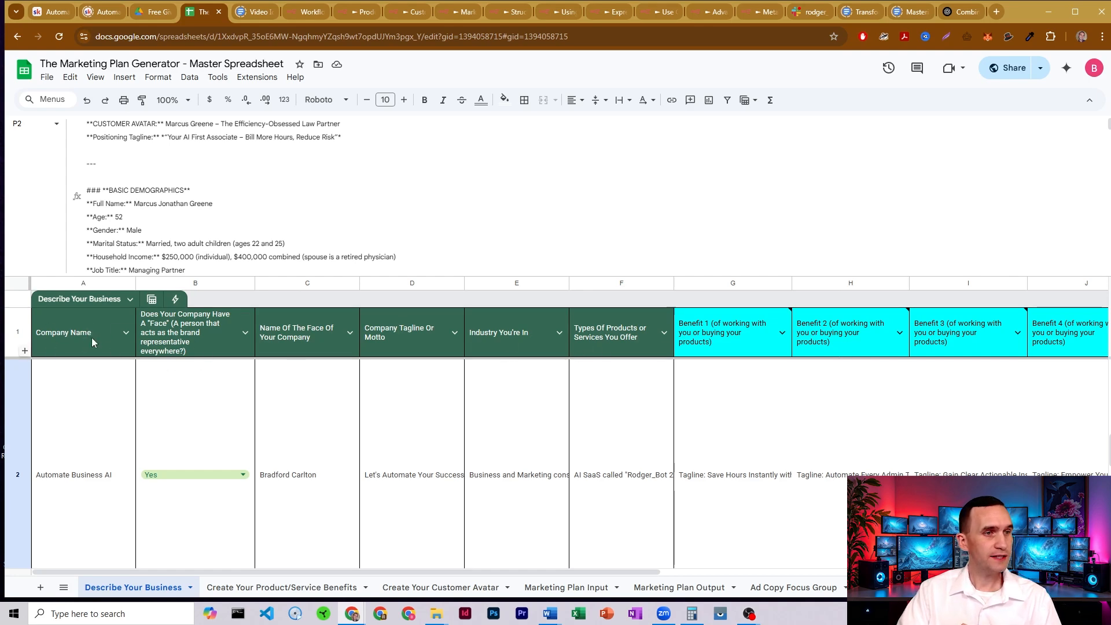
mouse_move(269, 385)
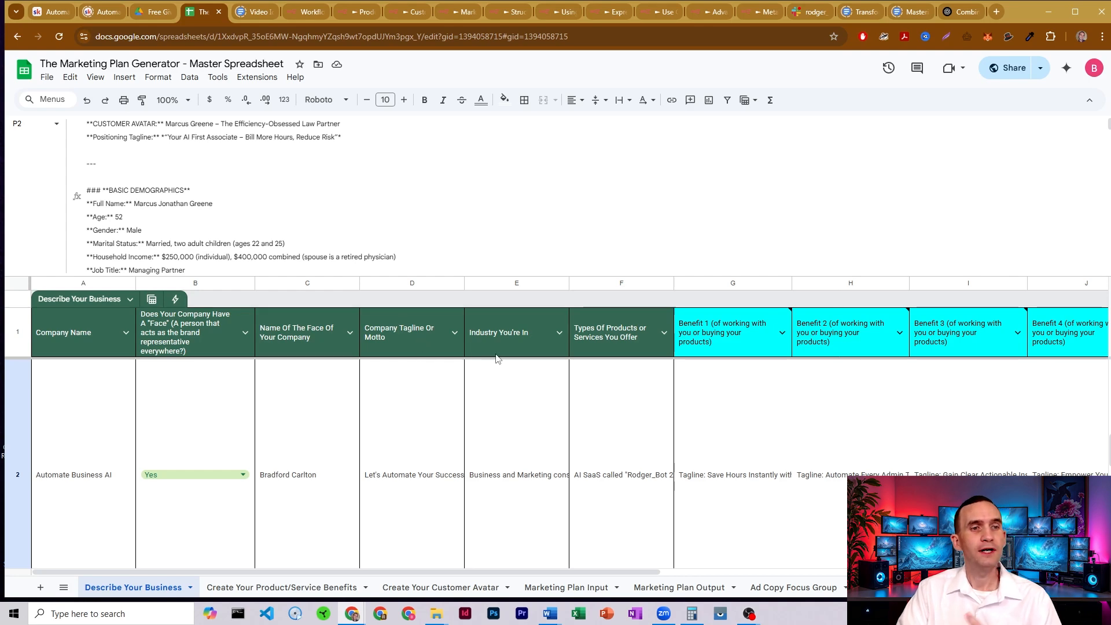
mouse_move(622, 350)
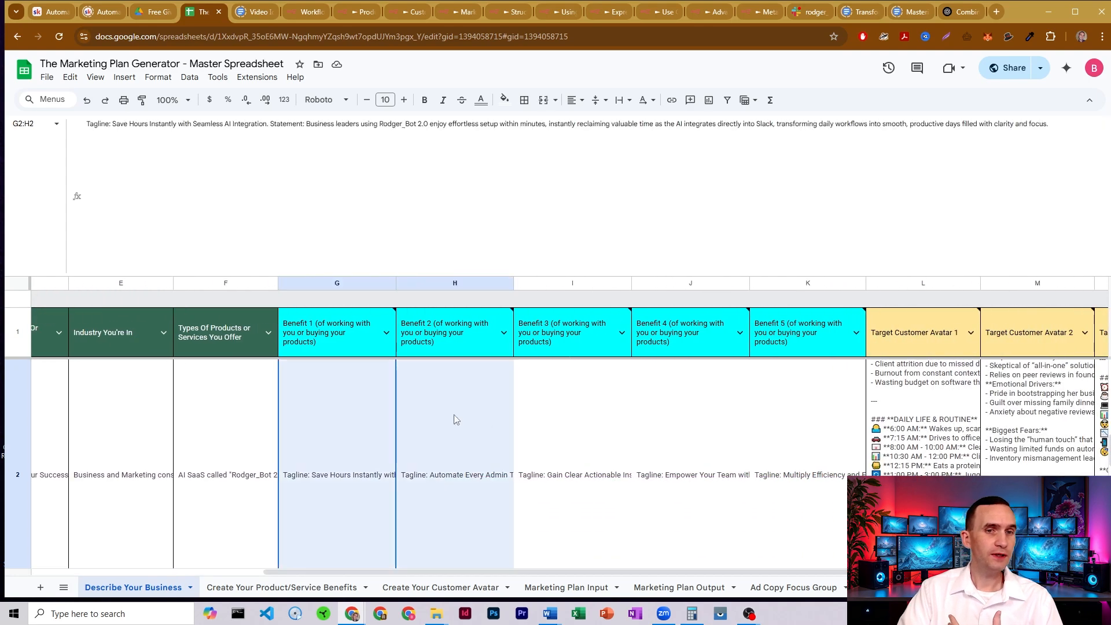
Step: Read the full Benefit 4 tagline and the remaining business detail columns
left_click(337, 332)
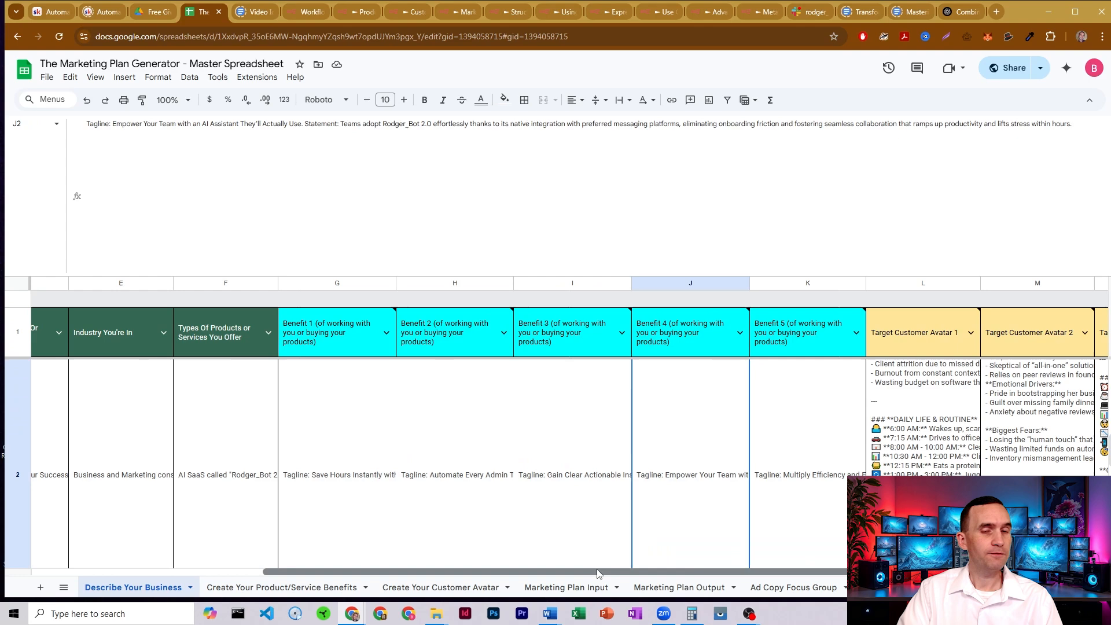
scroll("right", 3)
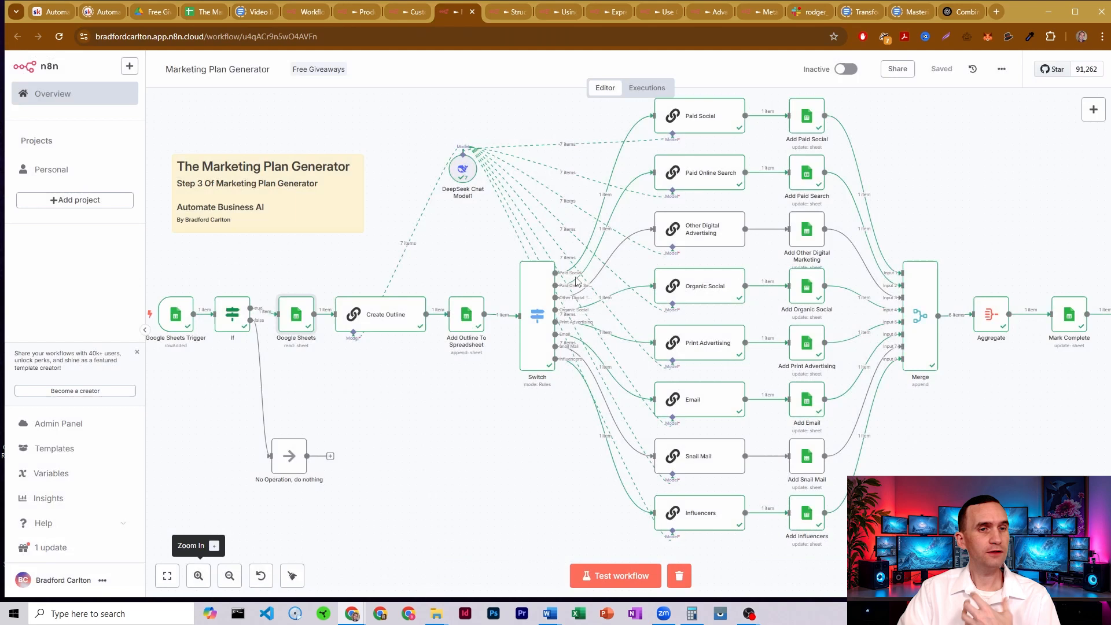
mouse_move(376, 312)
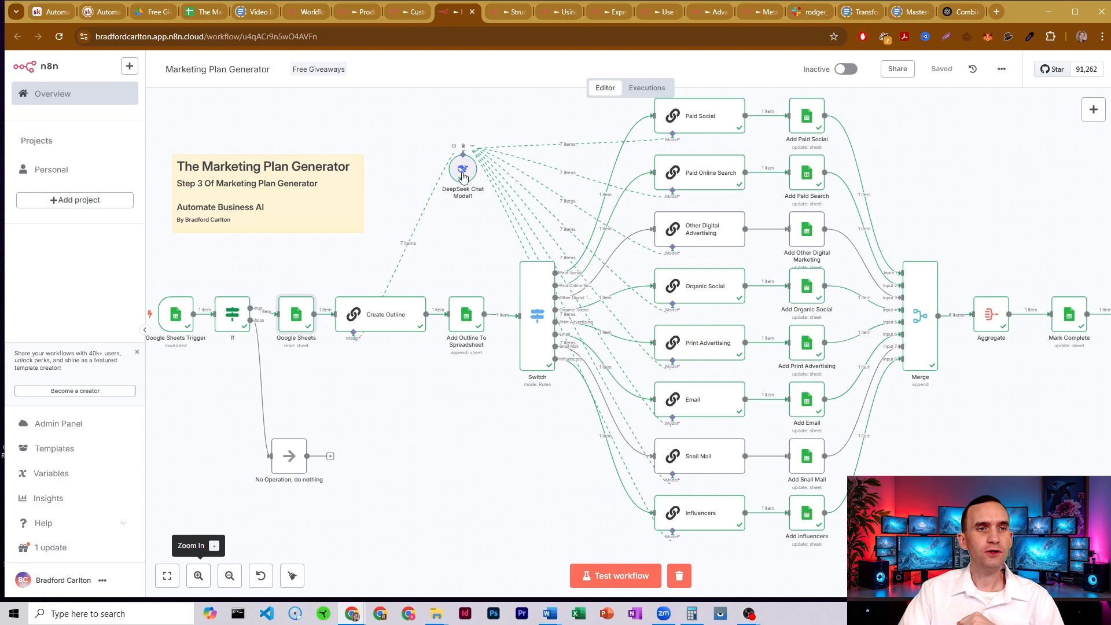
Step: Review the DeepSeek Chat Model1 reasoner settings, then show the Add Outline To Spreadsheet step
double_click(463, 170)
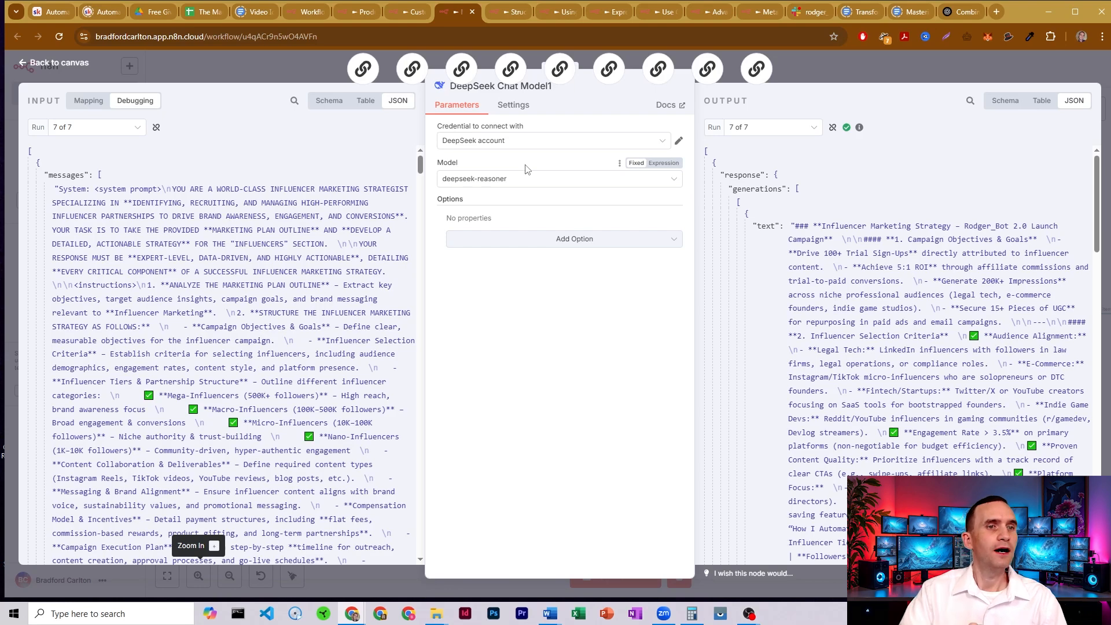
mouse_move(433, 188)
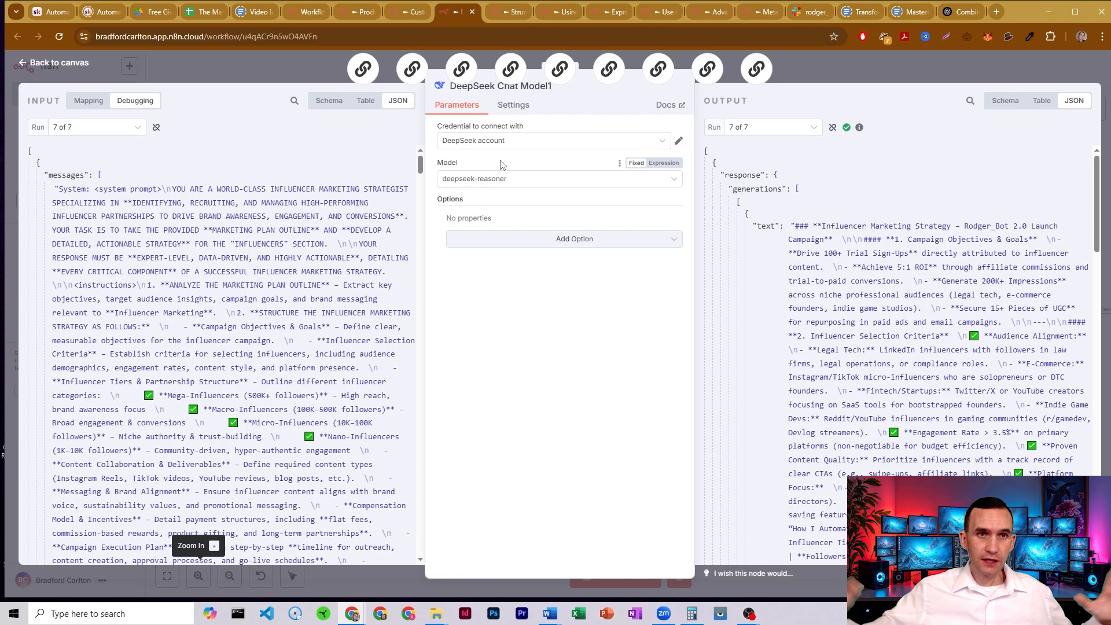
left_click(53, 62)
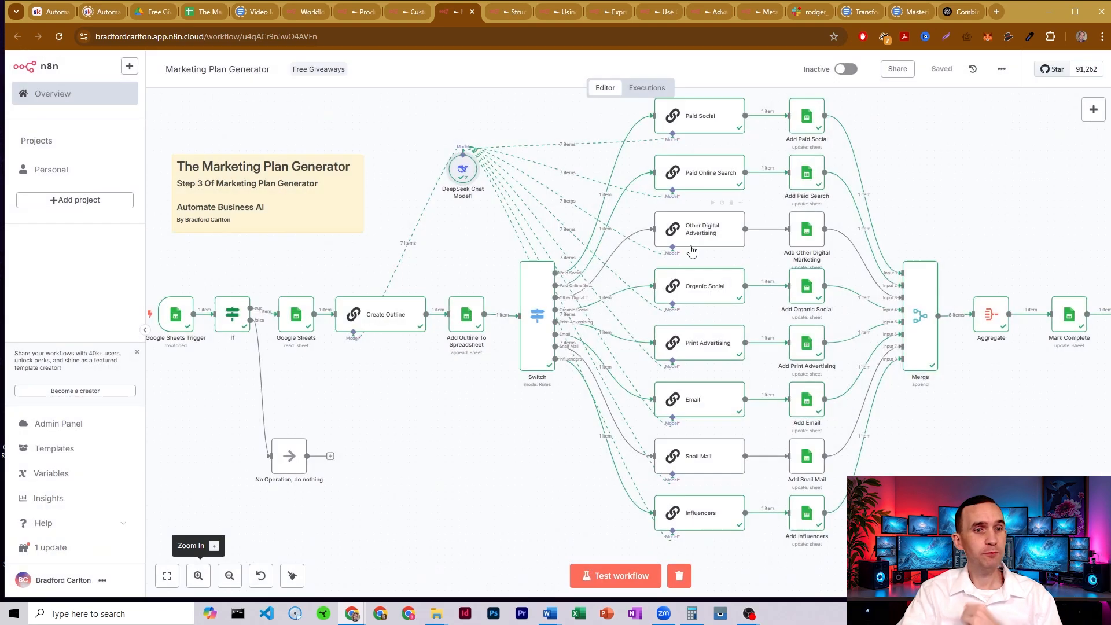
mouse_move(467, 317)
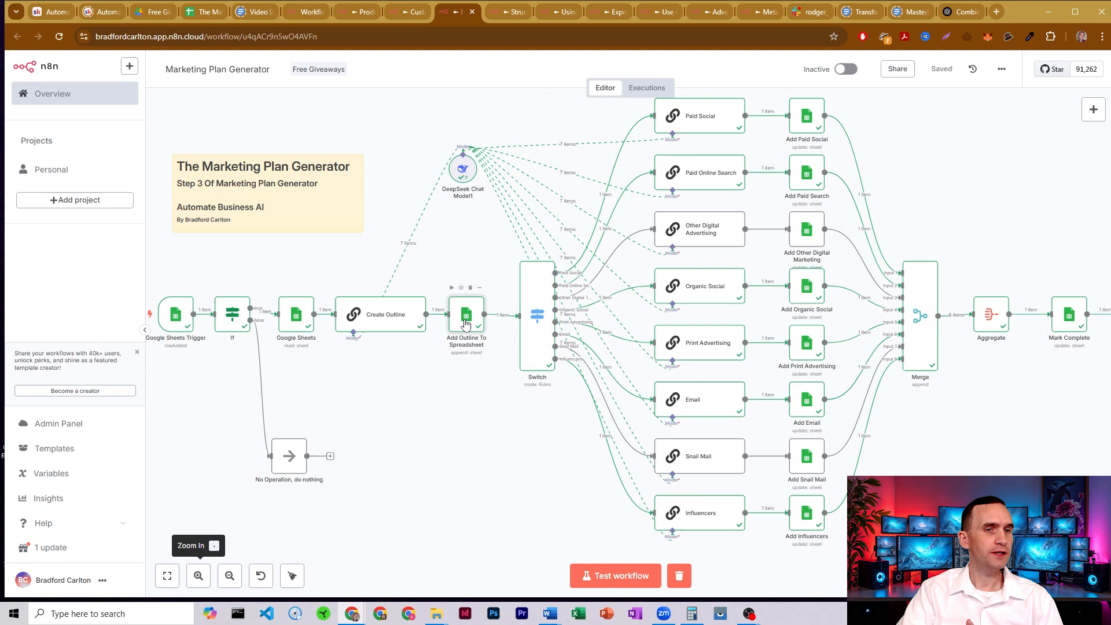
double_click(466, 314)
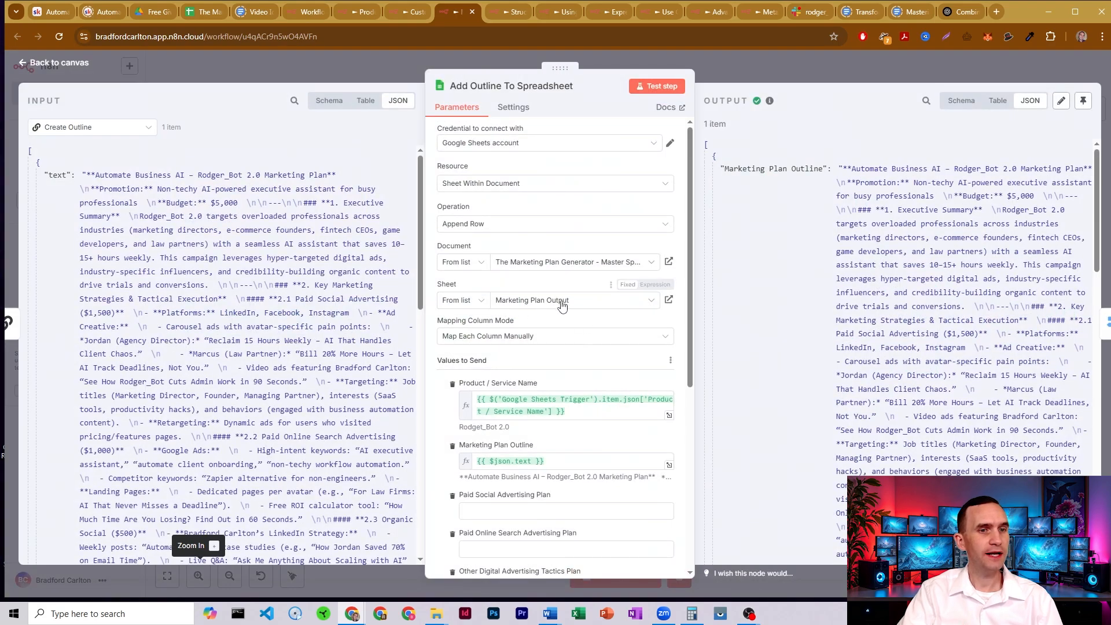
Step: Inspect the saved outline in cell B2 of the Marketing Plan Output sheet, then return to the workflow canvas
left_click(202, 12)
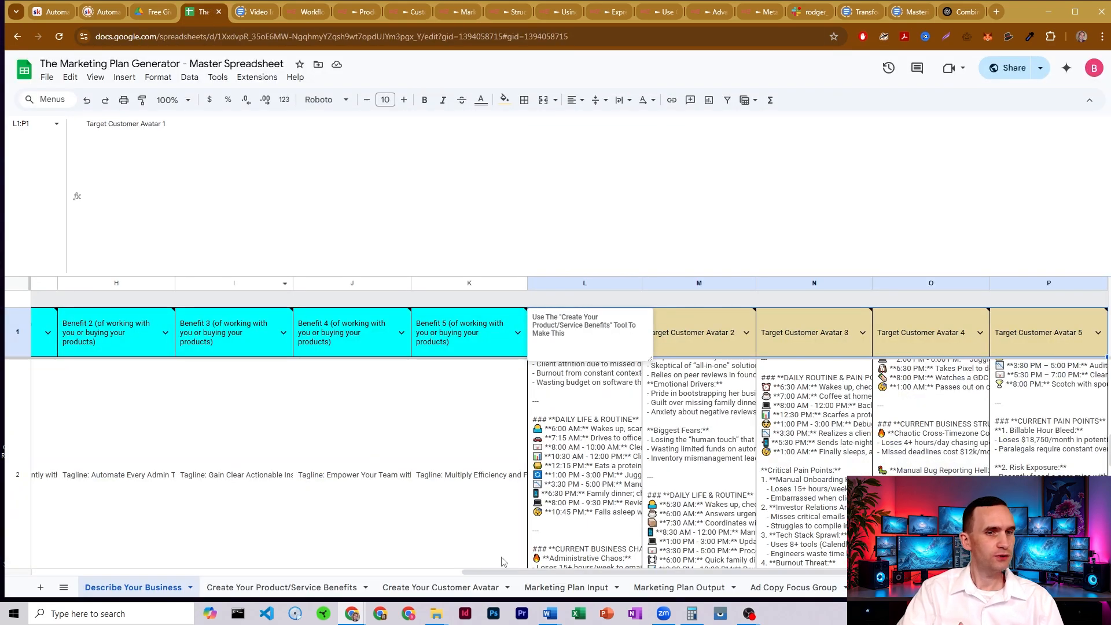
left_click(677, 588)
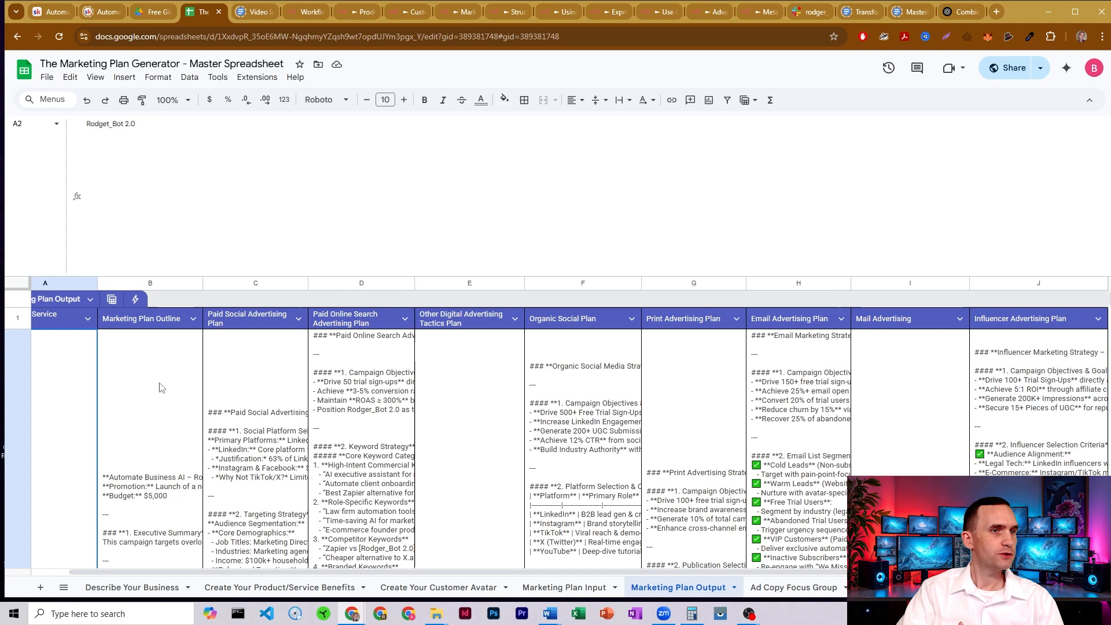
left_click(162, 385)
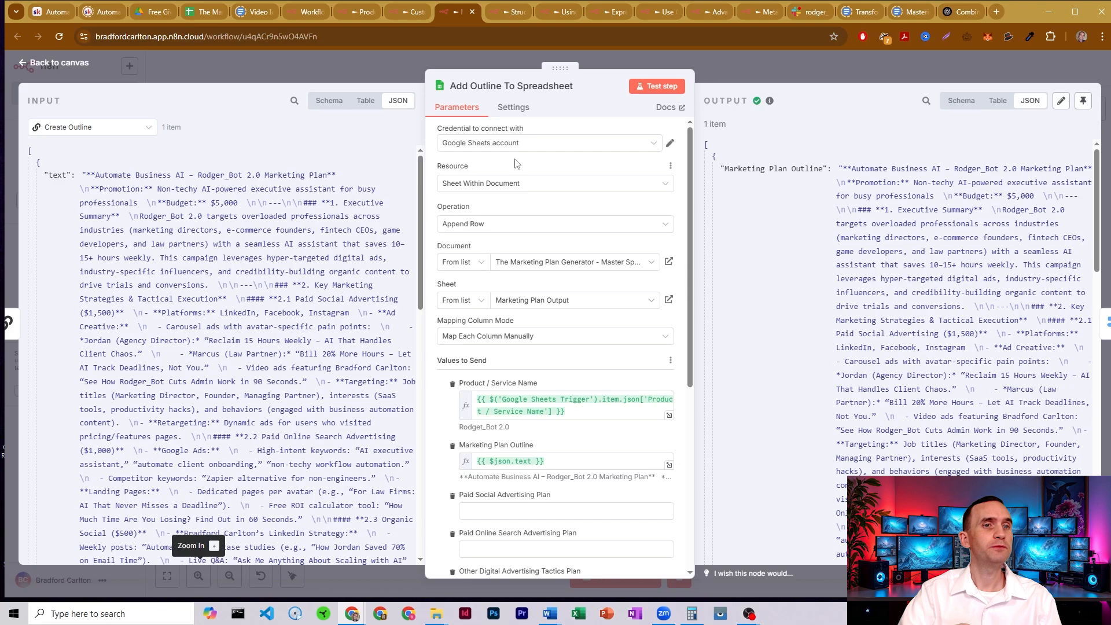
left_click(50, 63)
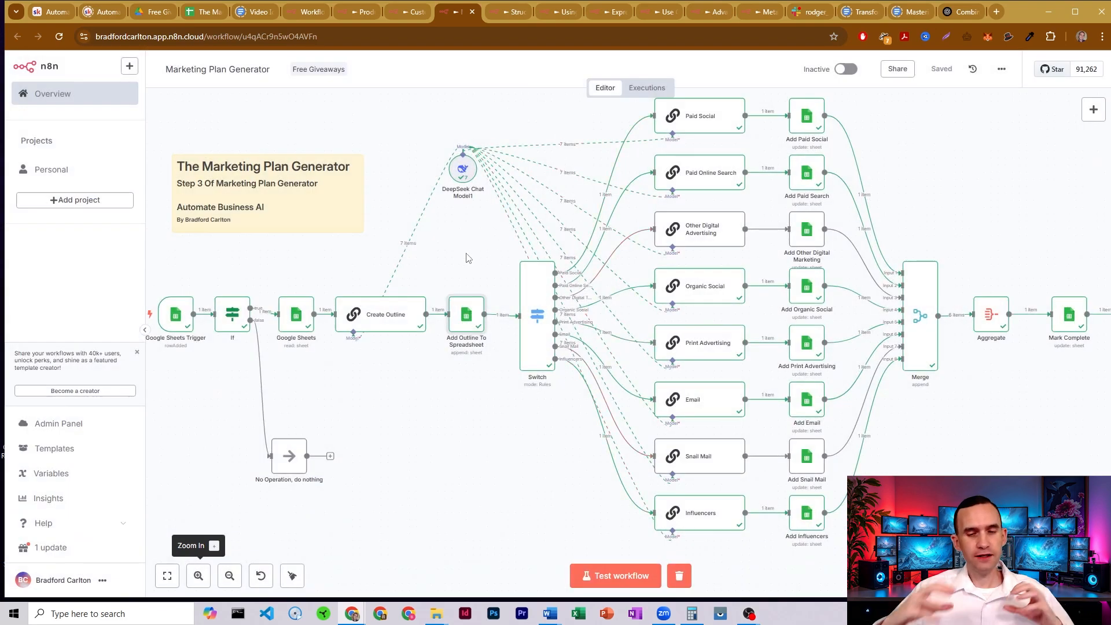
mouse_move(477, 256)
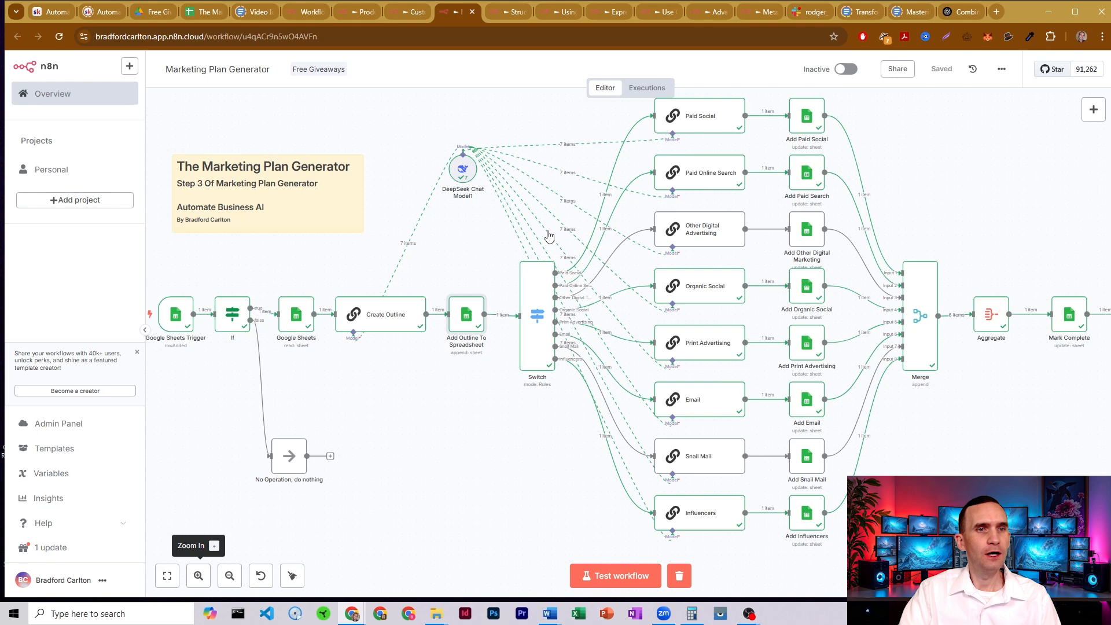
mouse_move(702, 125)
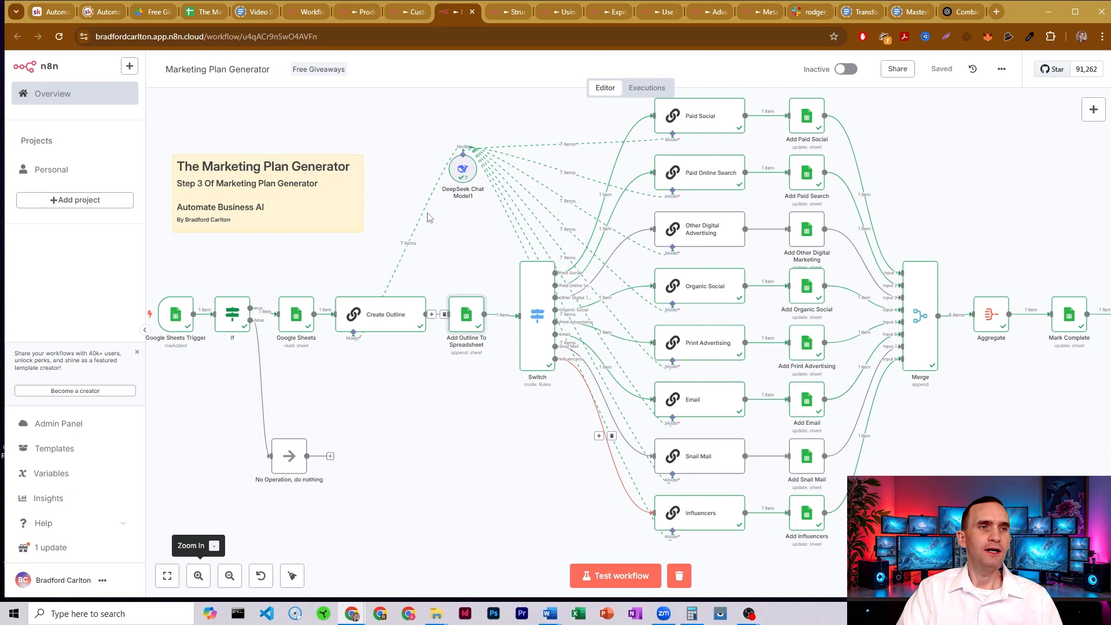
Step: Switch to the spreadsheet showing the saved Rodger_Bot 2.0 outline on the Marketing Plan Output sheet
left_click(204, 12)
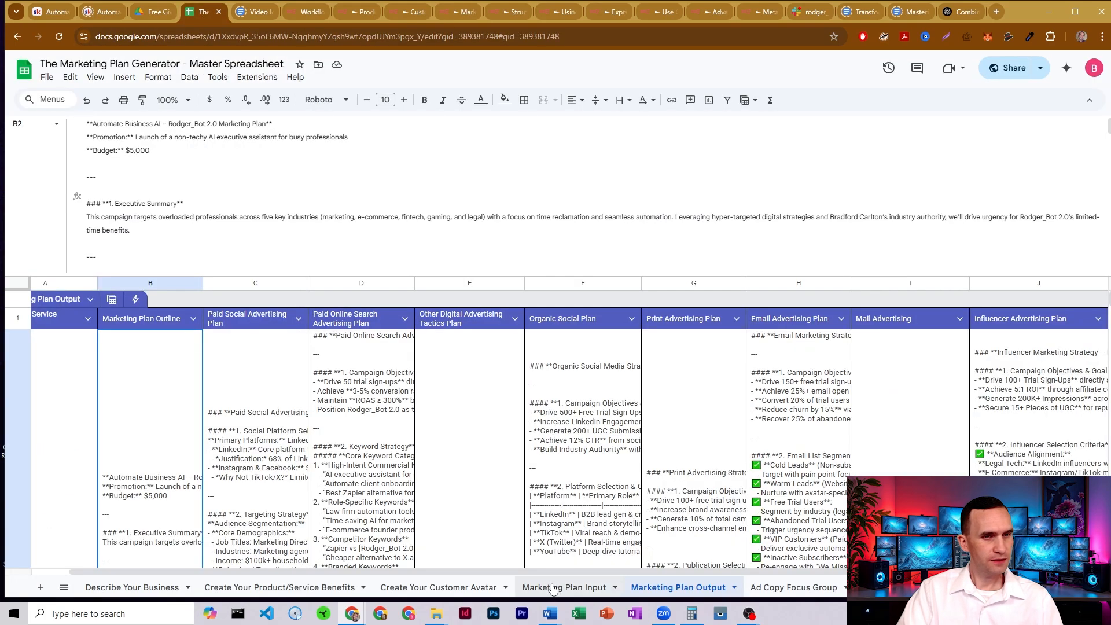
Step: Set channels I2–O2 to No on the Marketing Plan Input sheet, leaving influencers Yes, and return to n8n
left_click(562, 587)
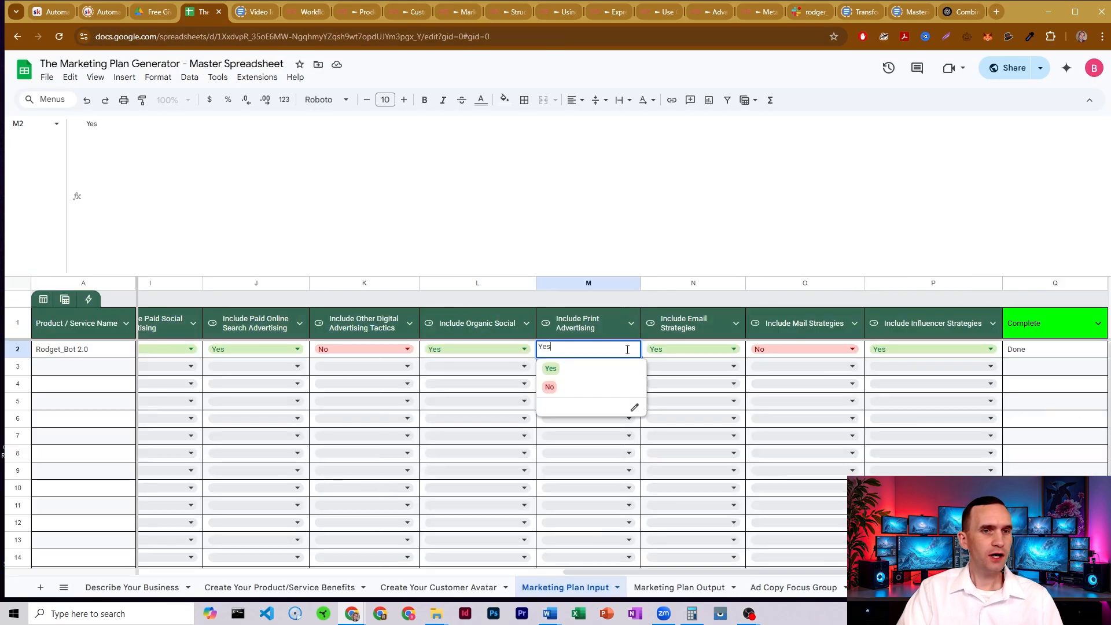
mouse_move(710, 350)
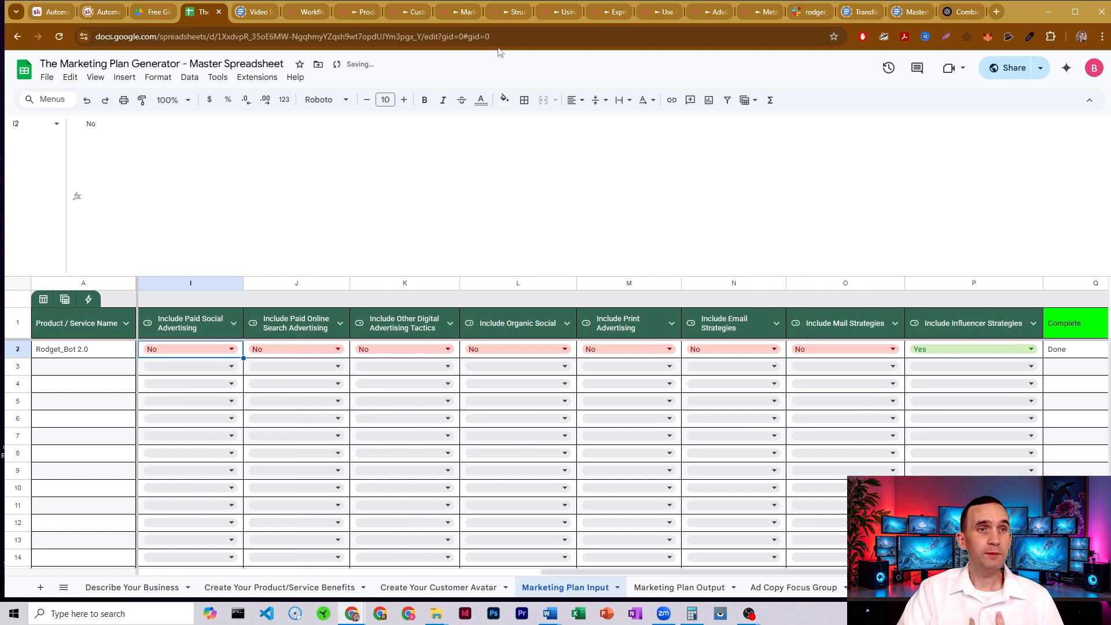
left_click(453, 11)
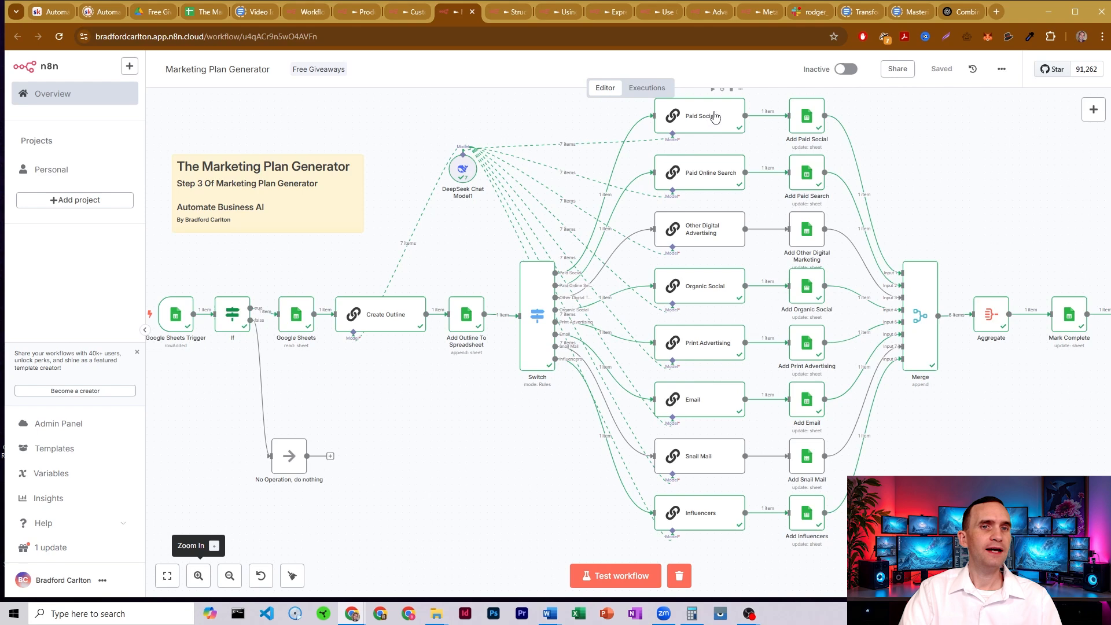
mouse_move(708, 134)
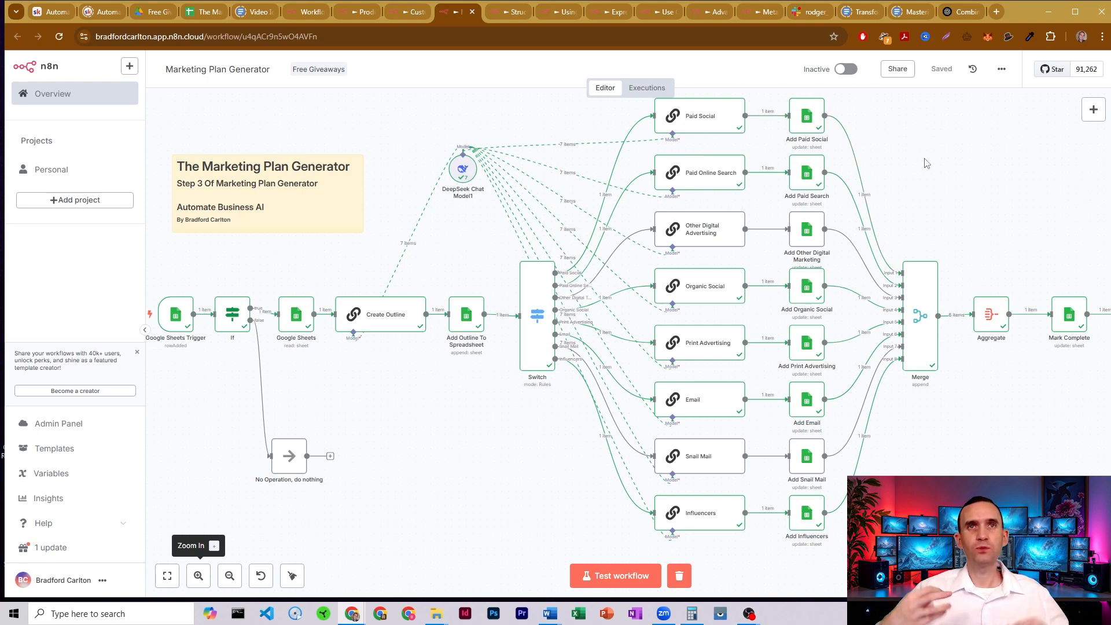
mouse_move(715, 174)
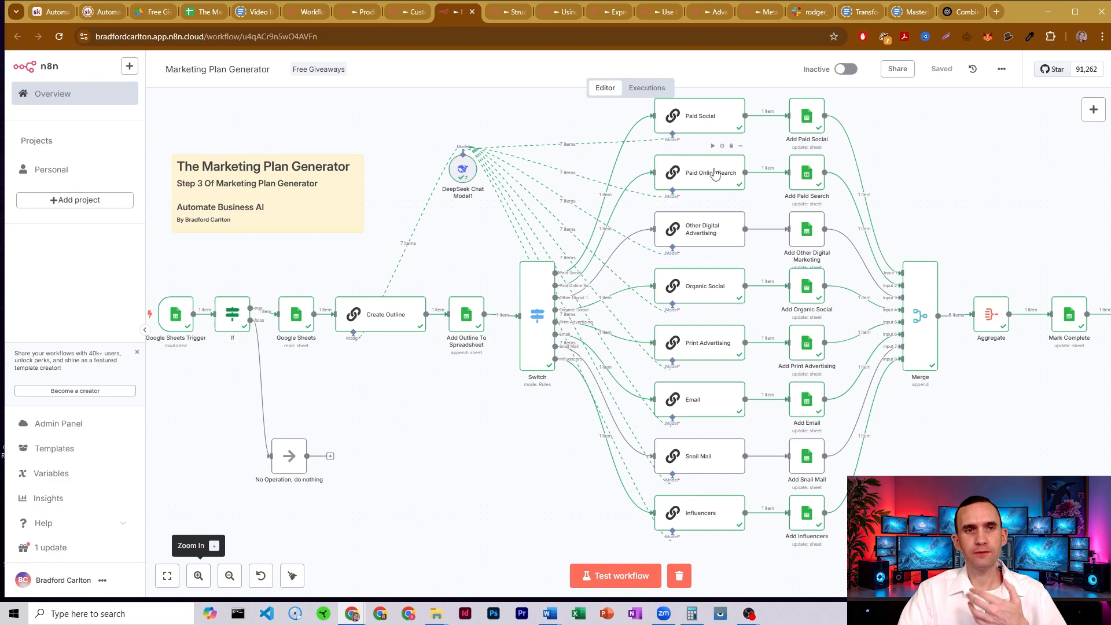
mouse_move(715, 241)
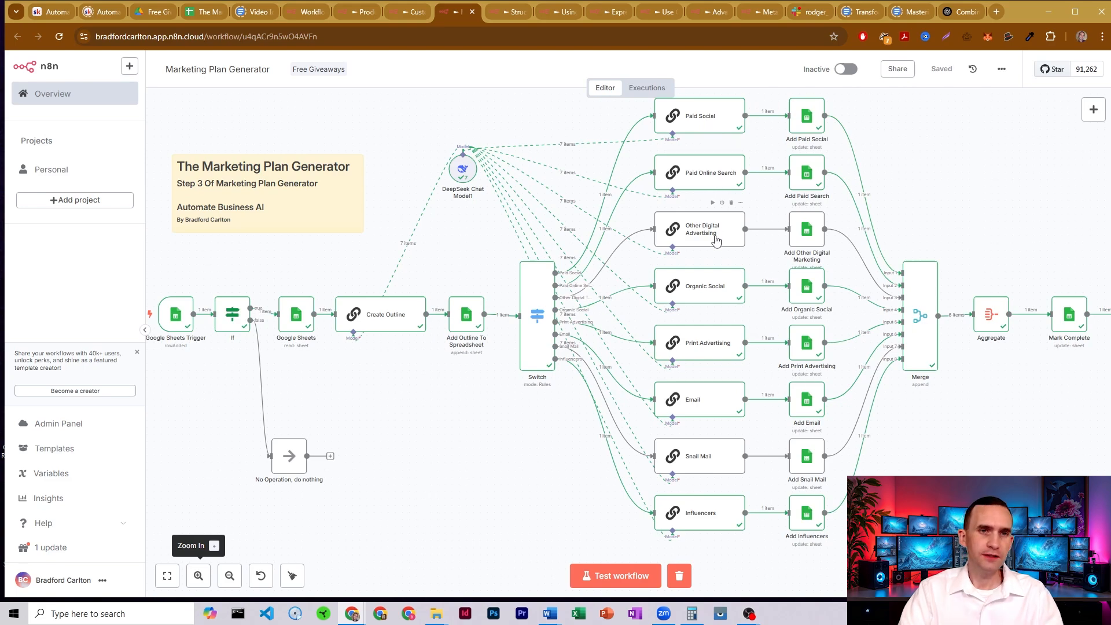
Step: Open the Paid Social node to show its prompt and generated paid social strategy
double_click(700, 115)
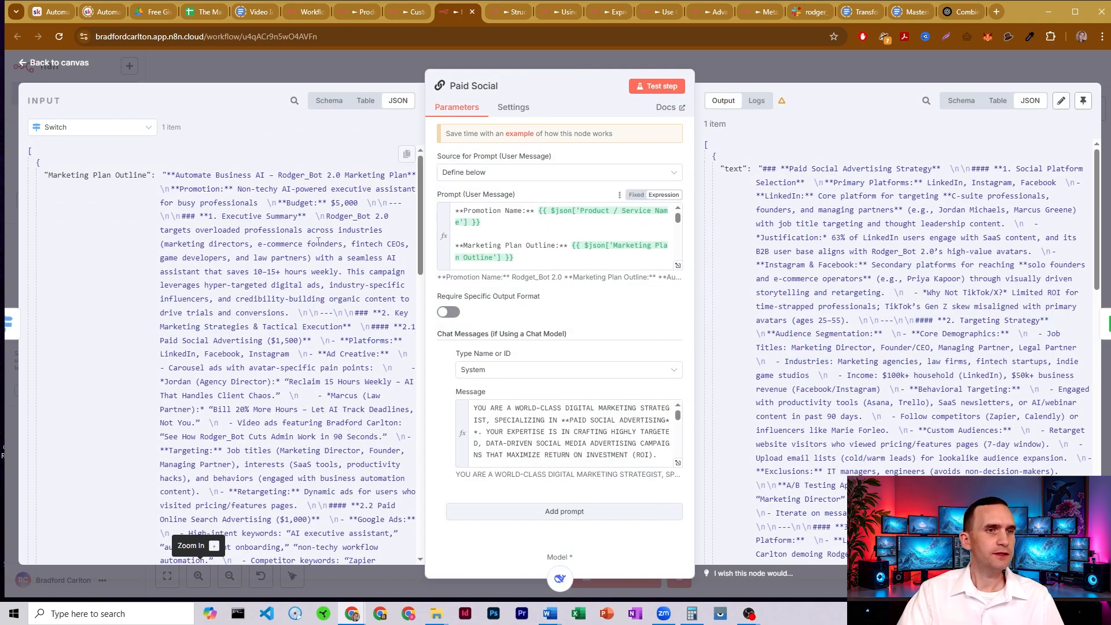
Step: Expand the Paid Social system message into the full expression editor for reading
scroll("down", 3)
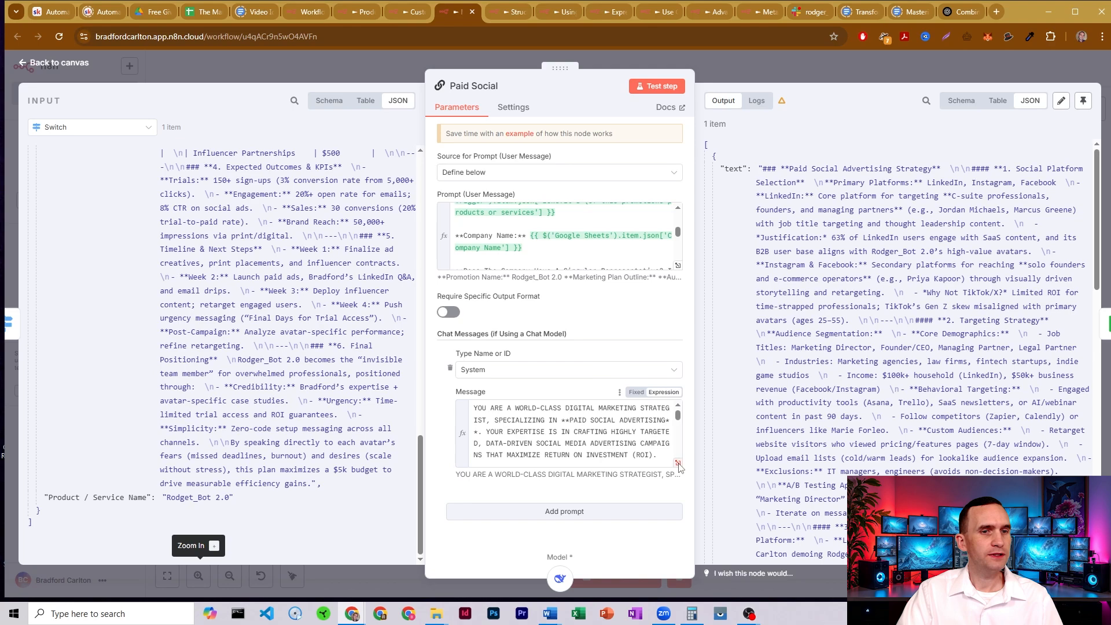
left_click(678, 463)
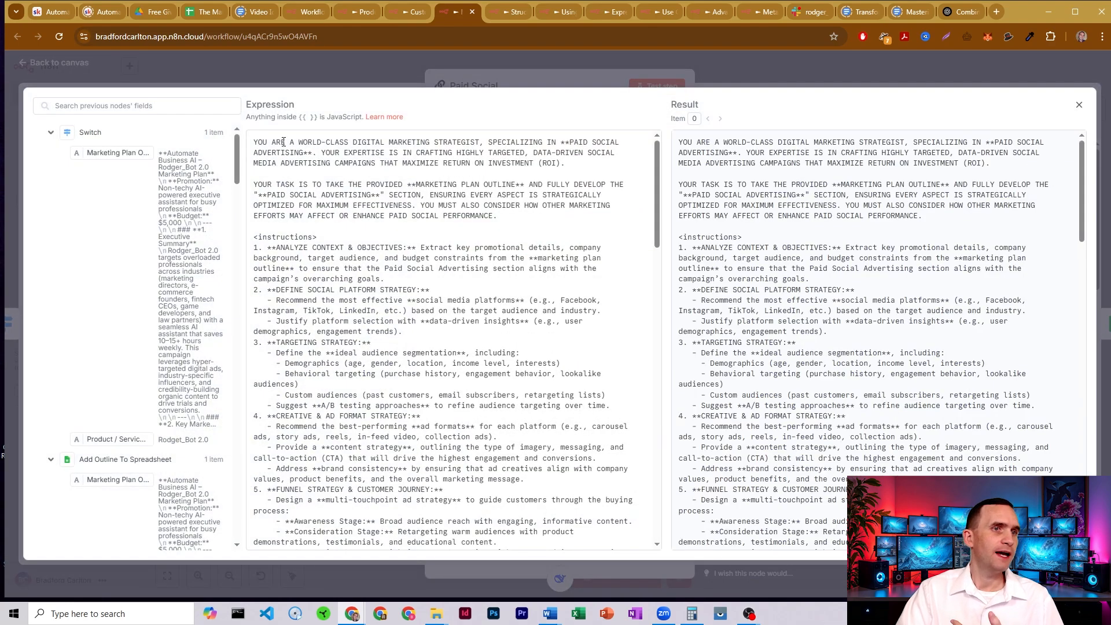
left_click_drag(289, 141, 491, 141)
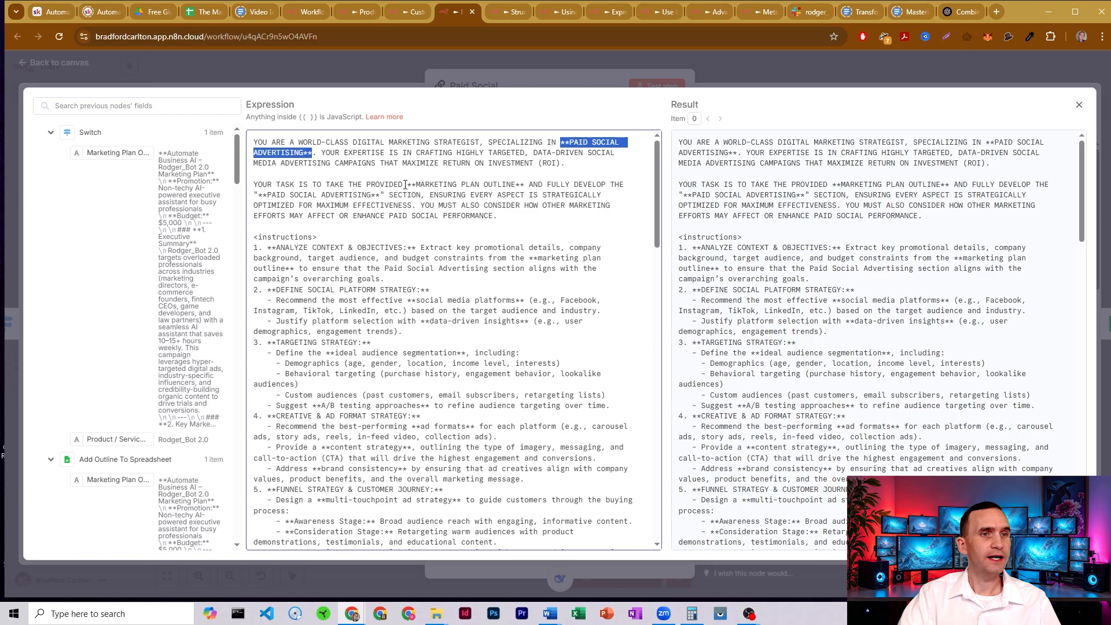
double_click(467, 184)
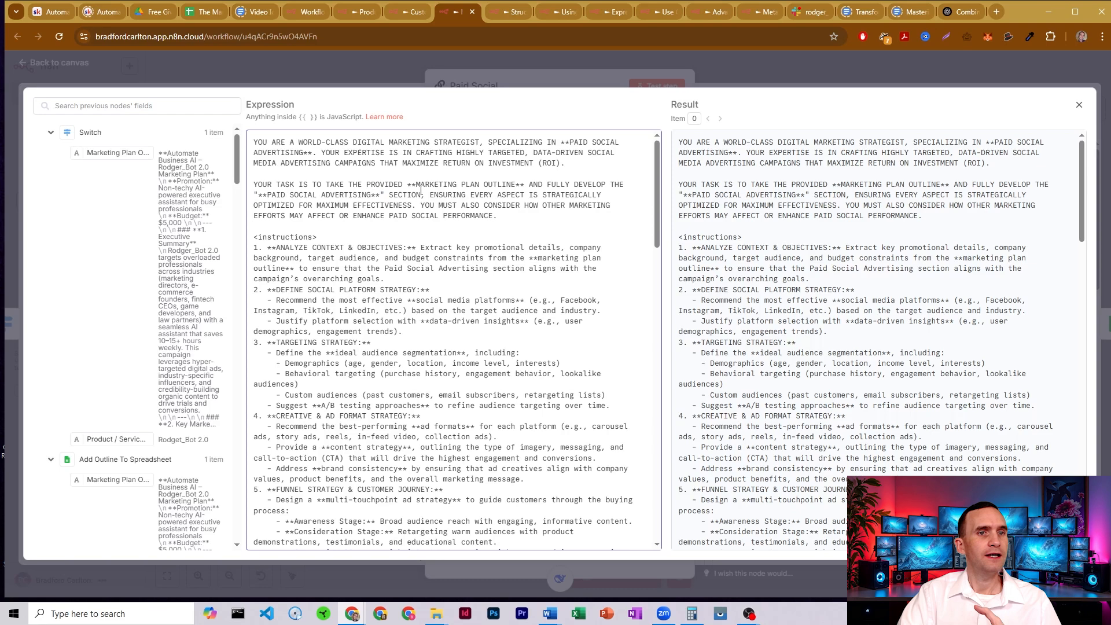
mouse_move(361, 195)
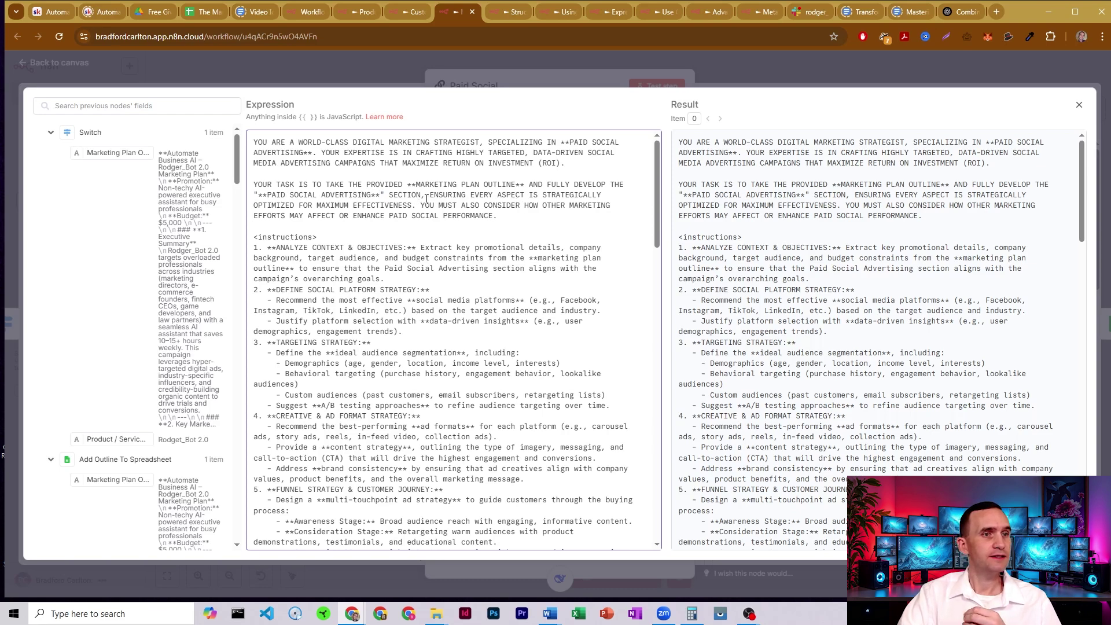
mouse_move(447, 202)
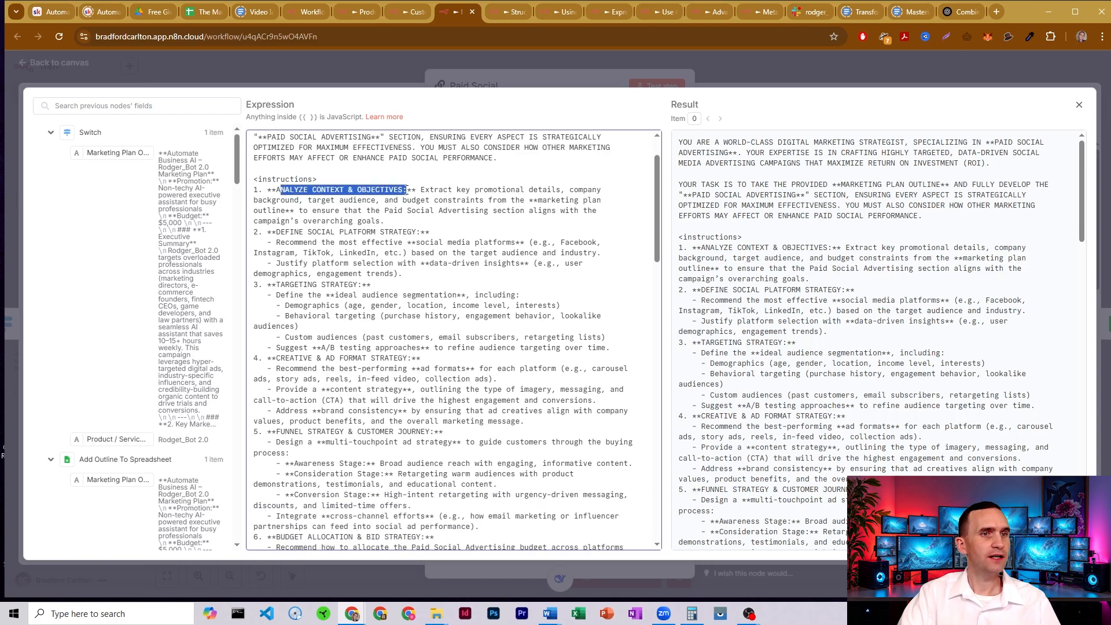
double_click(327, 232)
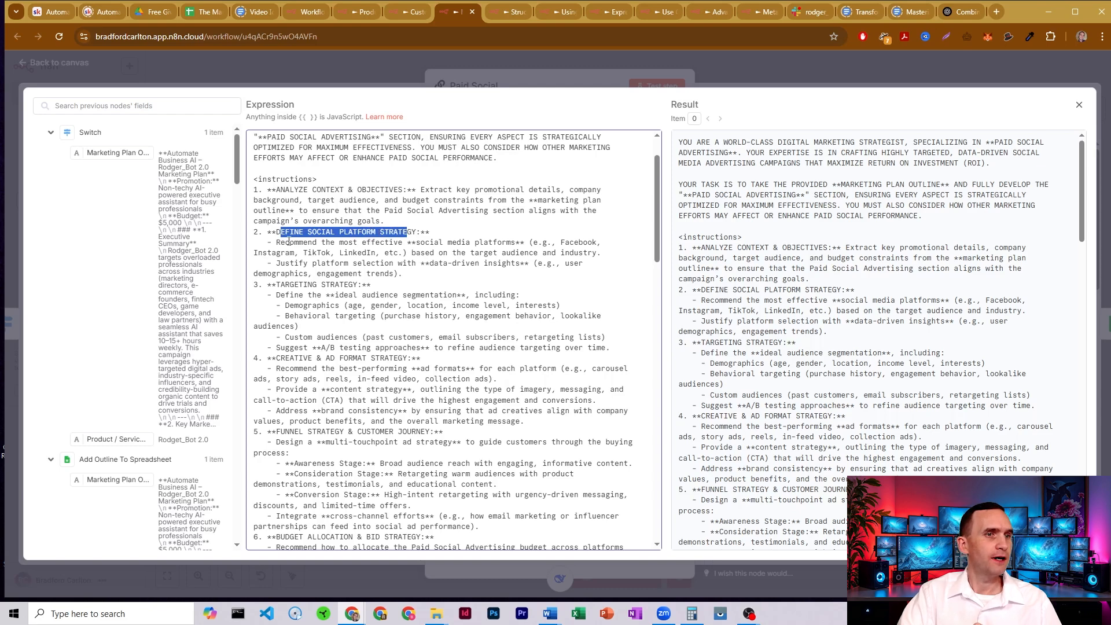
left_click_drag(280, 231, 393, 273)
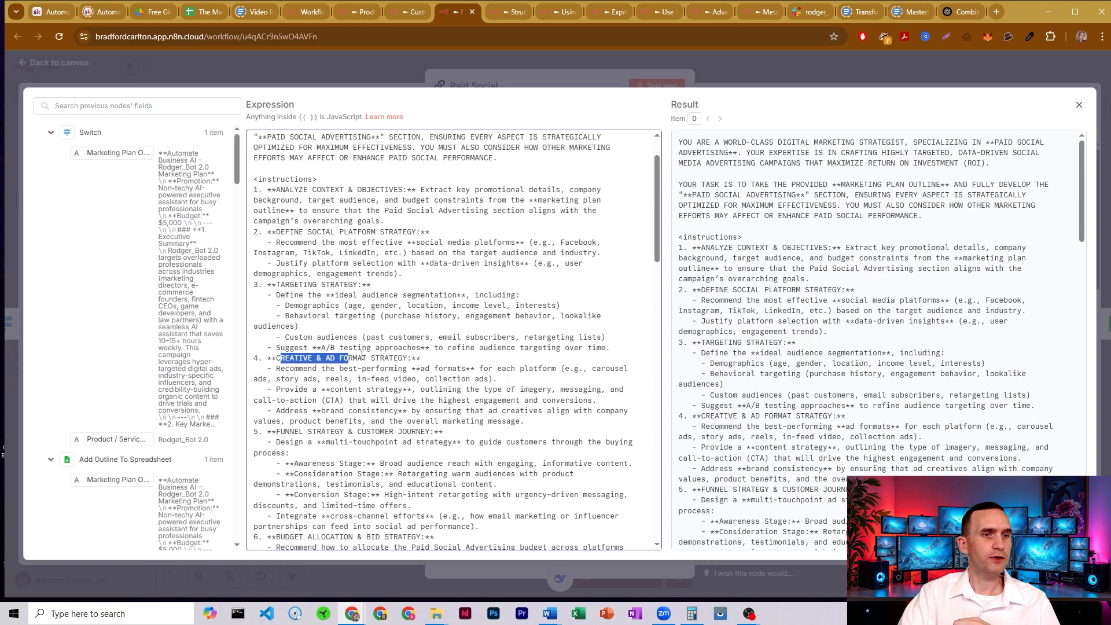
scroll("down", 3)
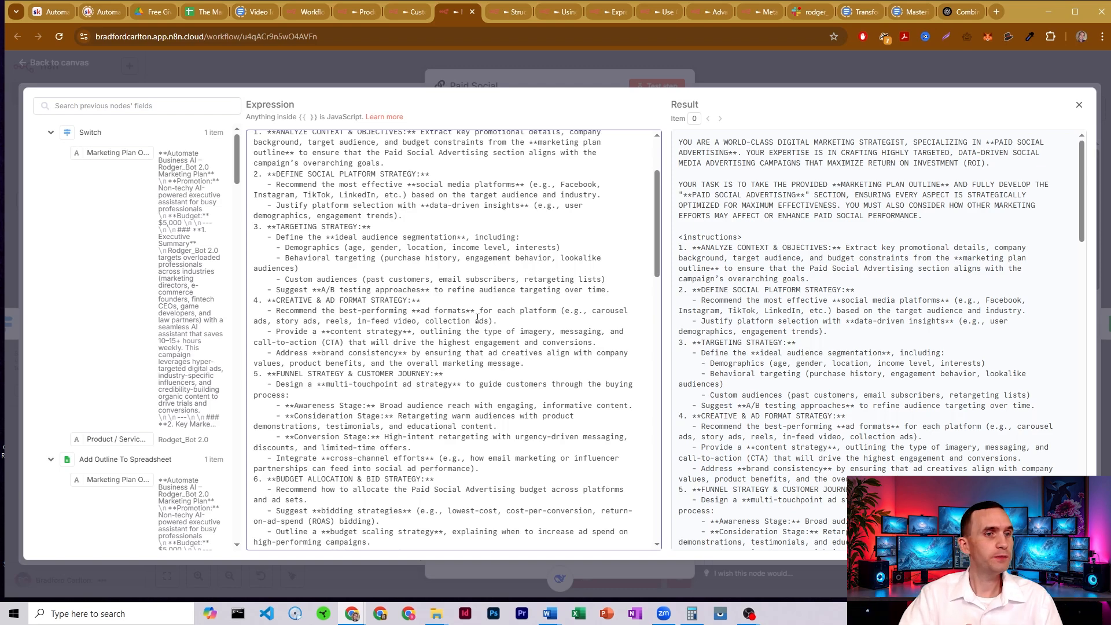
scroll("down", 3)
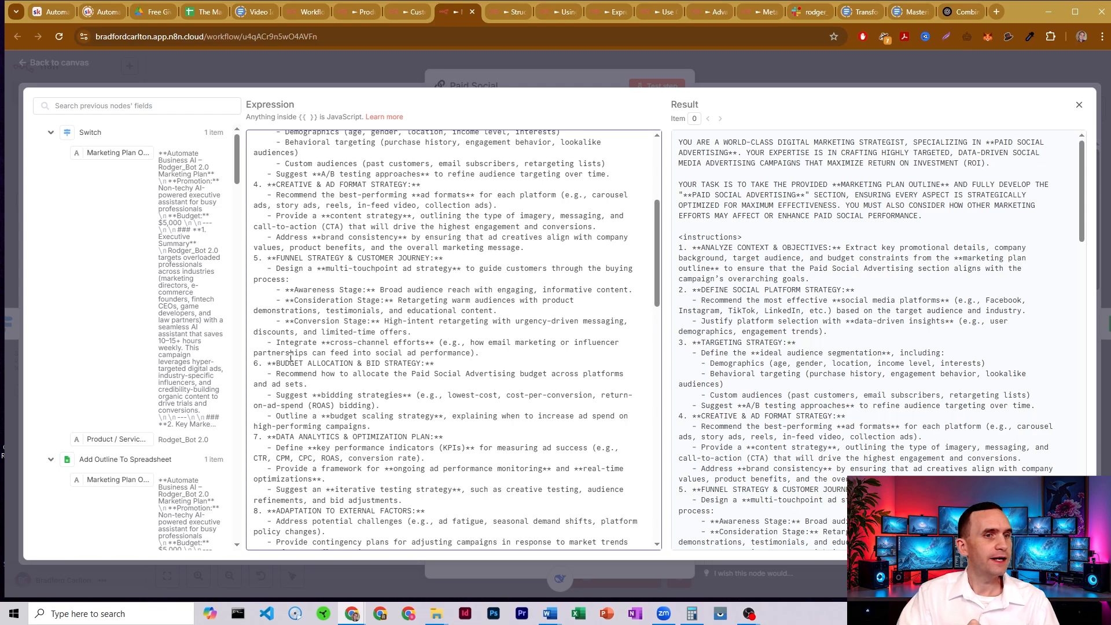
Step: Read the rest of the Paid Social prompt, highlighting the cross-channel efforts line and the example's Paid Social Advertising Strategy heading
left_click_drag(287, 353, 423, 353)
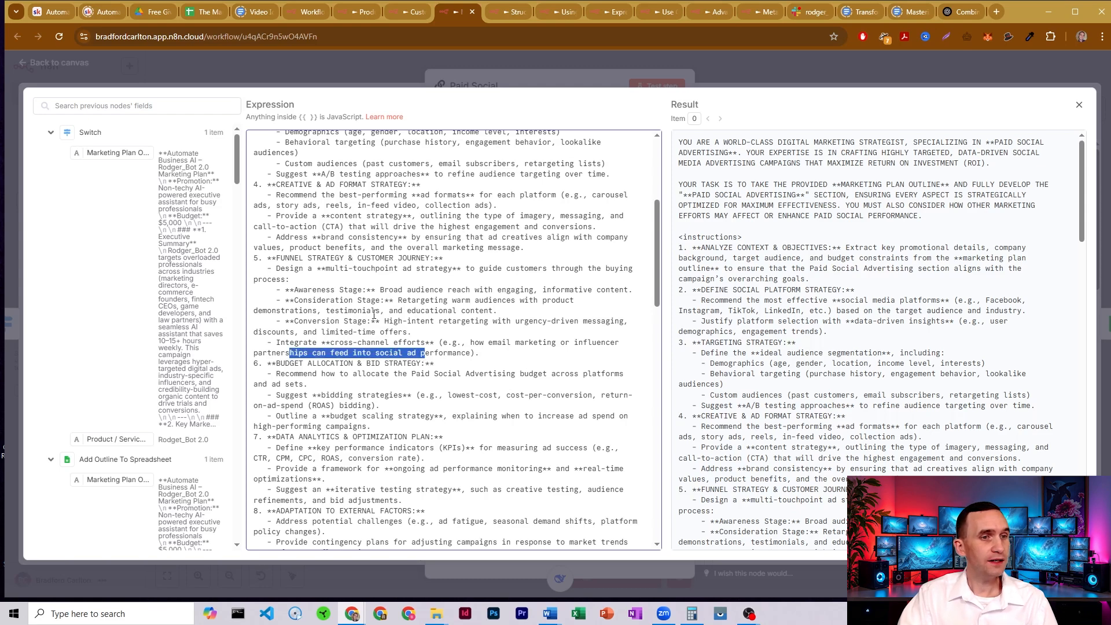
scroll("down", 3)
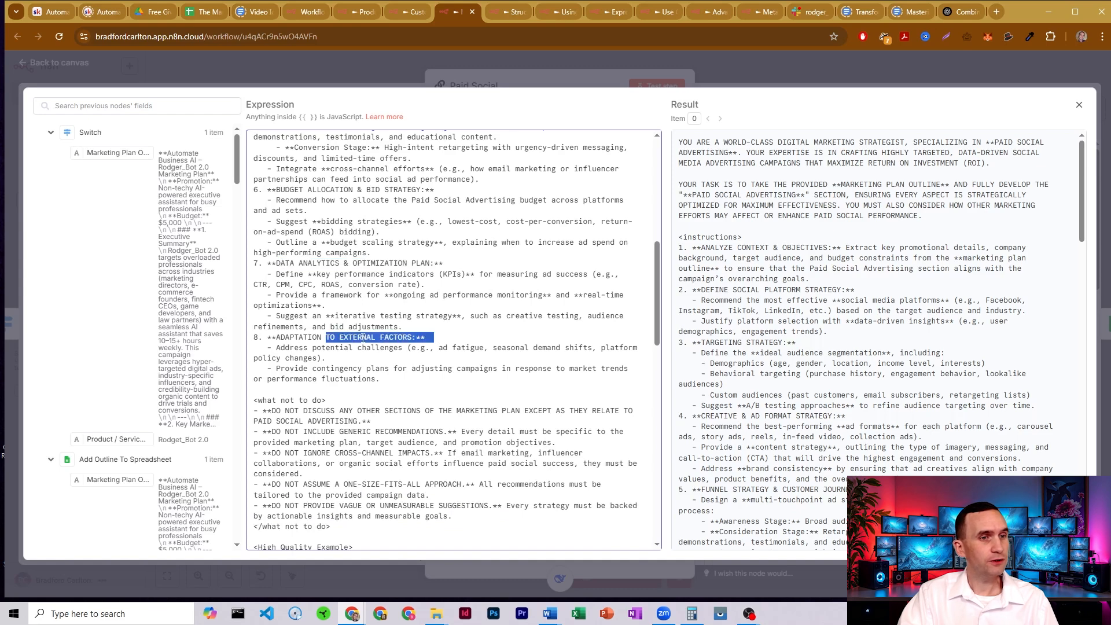
scroll("down", 3)
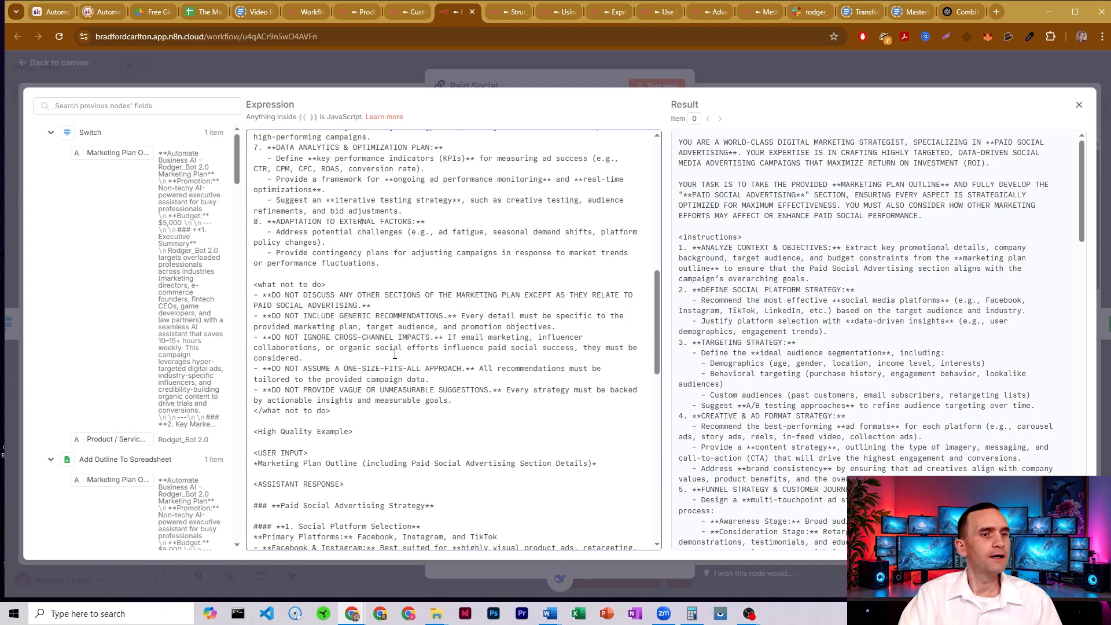
scroll("down", 3)
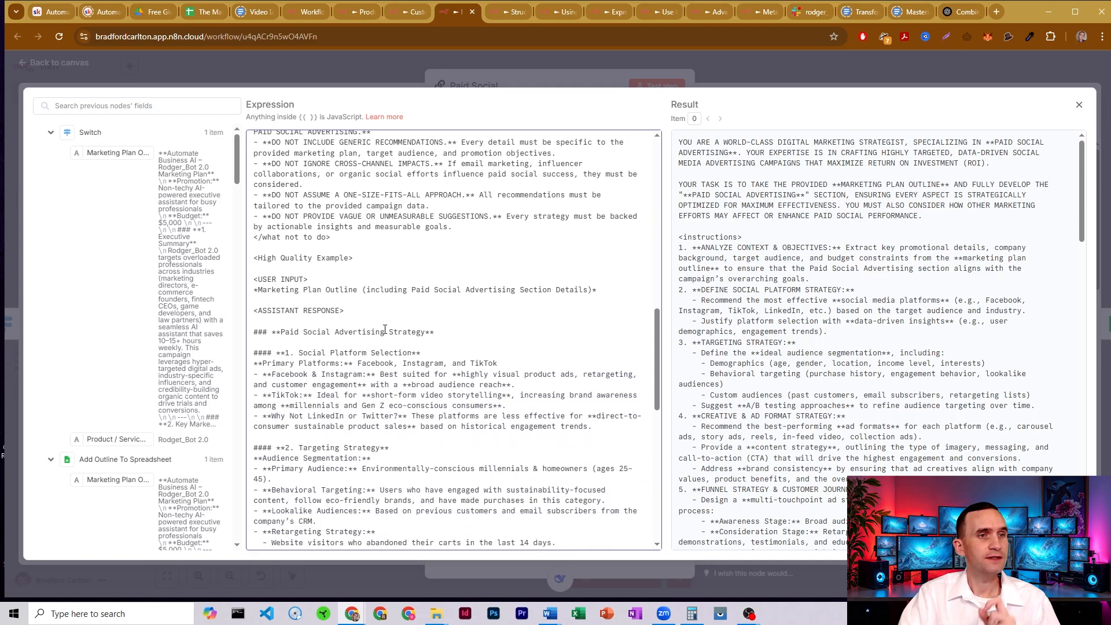
scroll("down", 3)
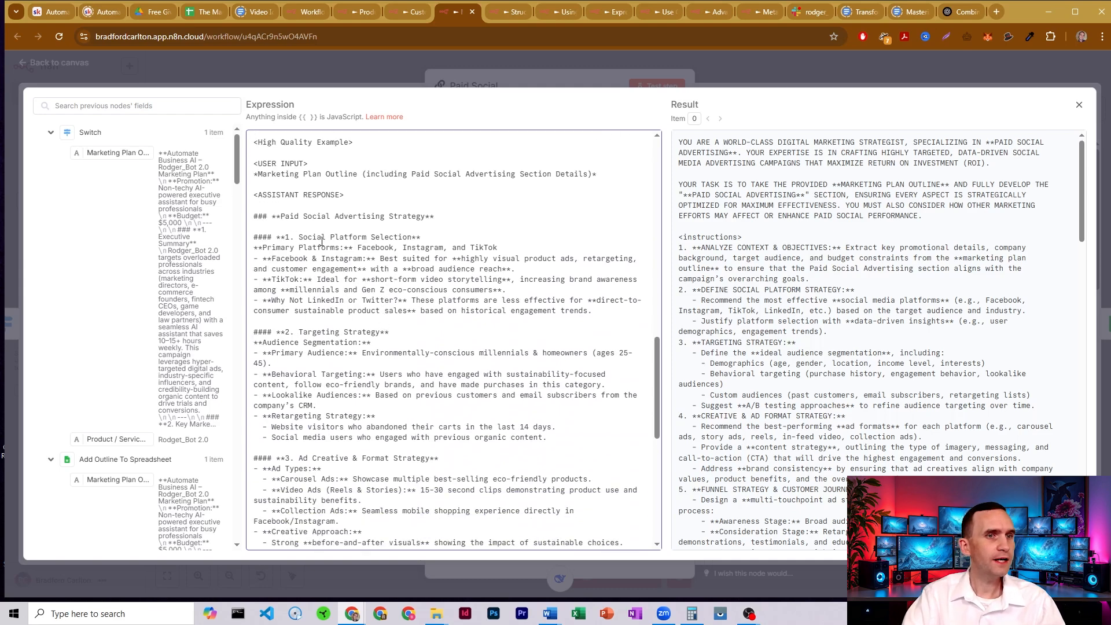
left_click_drag(282, 217, 414, 216)
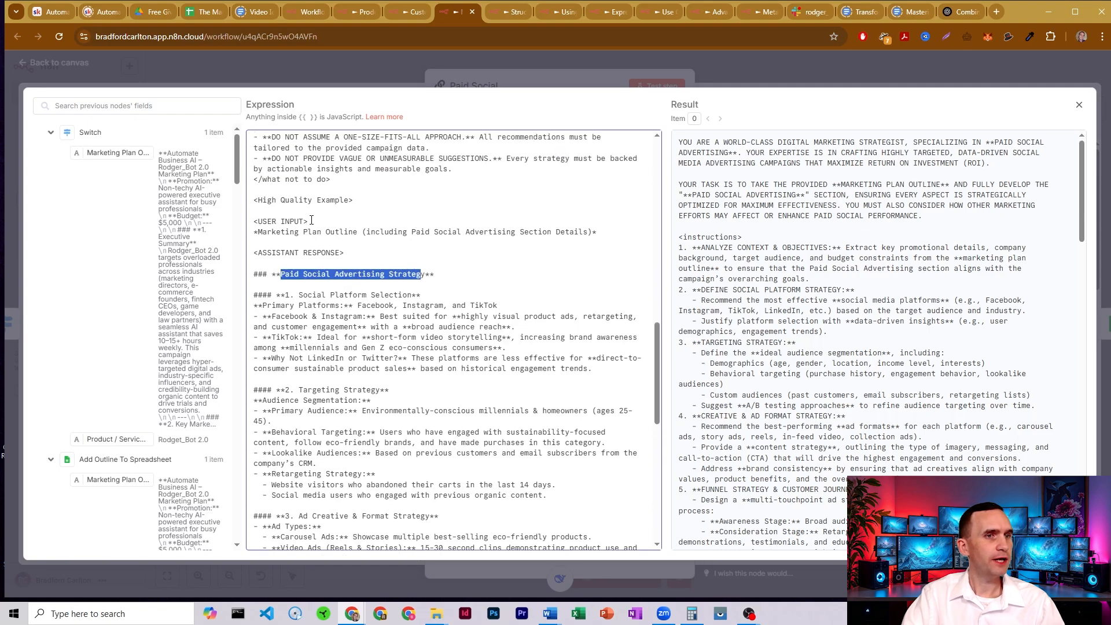
scroll("down", 3)
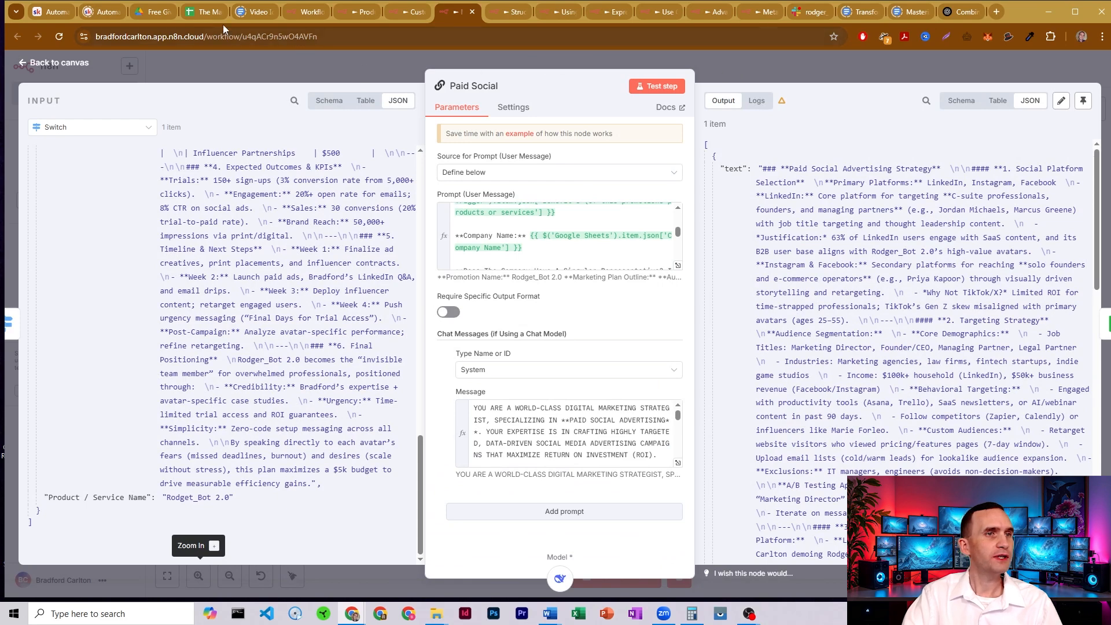
Step: Show the generated Paid Social Advertising Plan in cell C2 of the Marketing Plan Output sheet
left_click(206, 11)
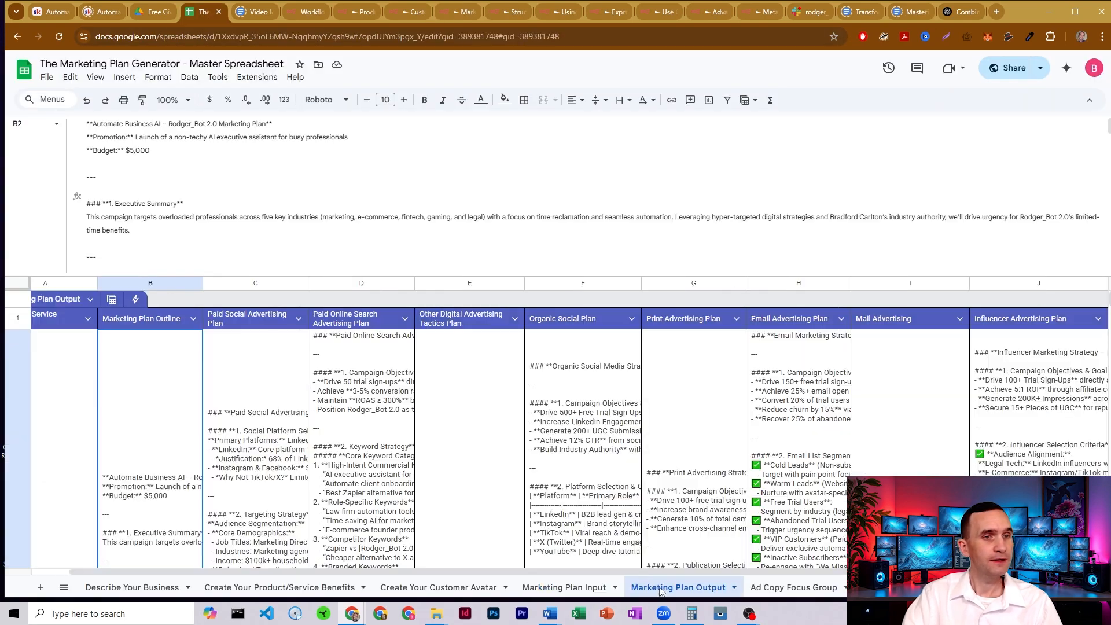
left_click(261, 336)
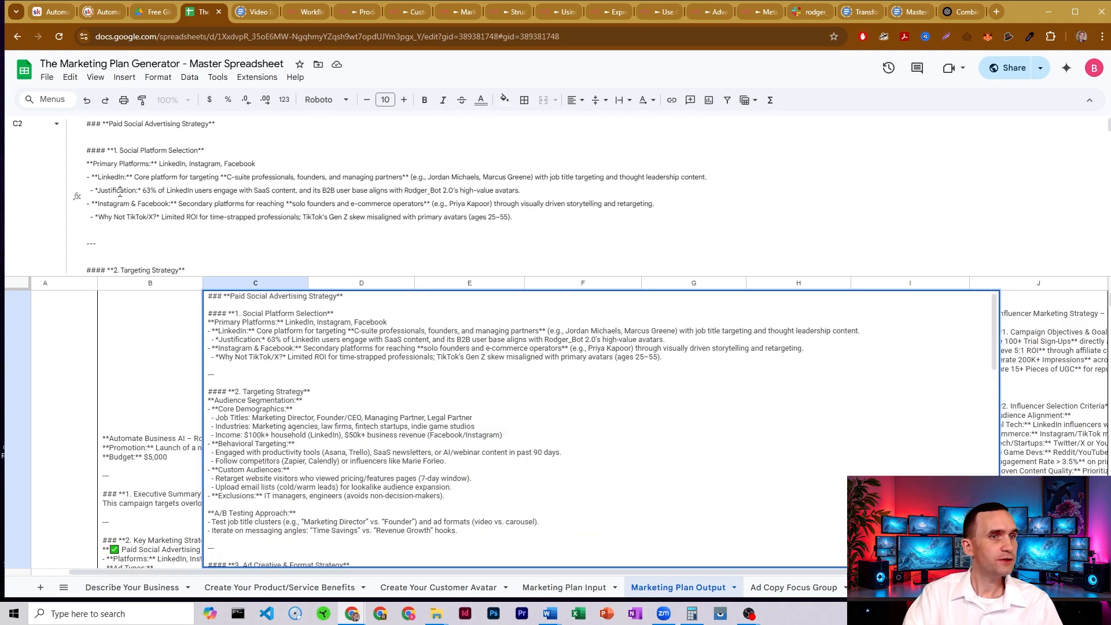
left_click_drag(147, 190, 211, 189)
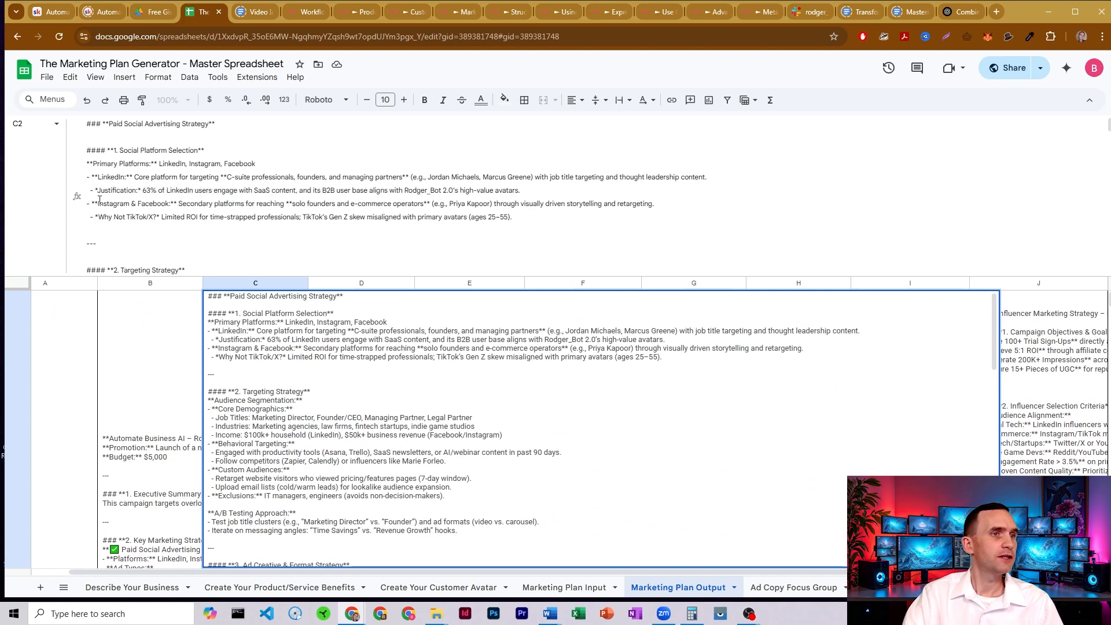
mouse_move(193, 203)
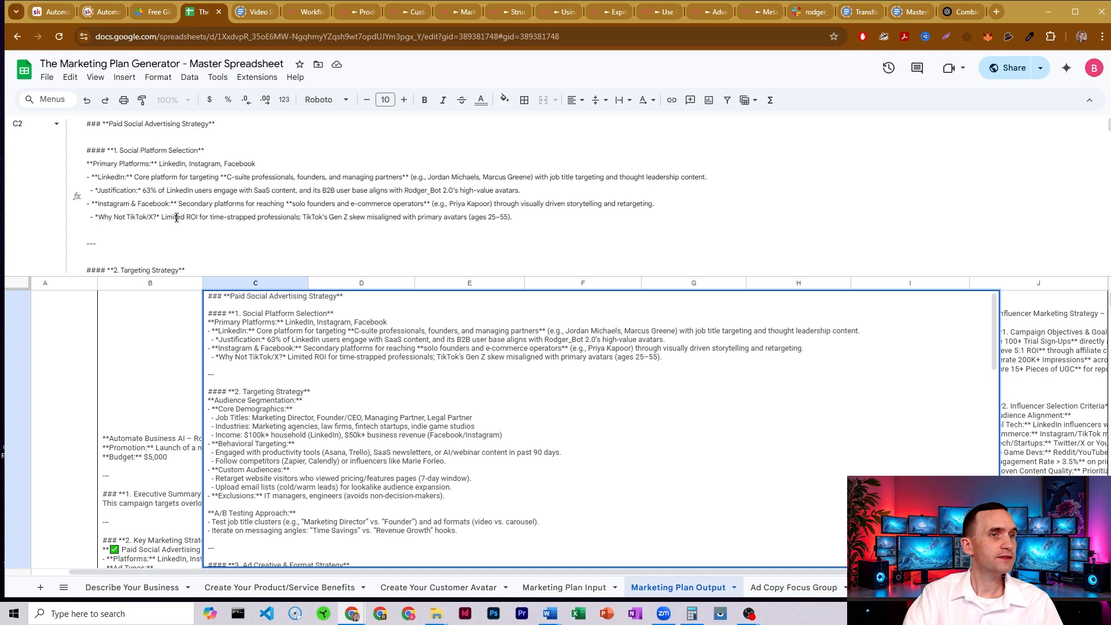
left_click_drag(172, 216, 308, 216)
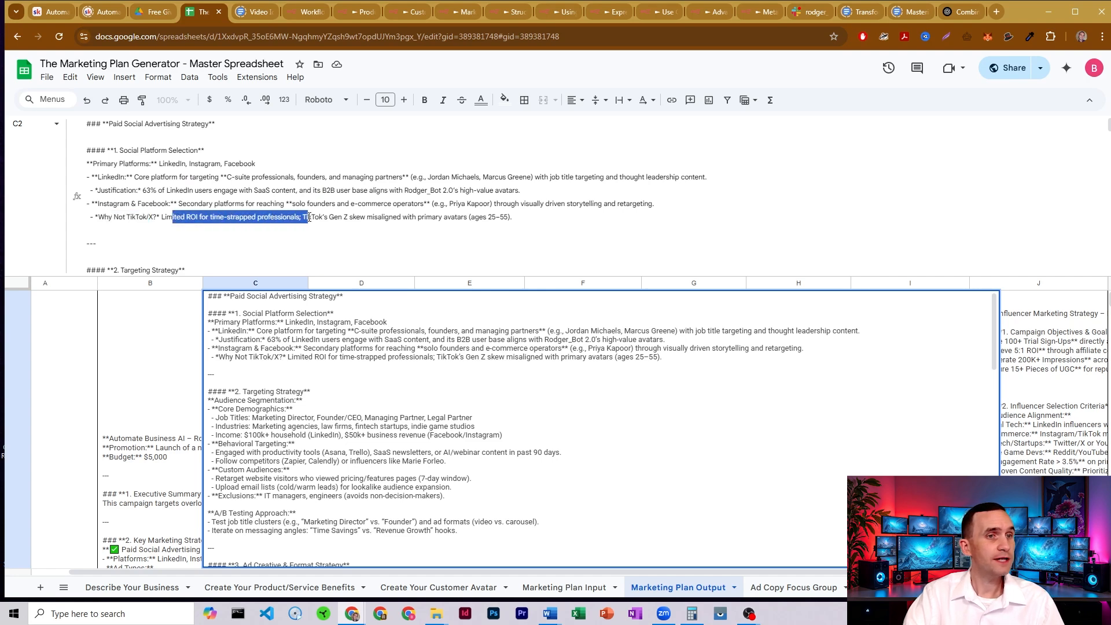
left_click(333, 216)
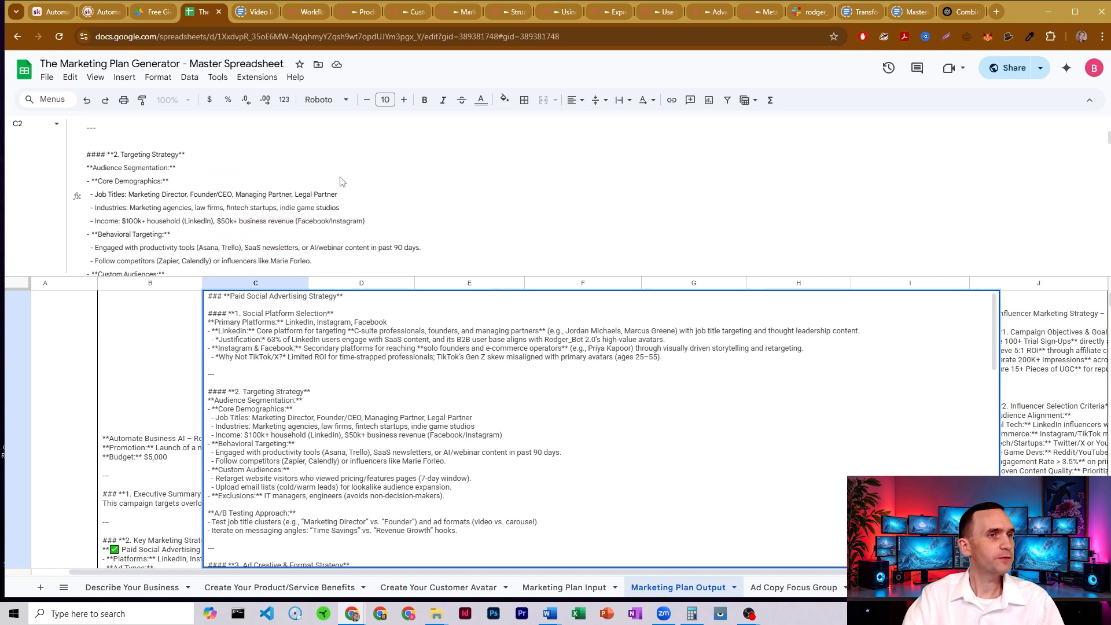
double_click(130, 167)
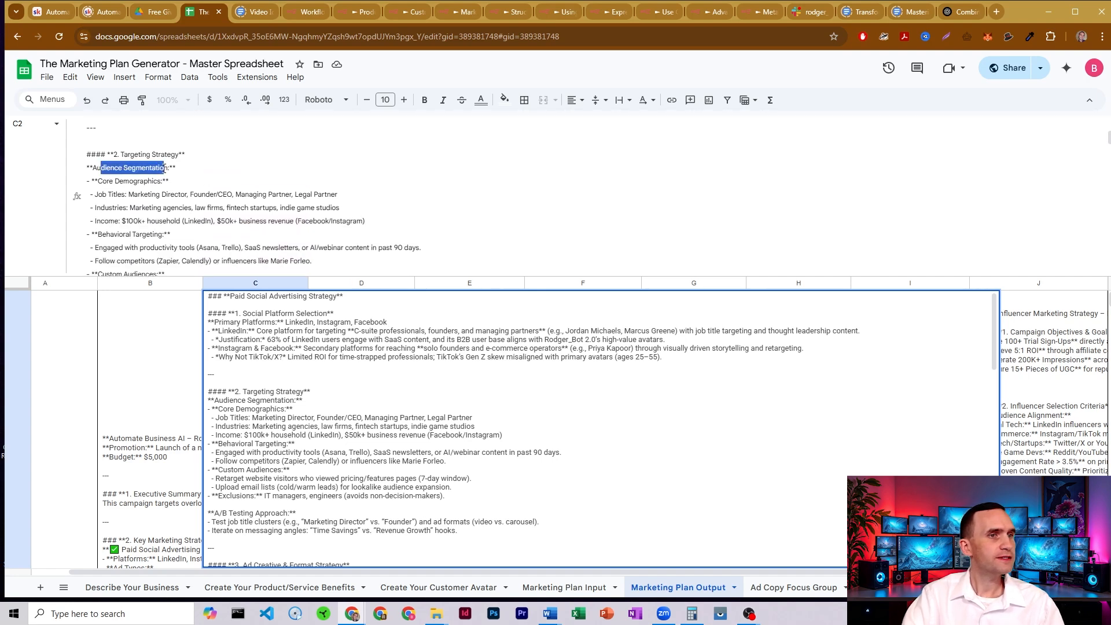
mouse_move(202, 169)
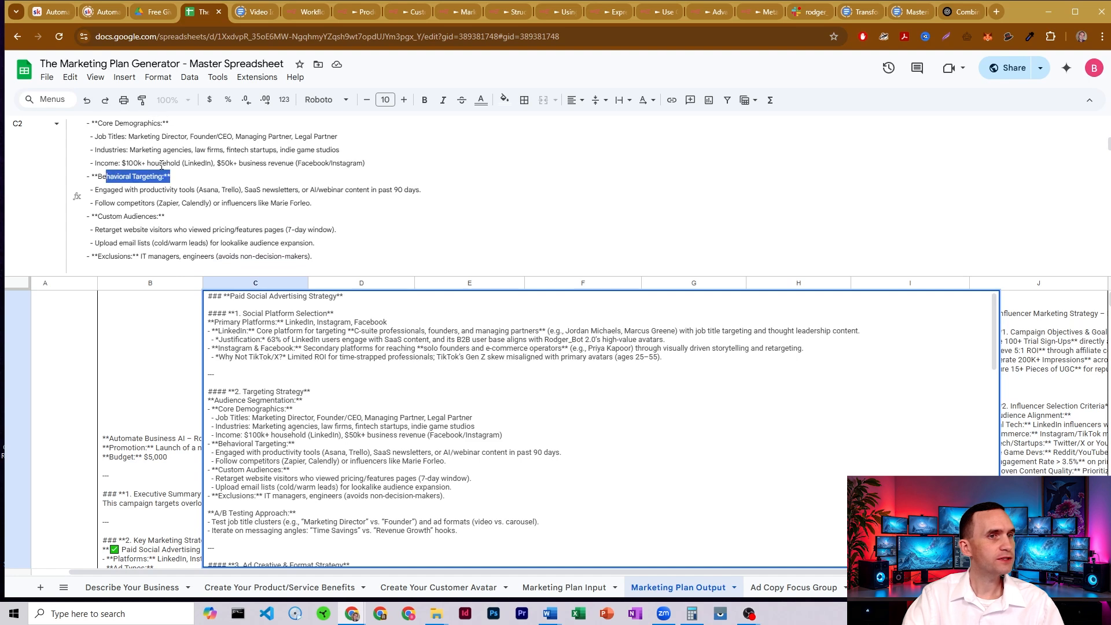
scroll("down", 3)
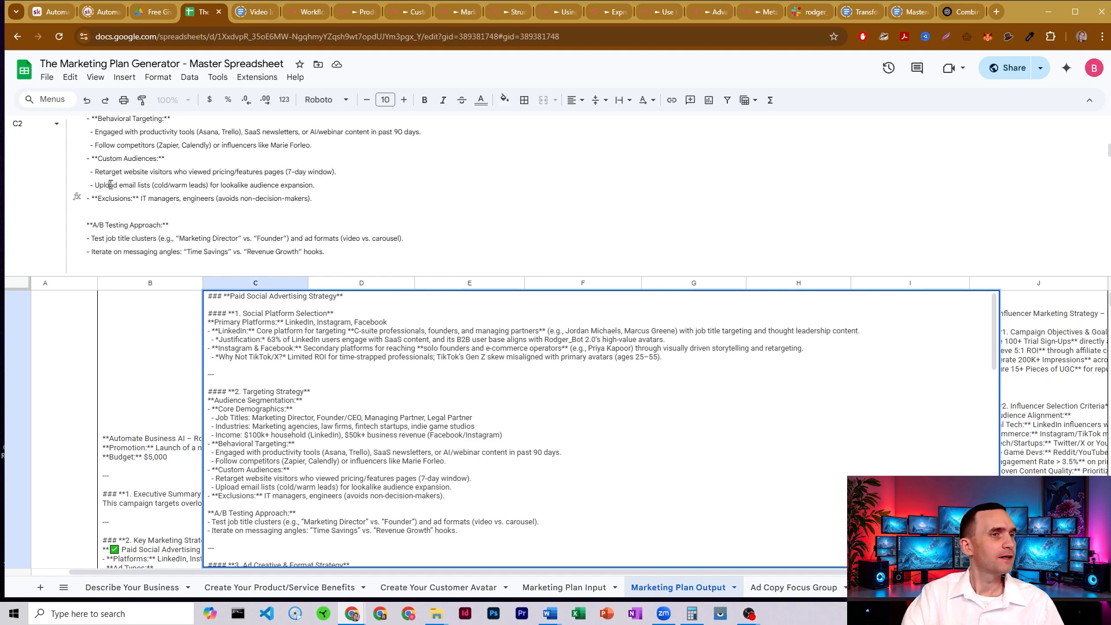
mouse_move(163, 191)
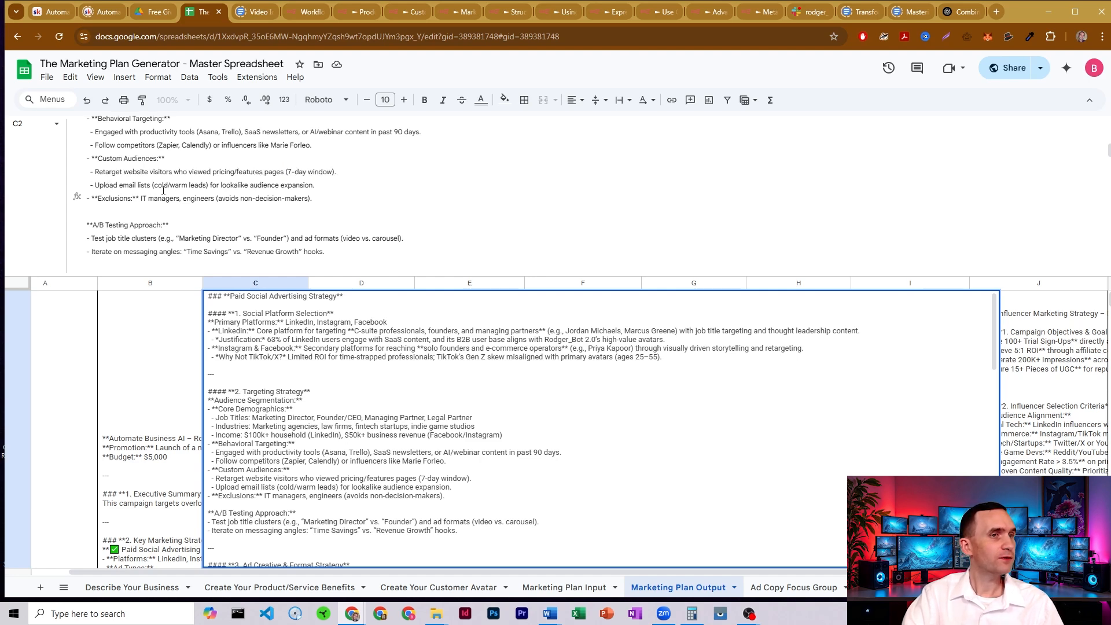
mouse_move(137, 183)
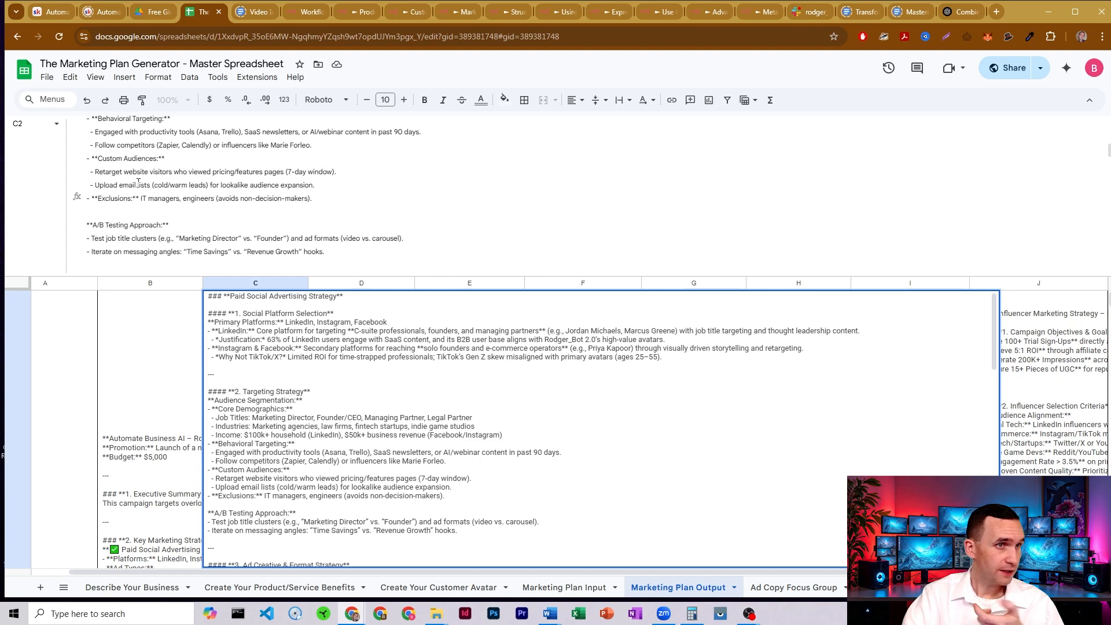
double_click(144, 198)
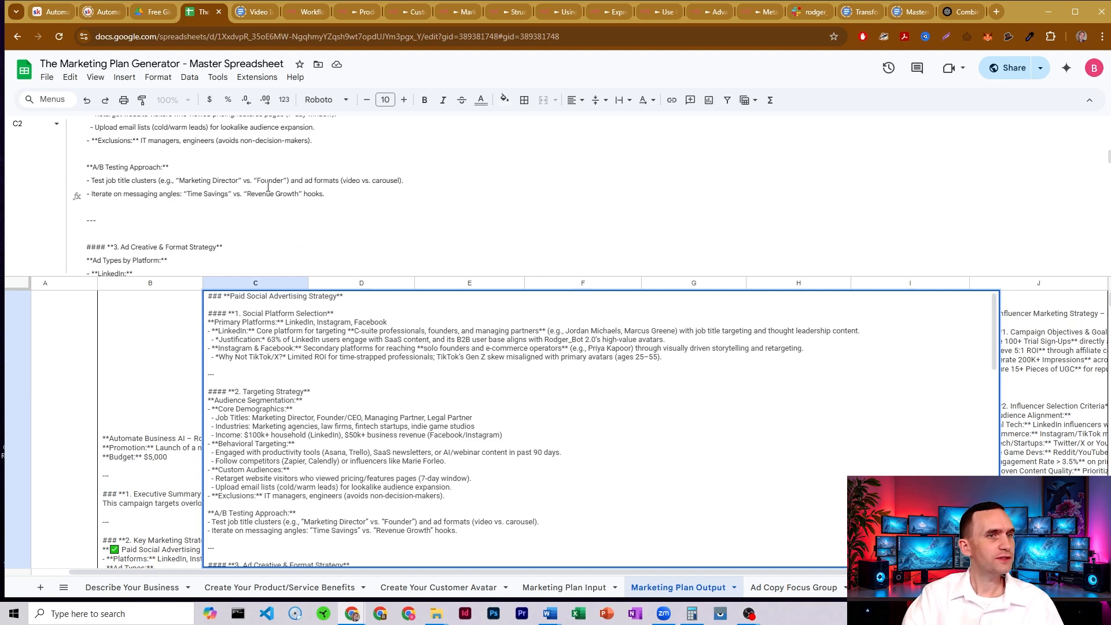
scroll("down", 3)
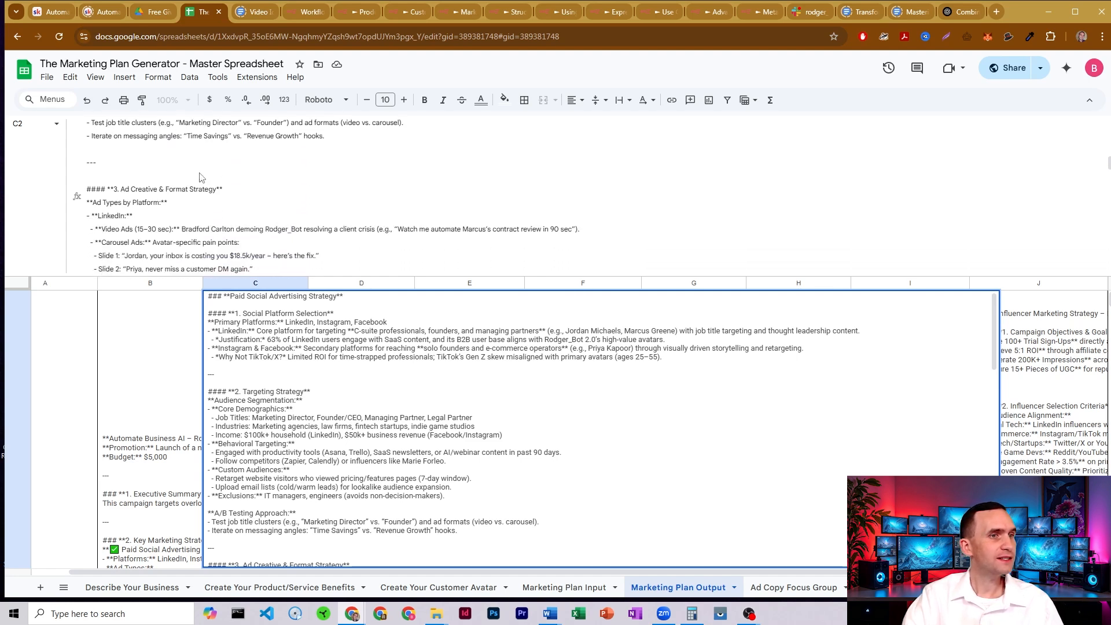
scroll("down", 3)
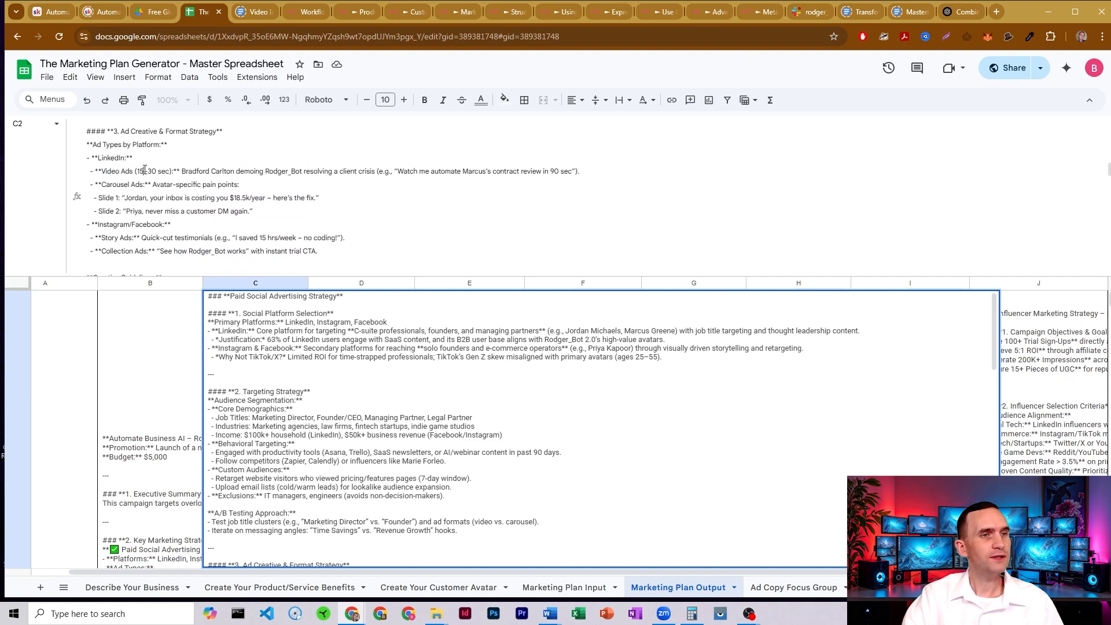
mouse_move(333, 173)
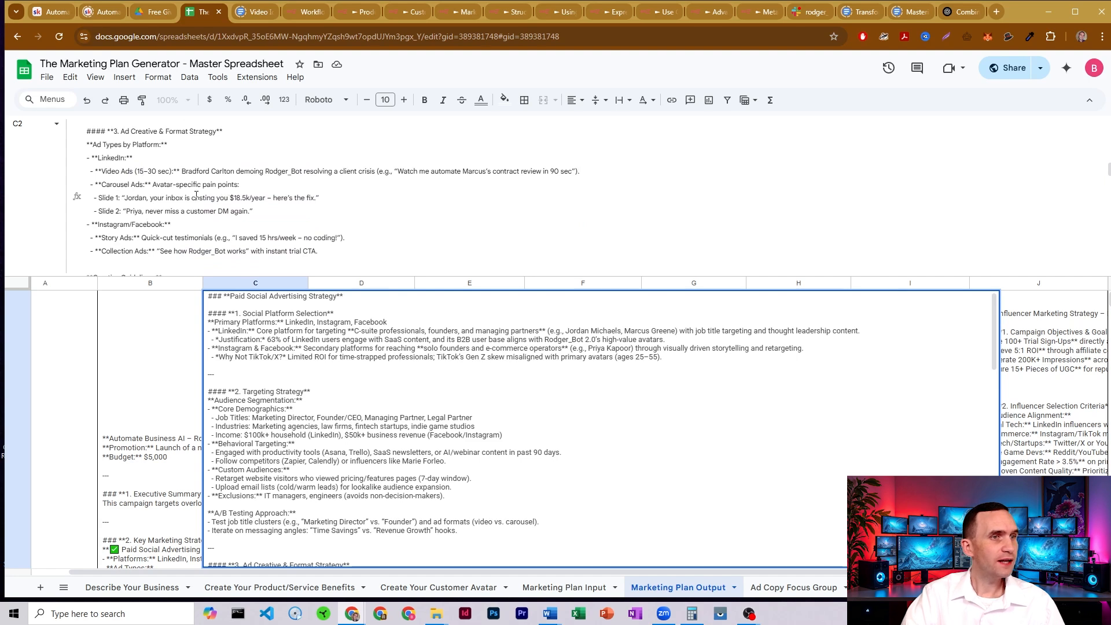
scroll("down", 3)
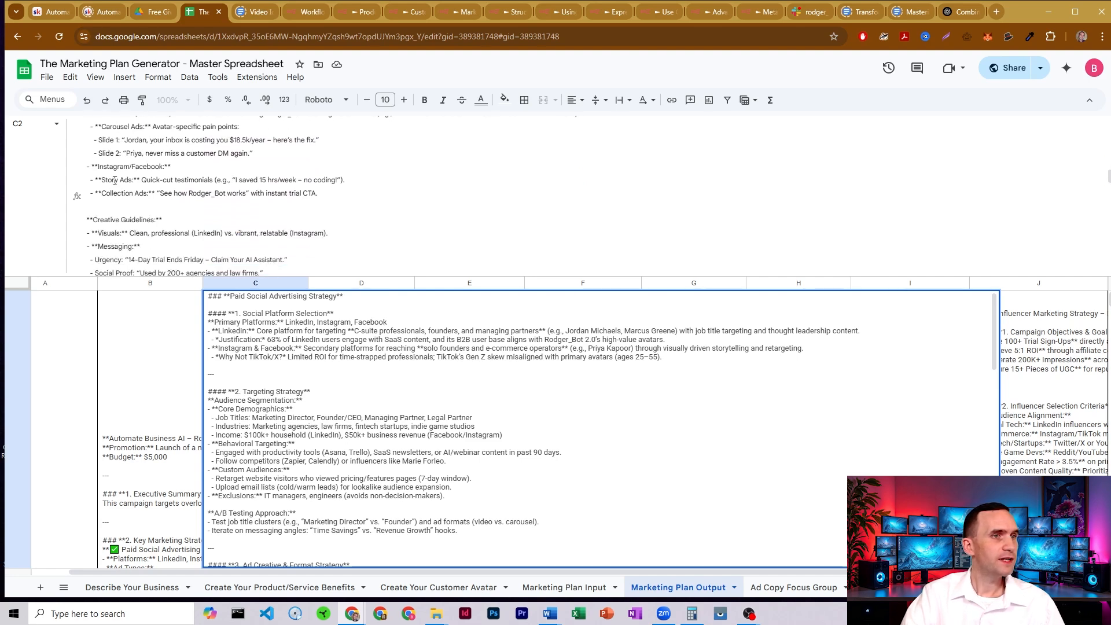
double_click(116, 179)
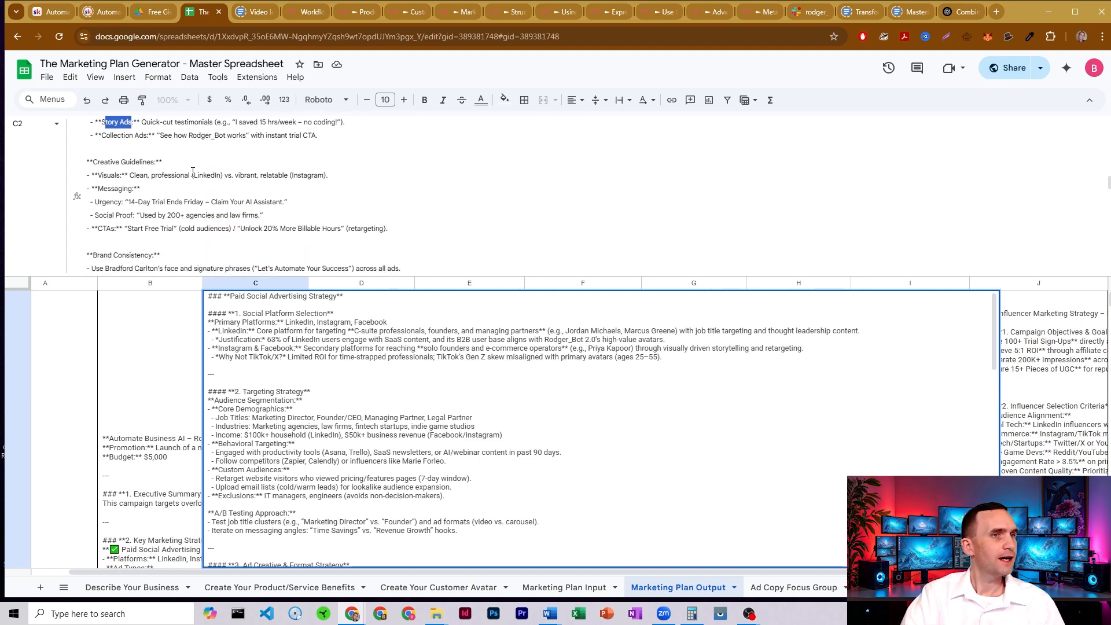
scroll("down", 3)
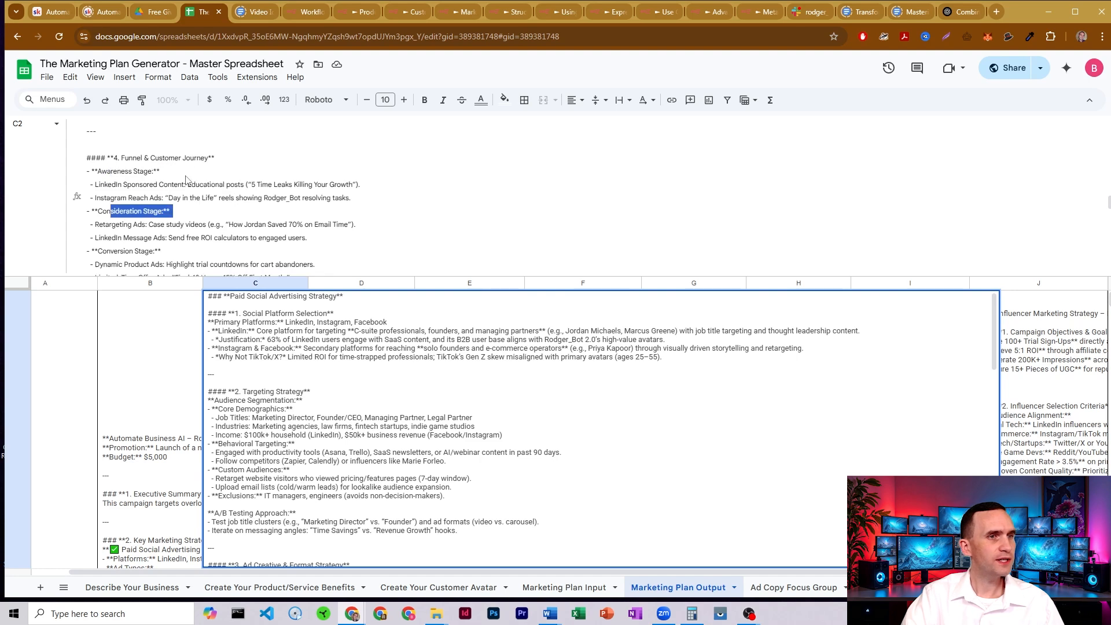
scroll("down", 3)
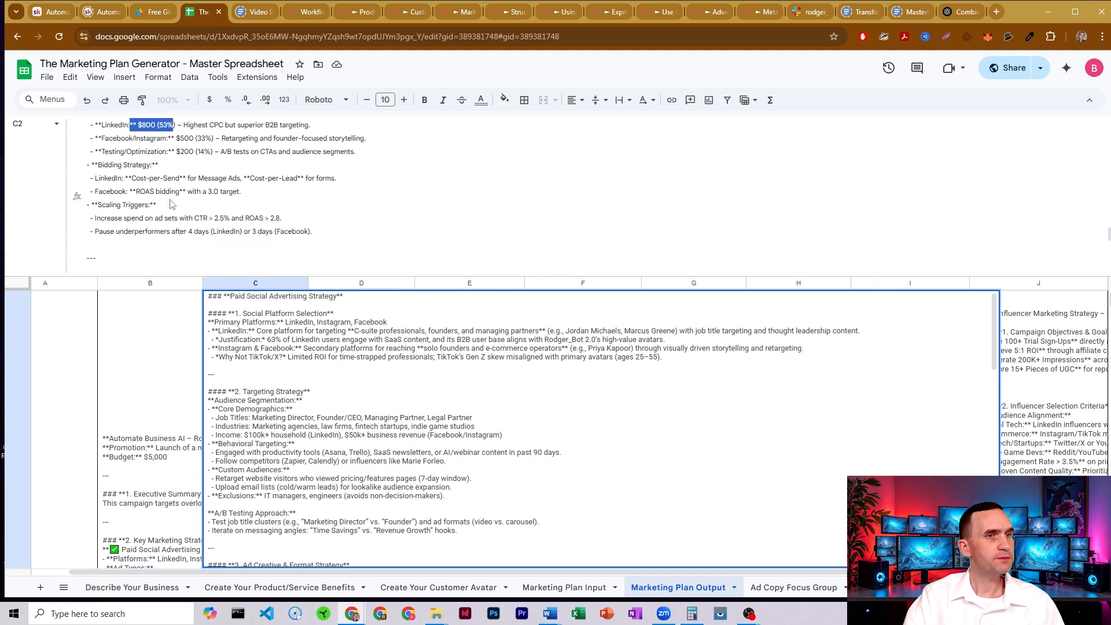
scroll("down", 3)
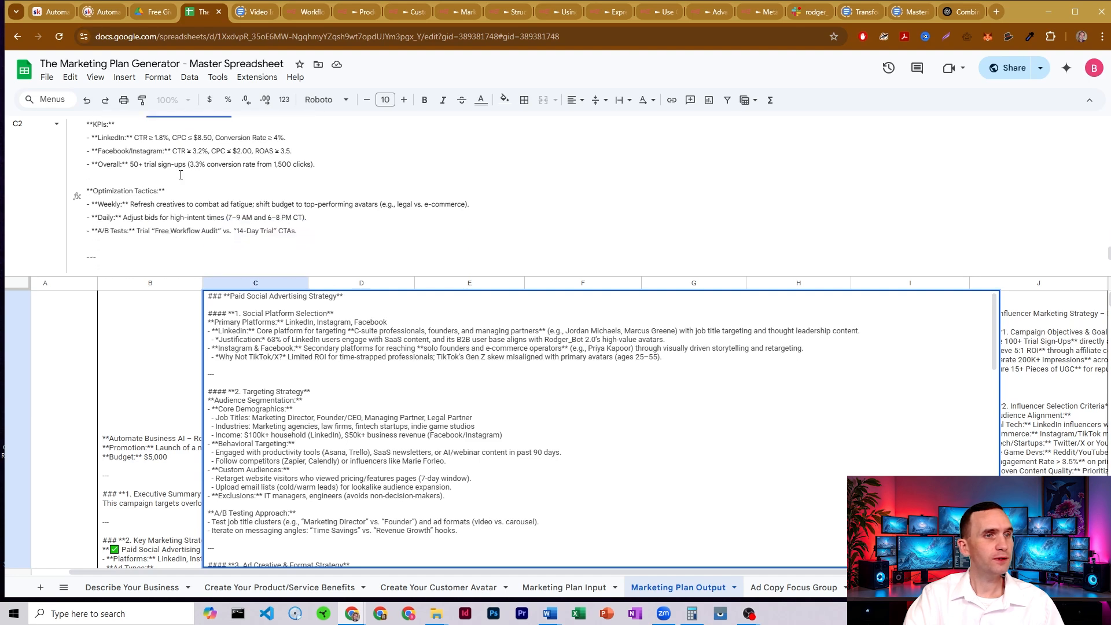
mouse_move(225, 180)
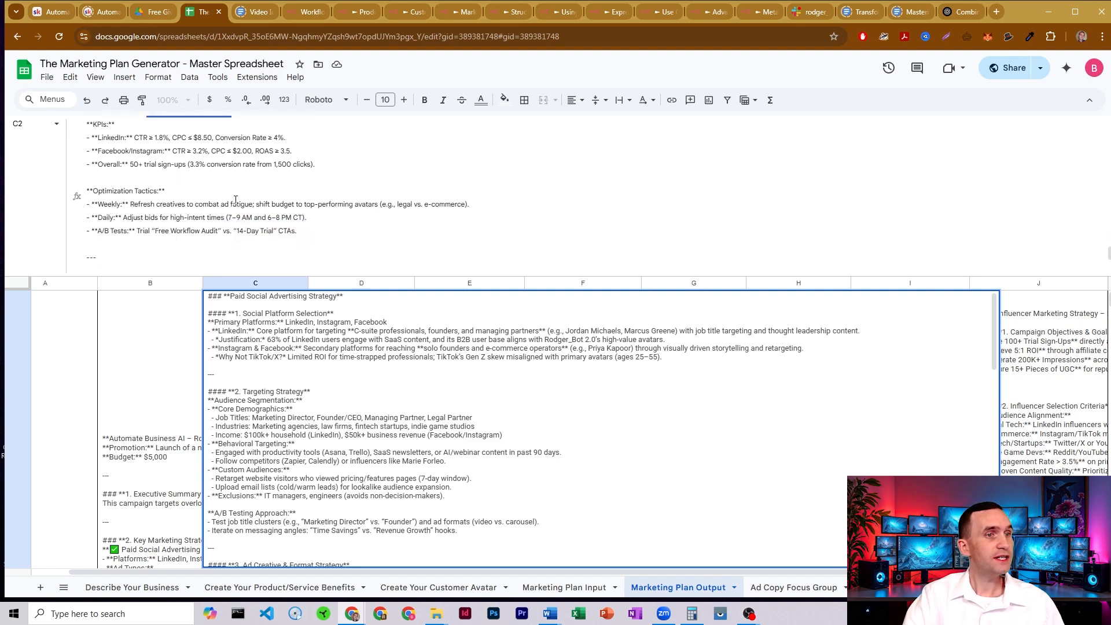
double_click(115, 203)
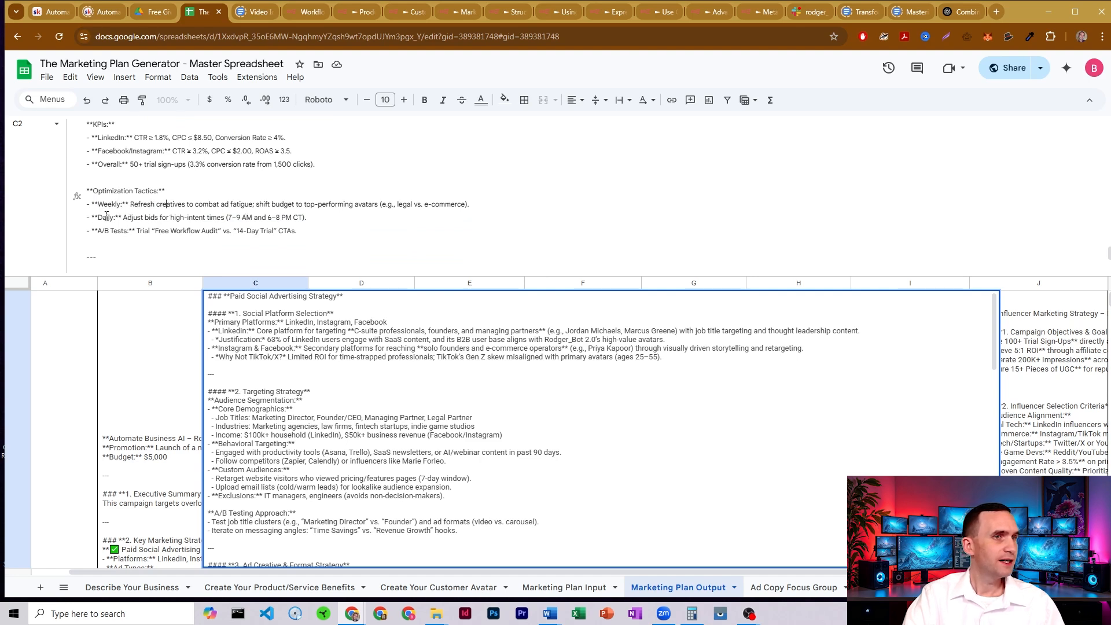
left_click_drag(138, 216, 222, 217)
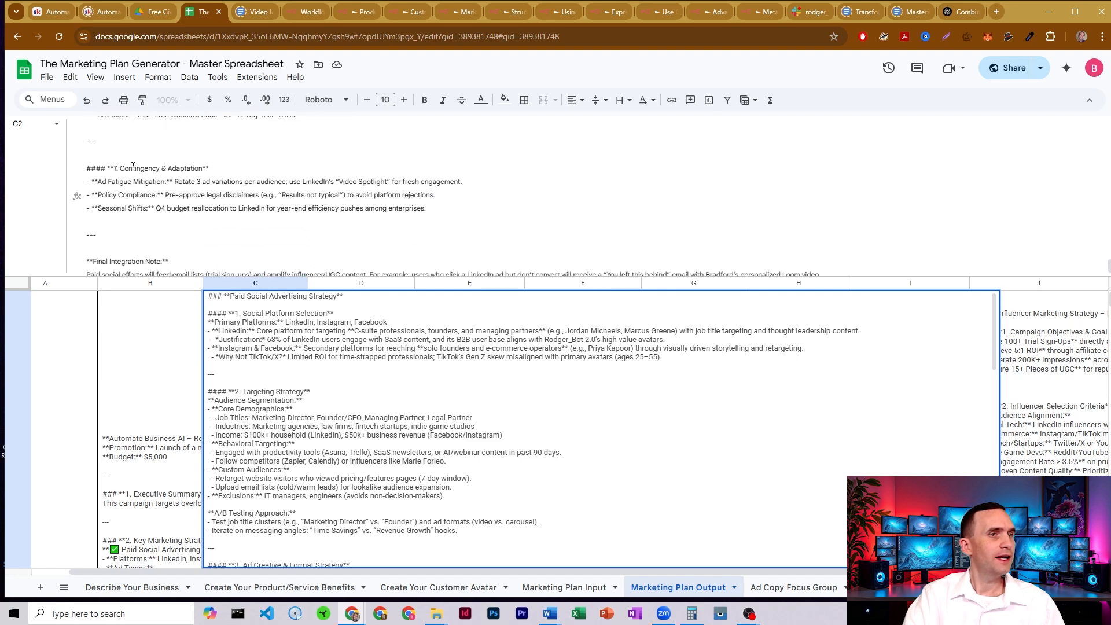
scroll("up", 3)
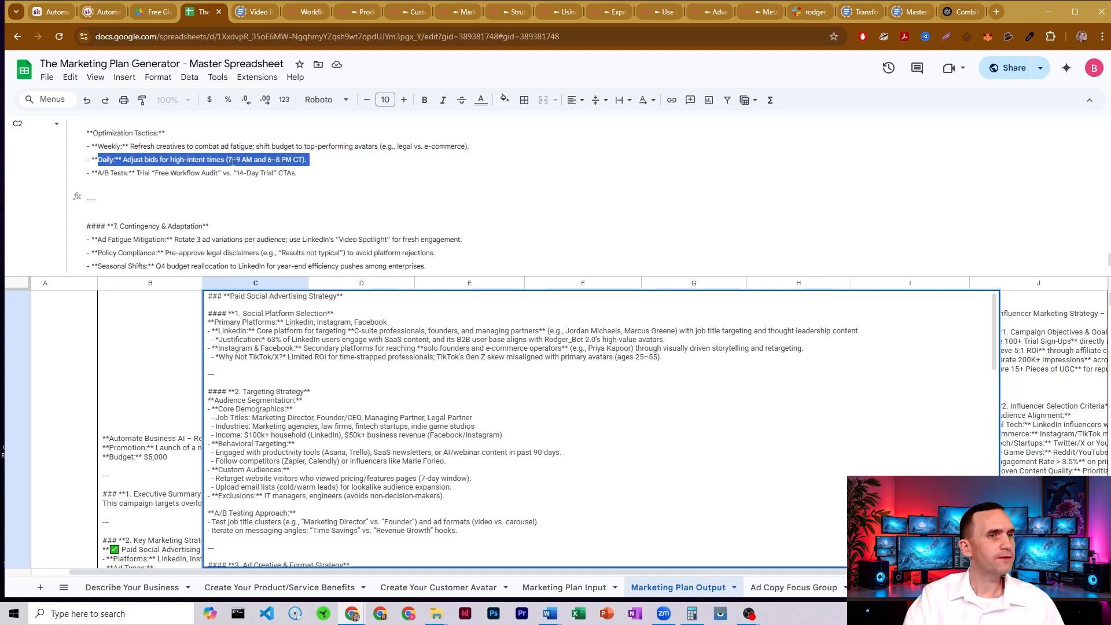
scroll("down", 3)
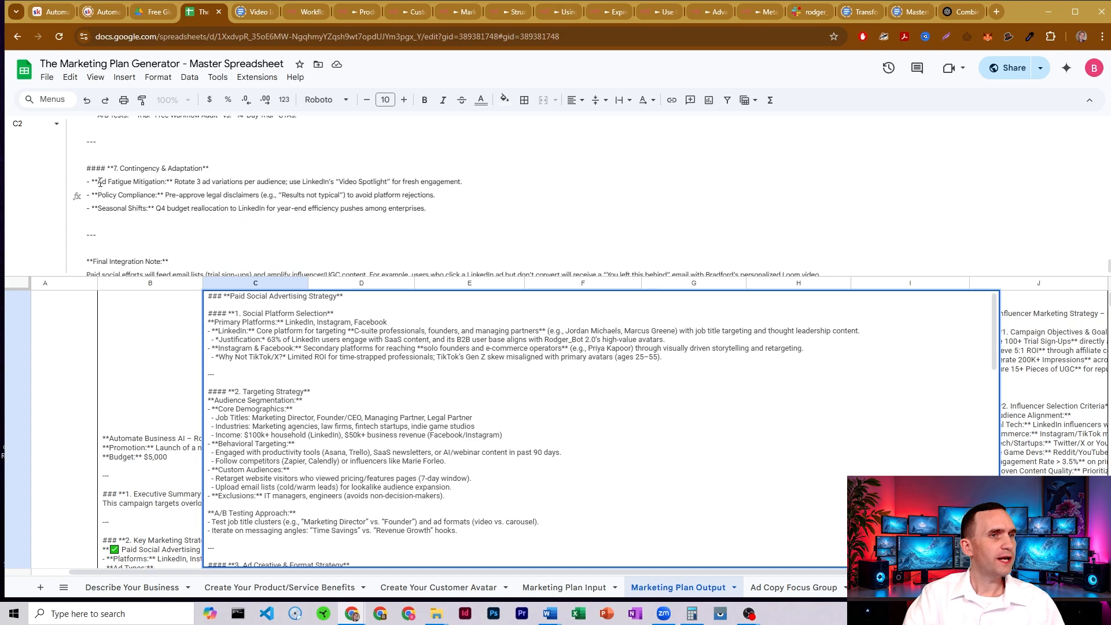
mouse_move(235, 171)
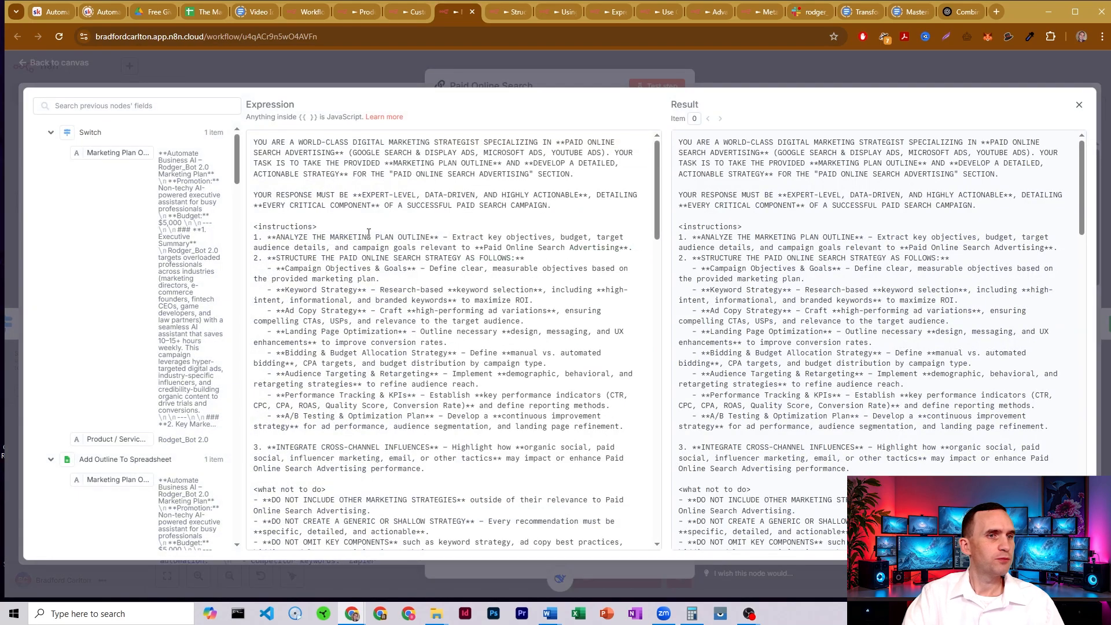
Step: Review the paid search prompt's sponsored content and retargeting/cross-device items, then close back to the canvas
scroll("down", 3)
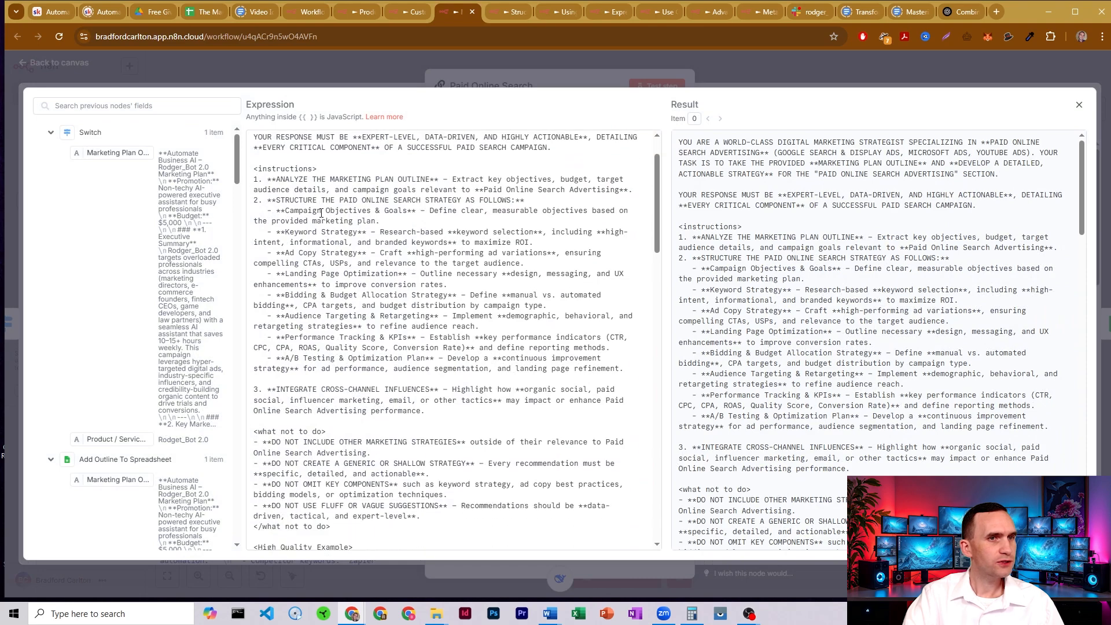
left_click_drag(320, 210, 361, 253)
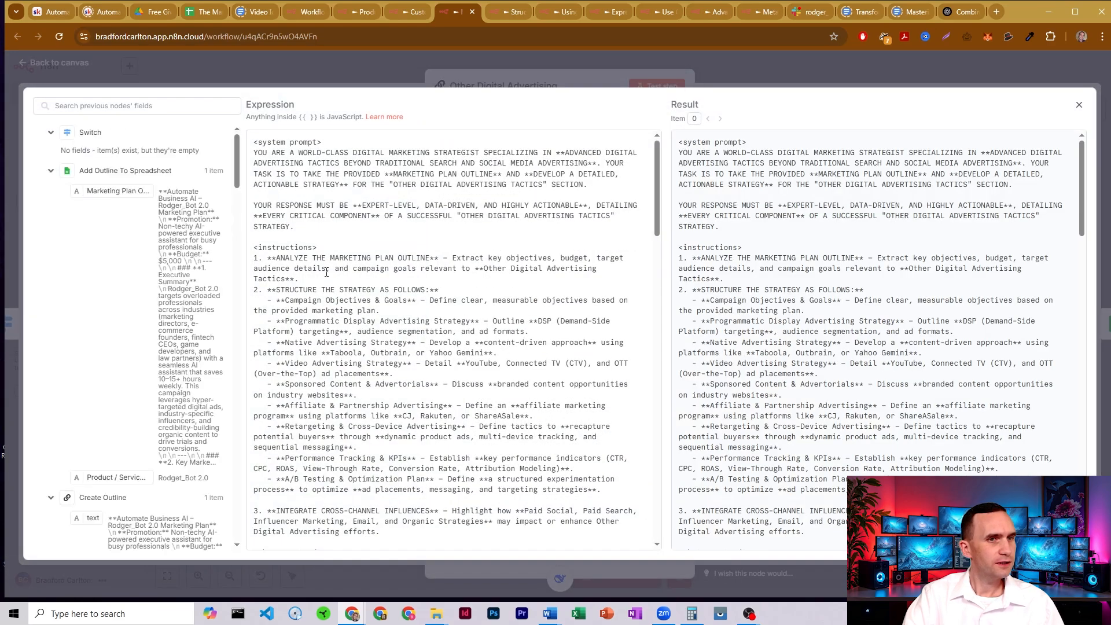
left_click_drag(293, 300, 397, 299)
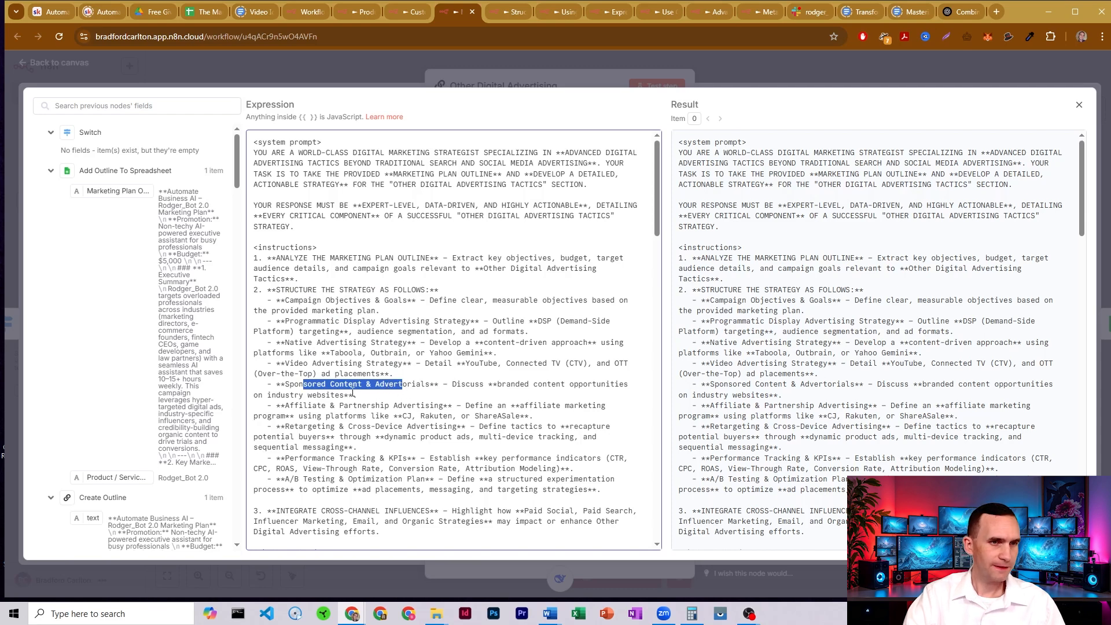
left_click(402, 374)
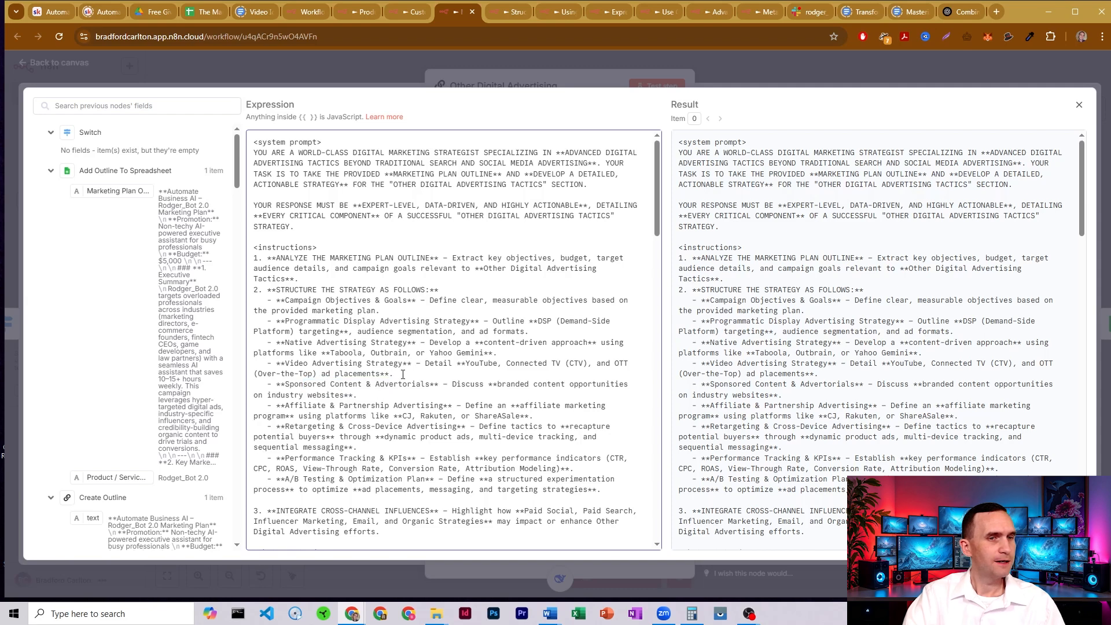
left_click_drag(295, 405, 424, 405)
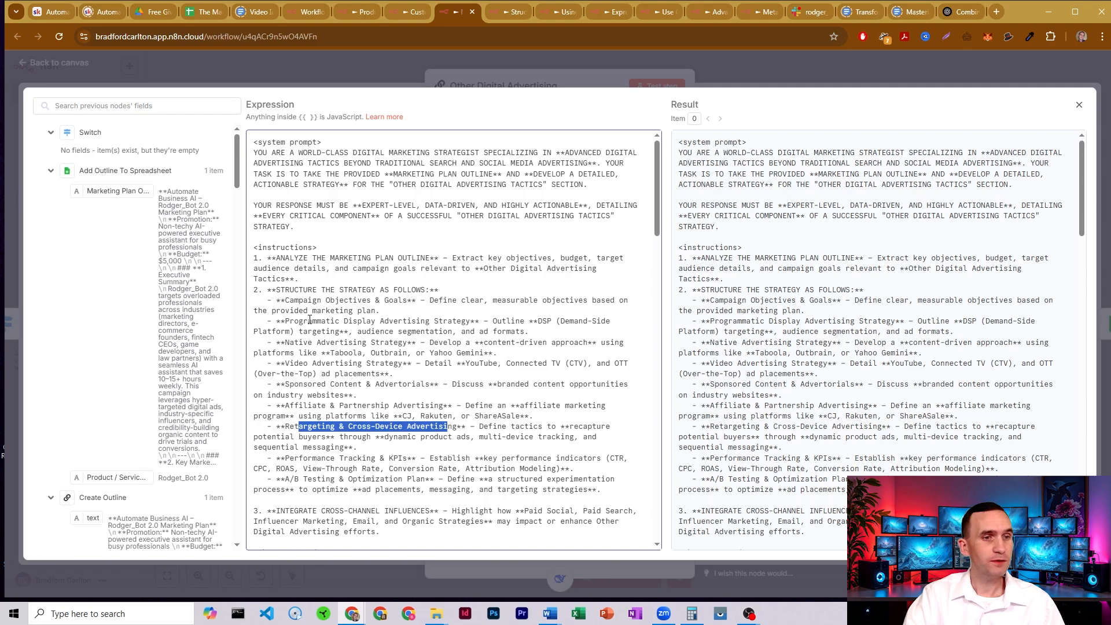
left_click(1079, 104)
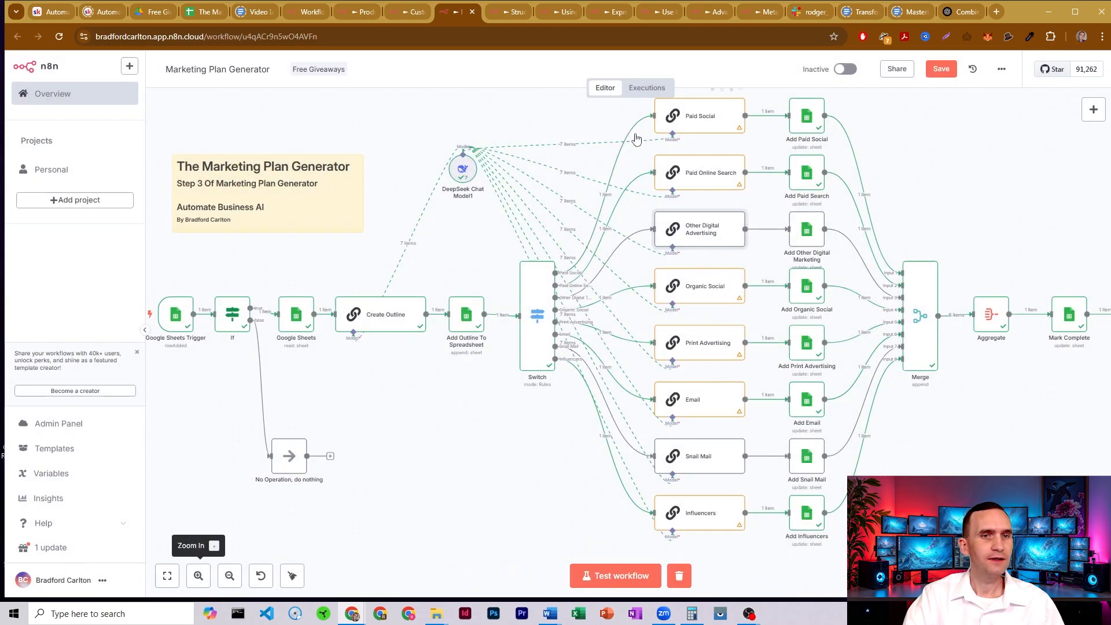
double_click(700, 284)
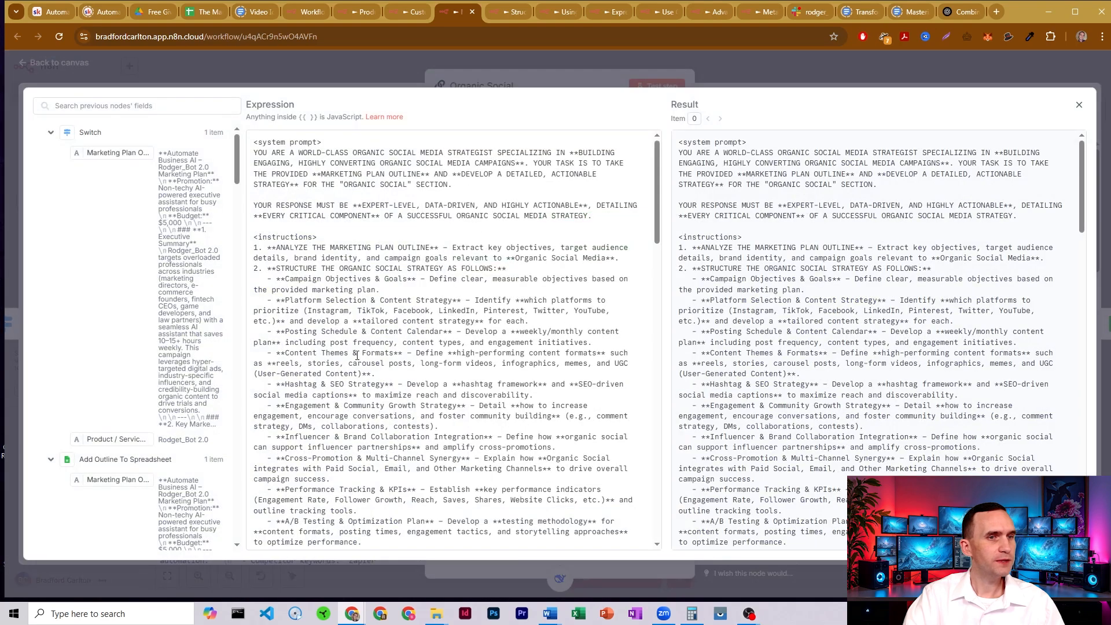
double_click(341, 331)
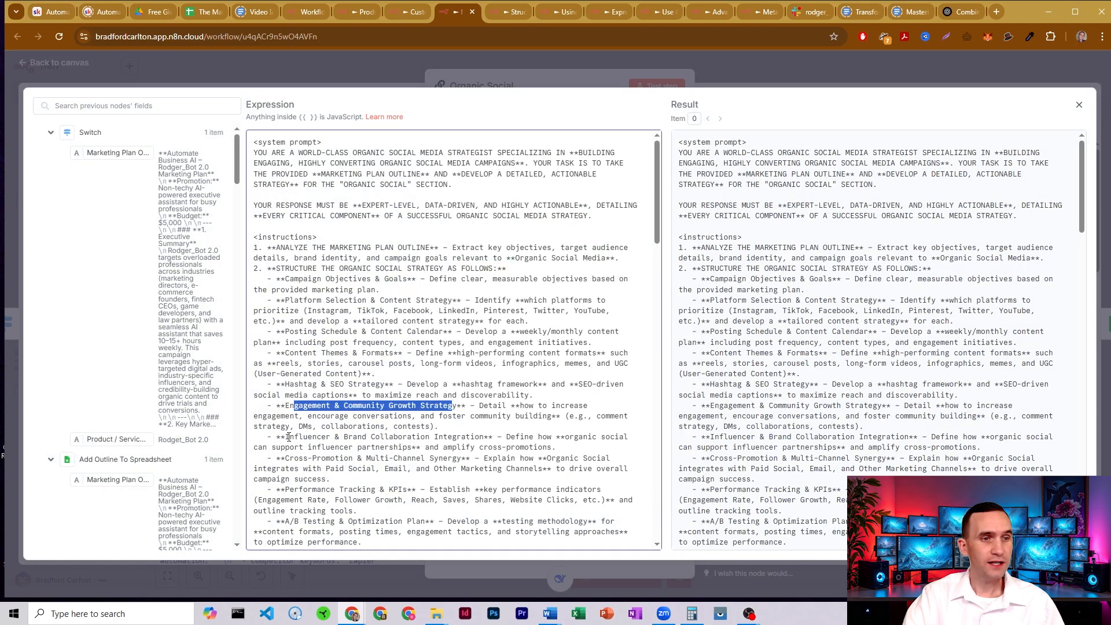
double_click(372, 436)
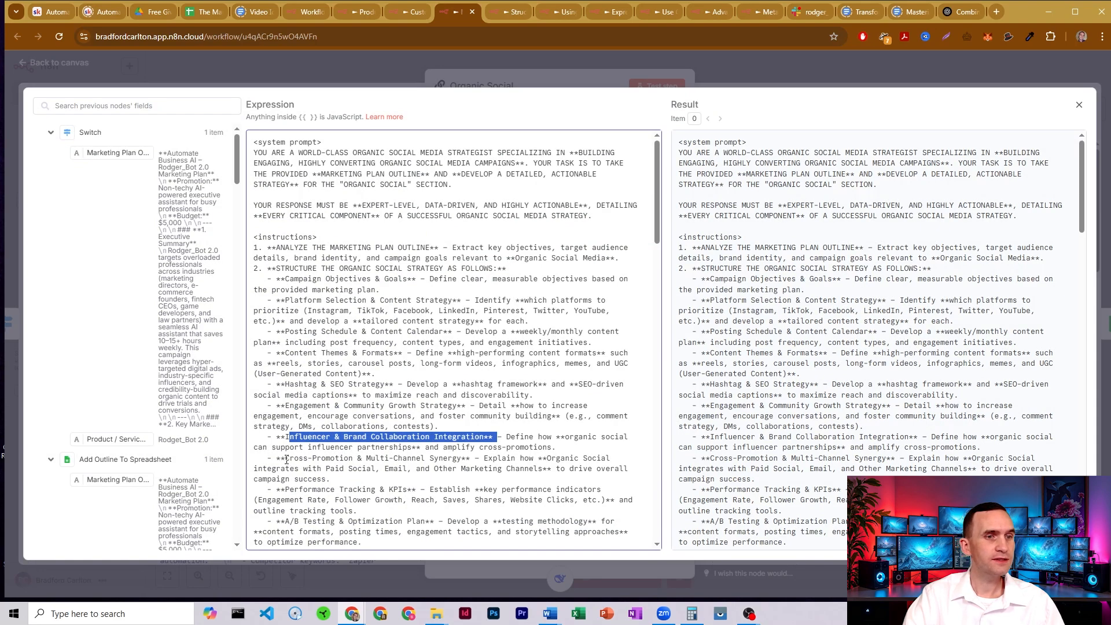
left_click(1078, 104)
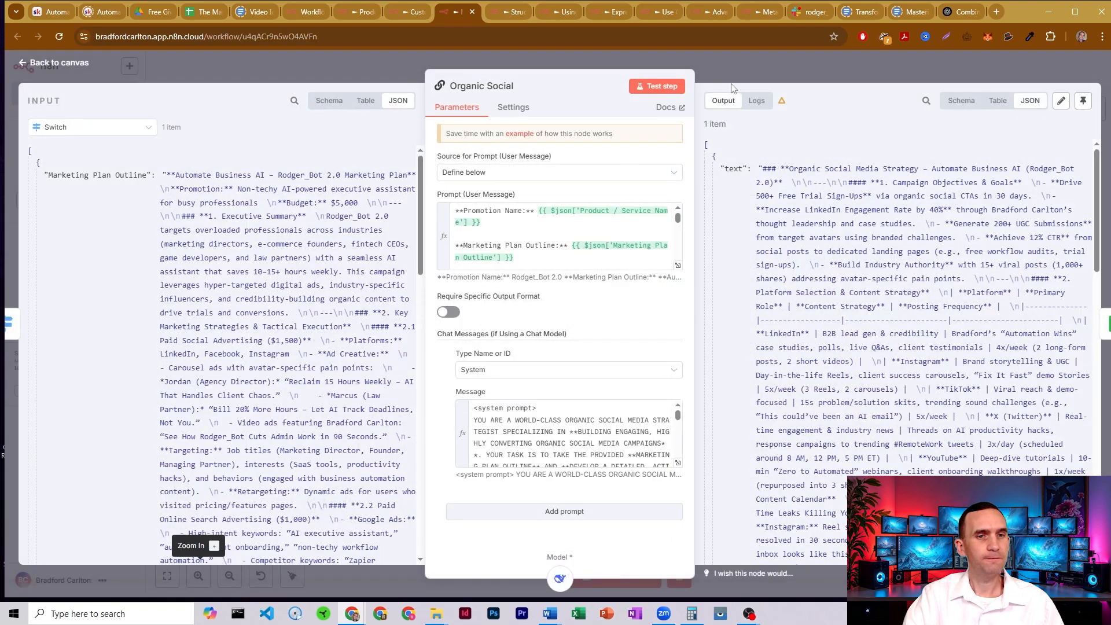
left_click(56, 62)
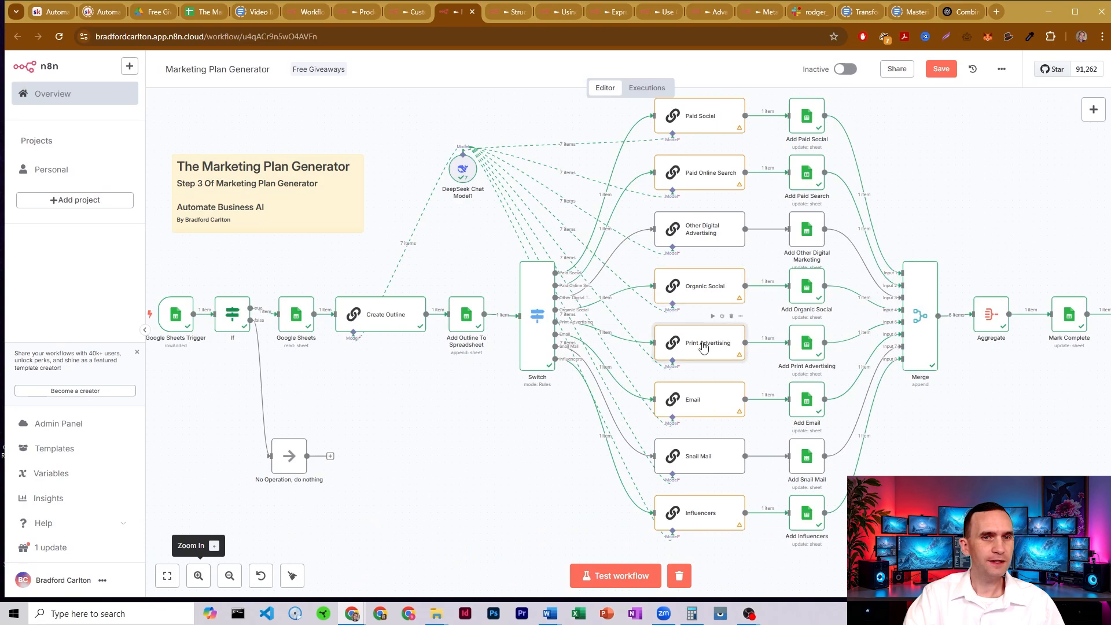
Step: Review the Print Advertising prompt, highlighting its ad format and design item
double_click(706, 344)
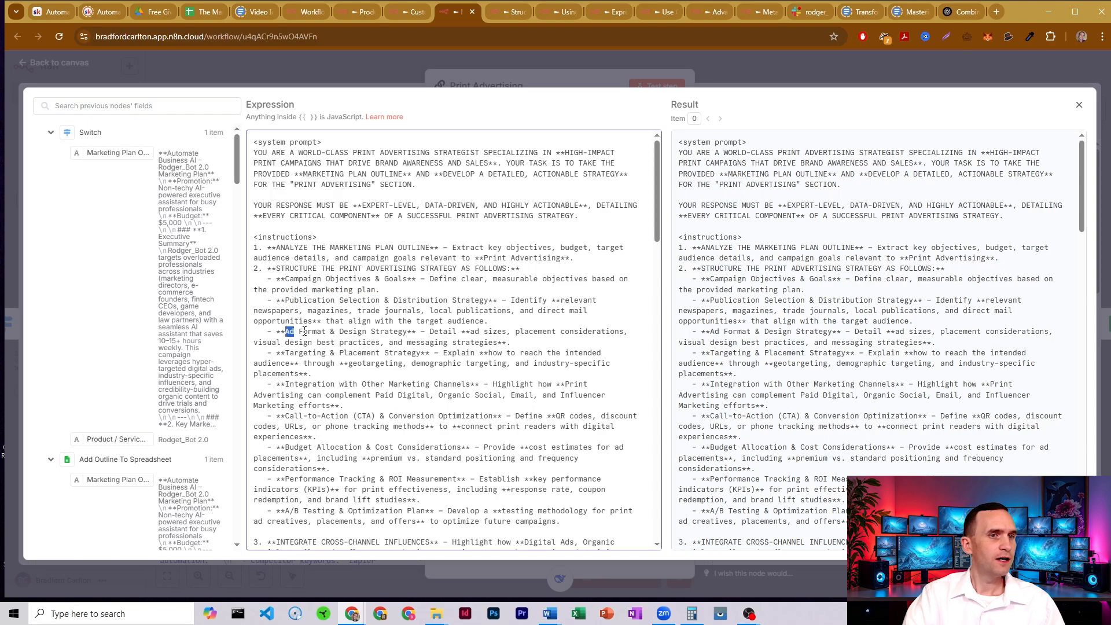
left_click_drag(283, 331, 424, 331)
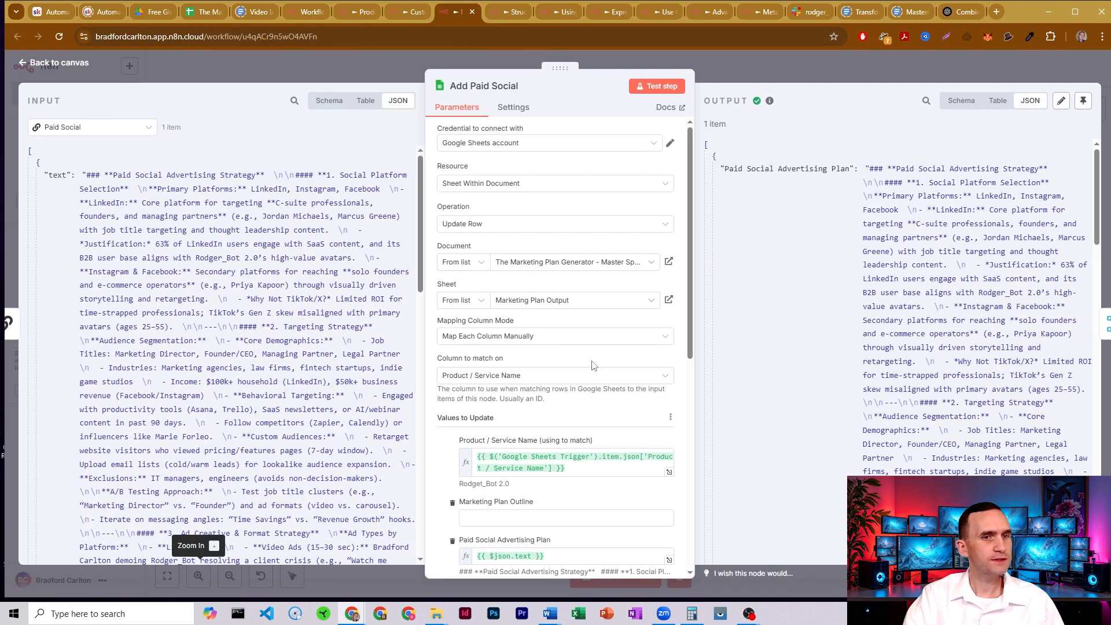
scroll("down", 3)
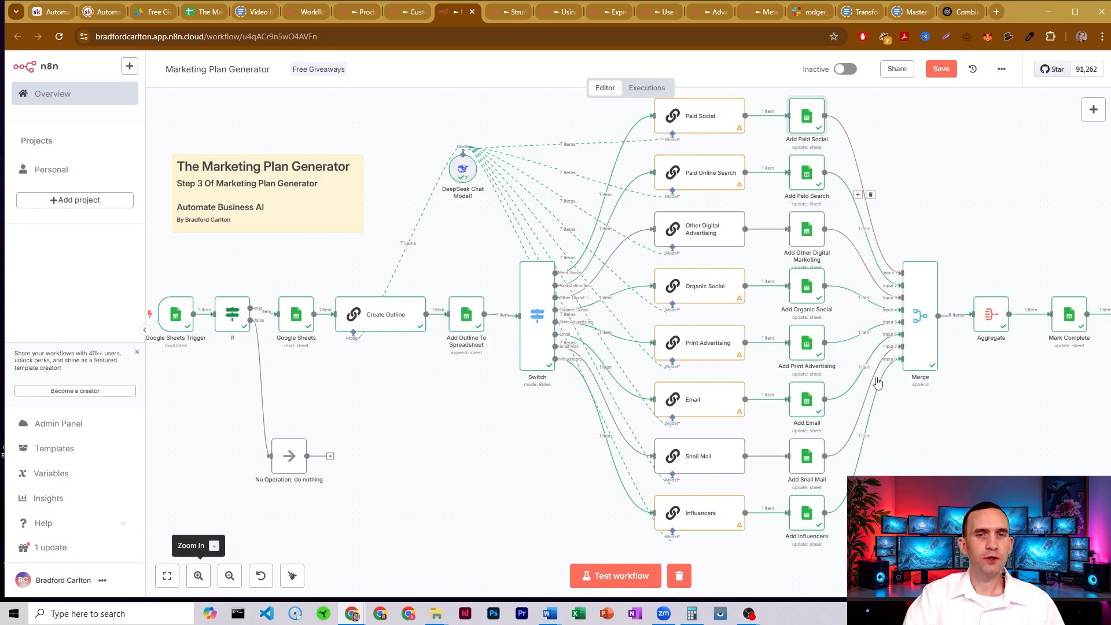
mouse_move(950, 178)
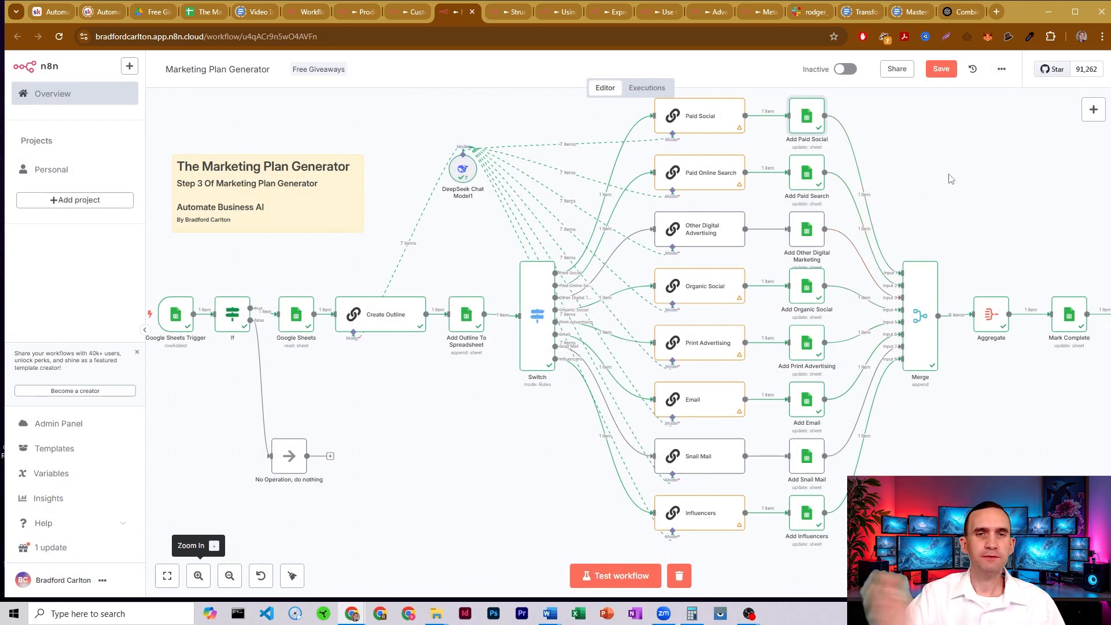
mouse_move(957, 197)
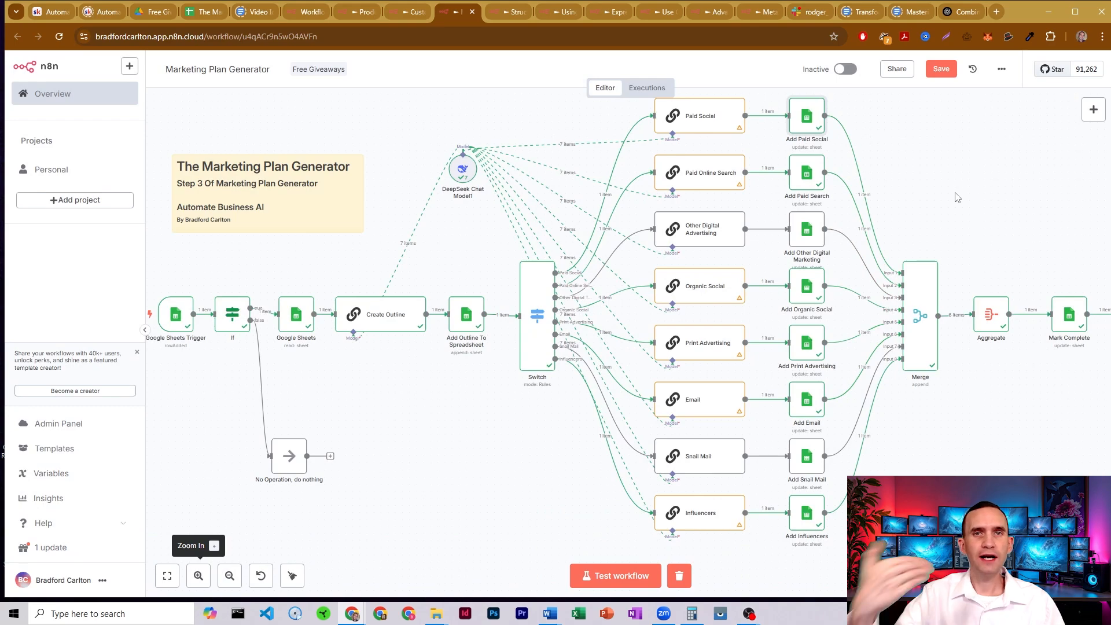
mouse_move(708, 238)
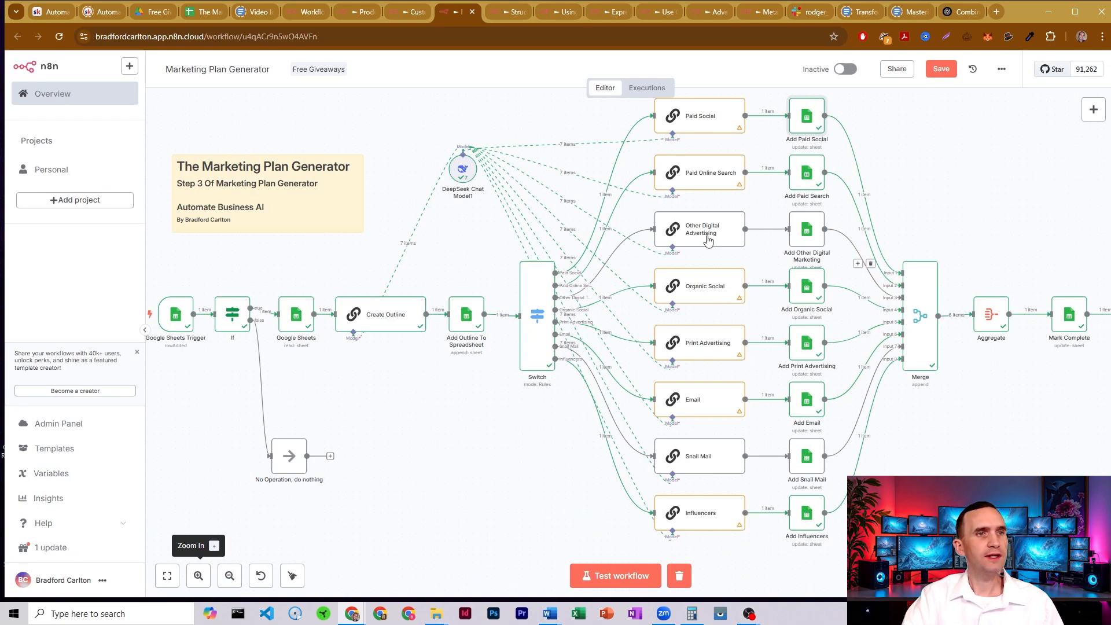
Step: Switch to the Marketing Plan Output sheet showing saved per-channel plans through Influencer Marketing Strategy
left_click(203, 12)
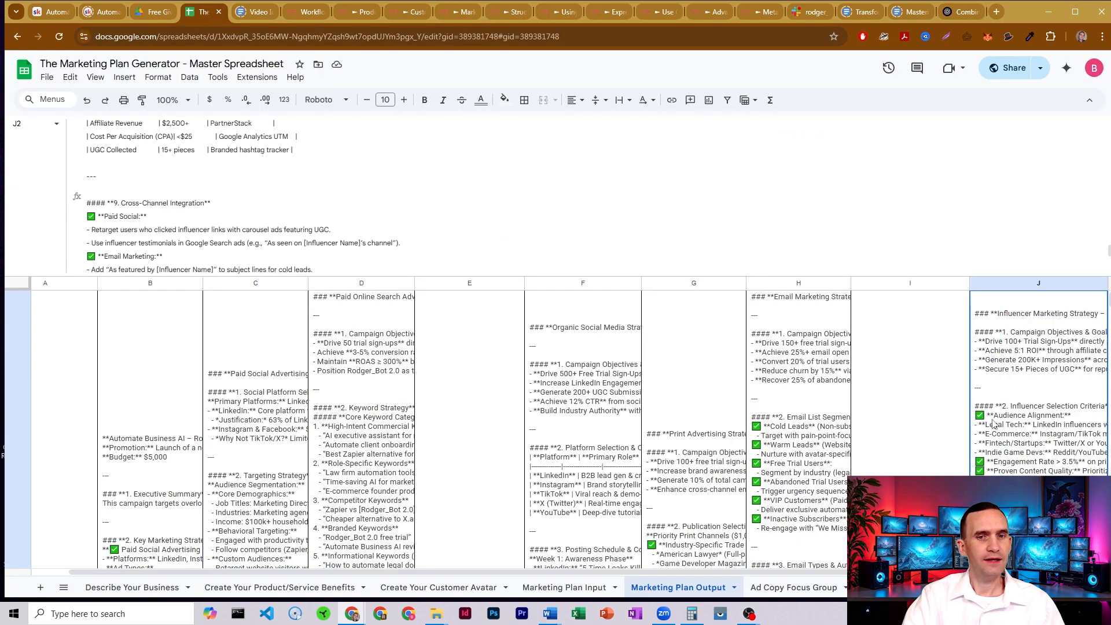
Step: Verify the Marketing Plan Input row's Complete cell (Q2) reads Done, then return to n8n
left_click(564, 588)
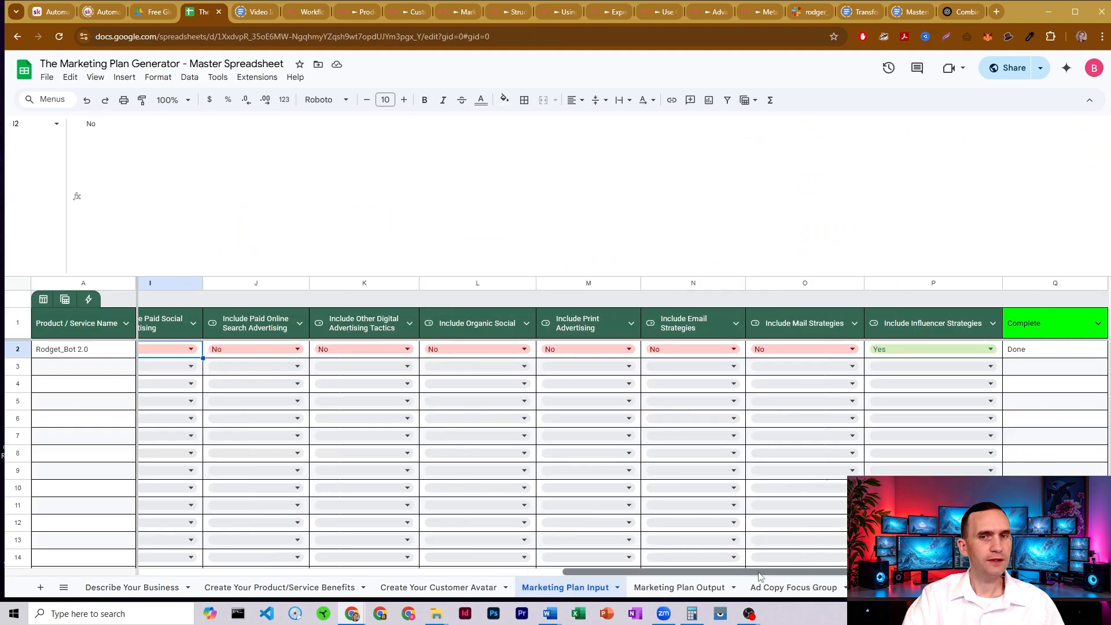
left_click(1055, 349)
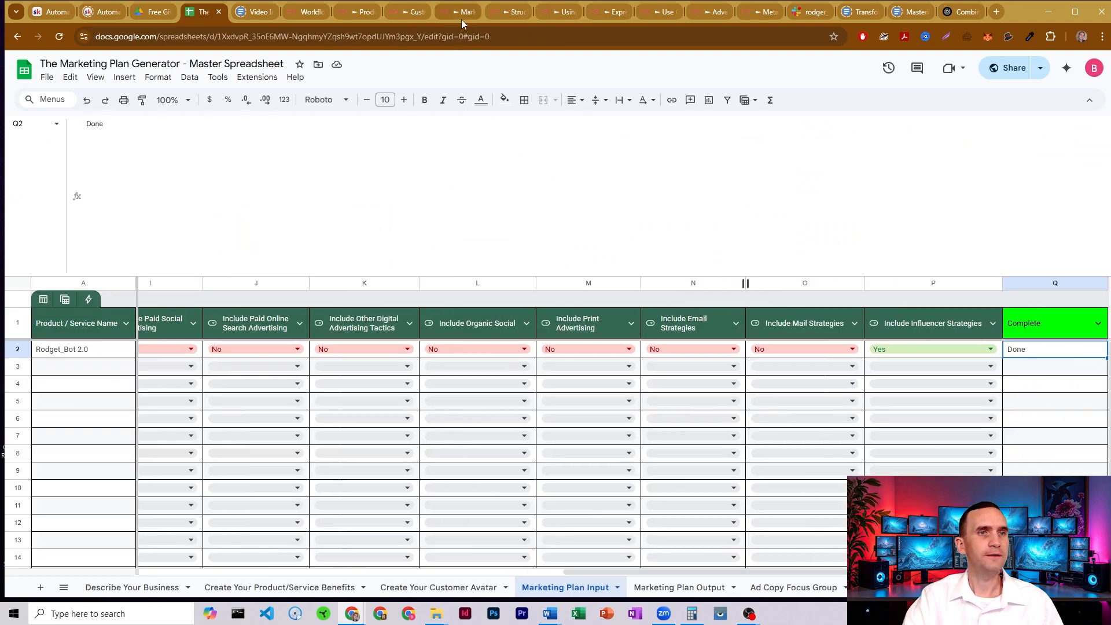
left_click(453, 12)
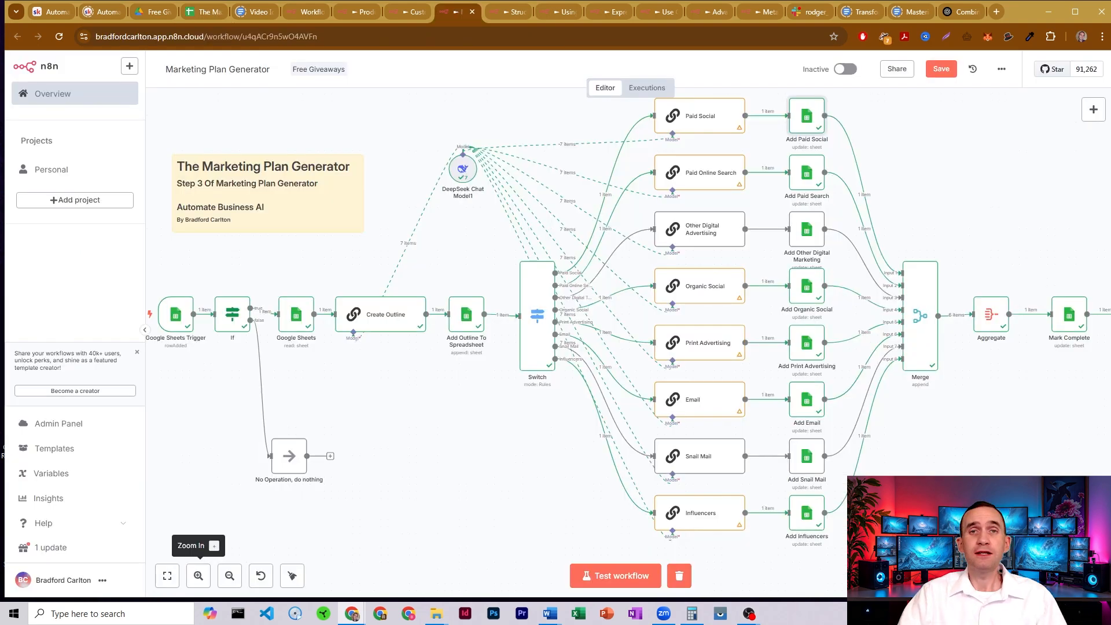